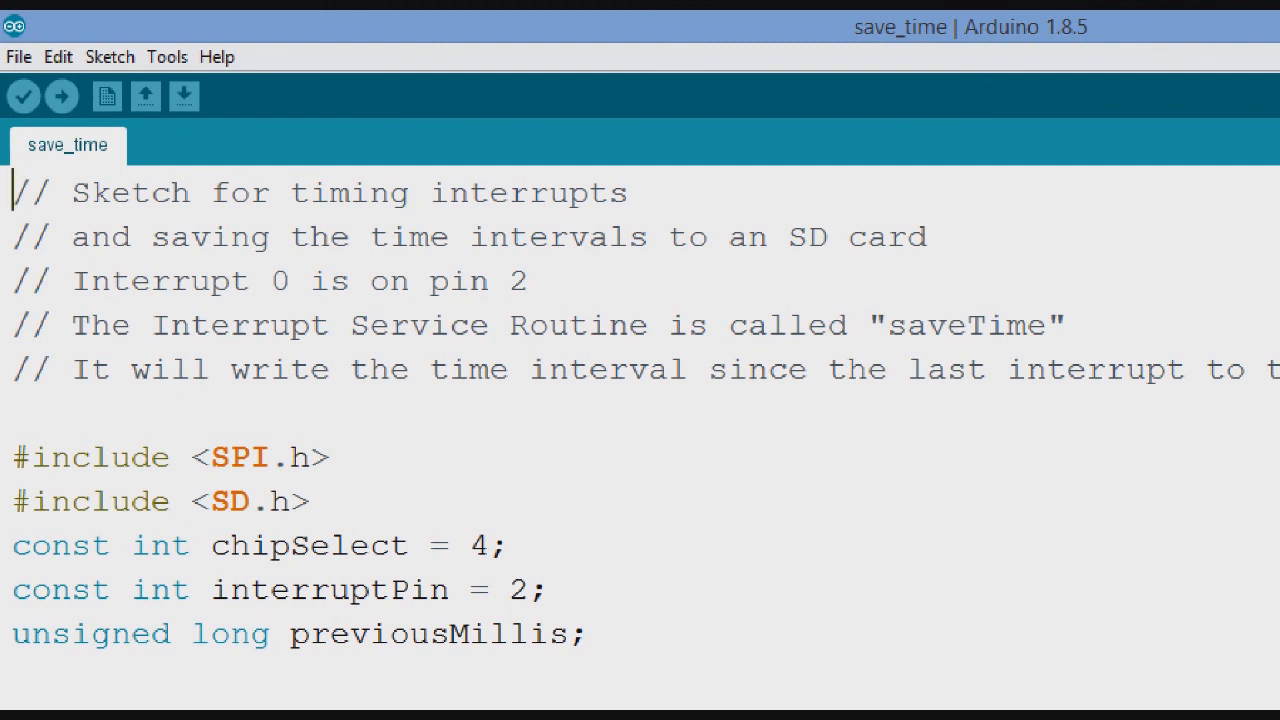
Highlight the header comments, the SPI/SD include lines and the setup function body while explaining them.
{"action": "left_click", "coordinate": [330, 456]}
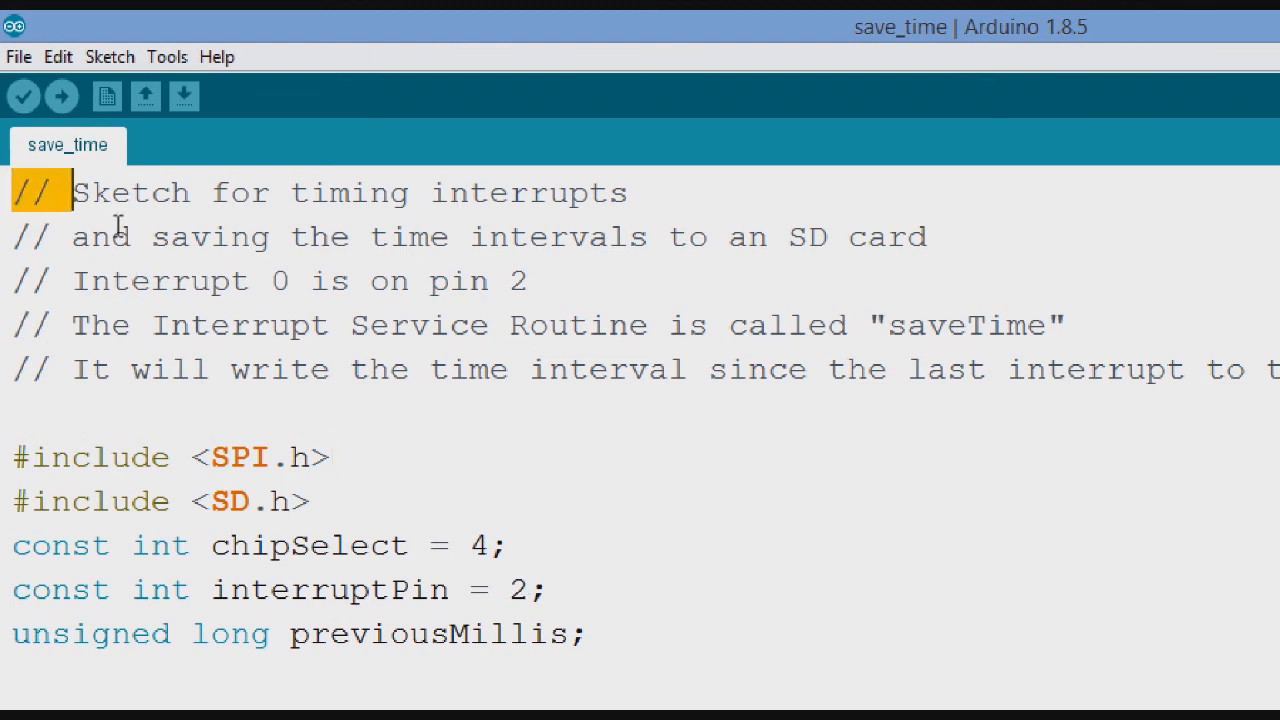
{"action": "left_click_drag", "start_coordinate": [76, 192], "coordinate": [1279, 384]}
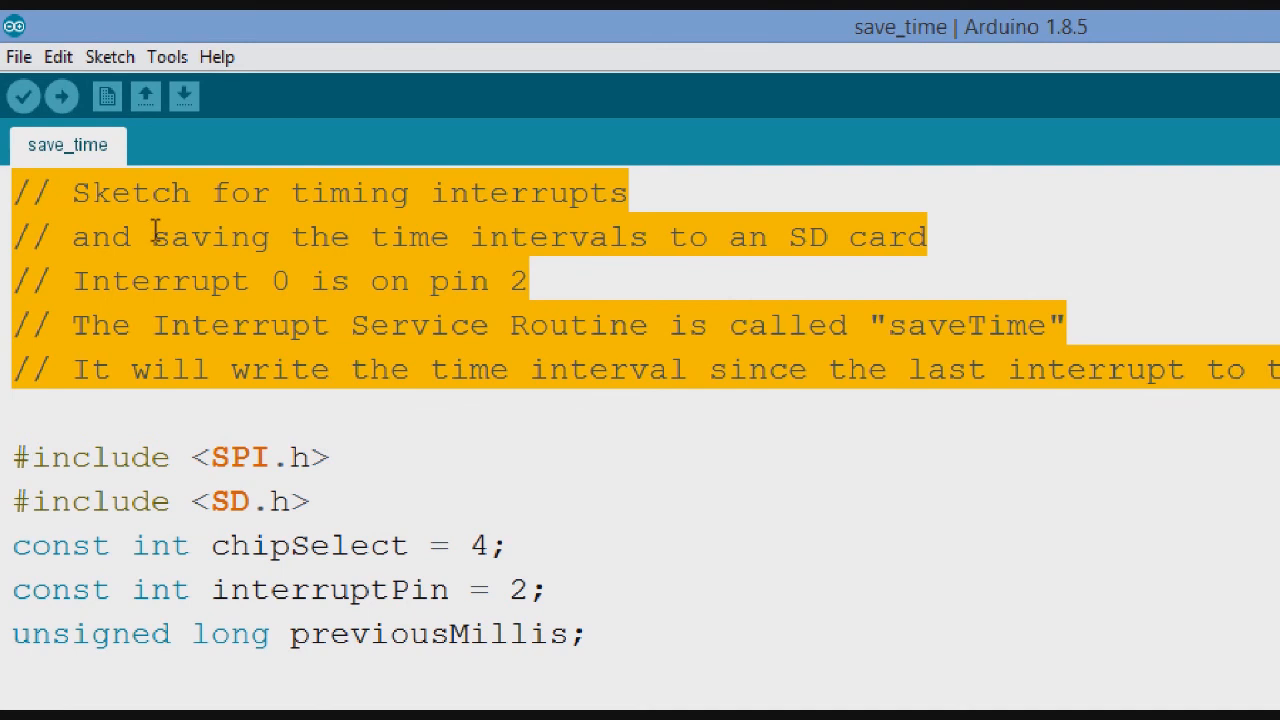
{"action": "mouse_move", "coordinate": [692, 196]}
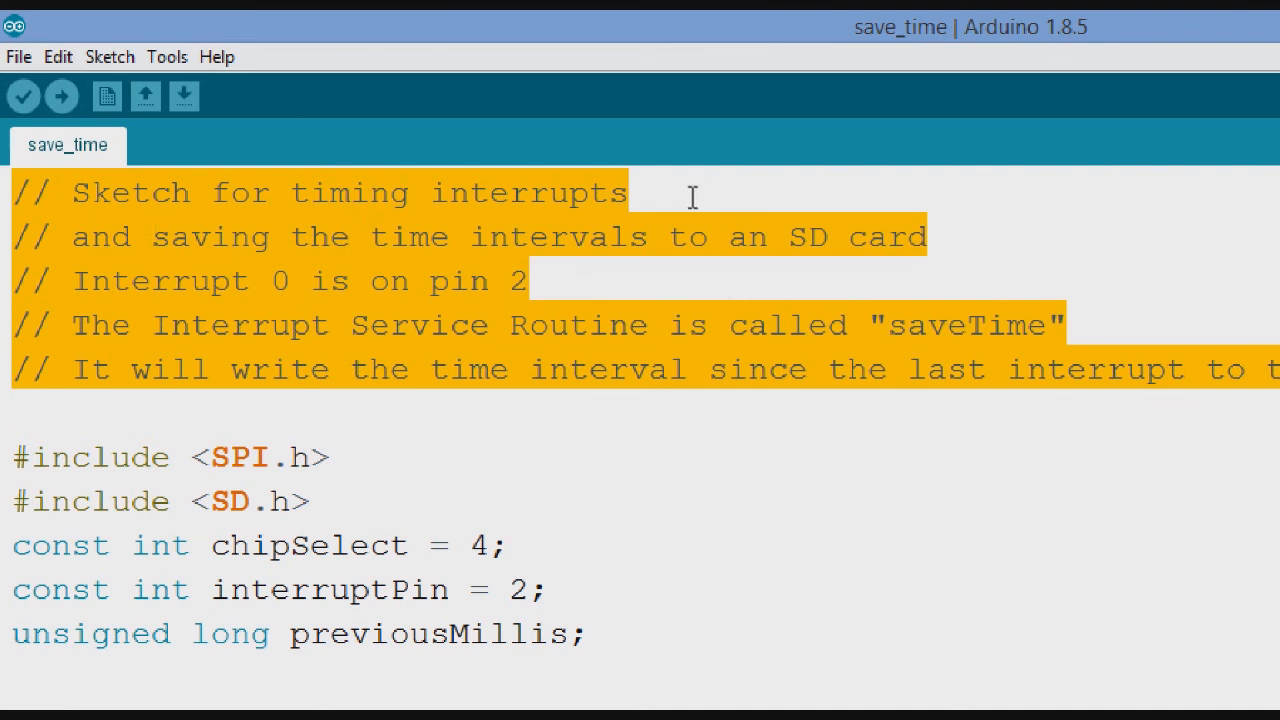
{"action": "mouse_move", "coordinate": [704, 232]}
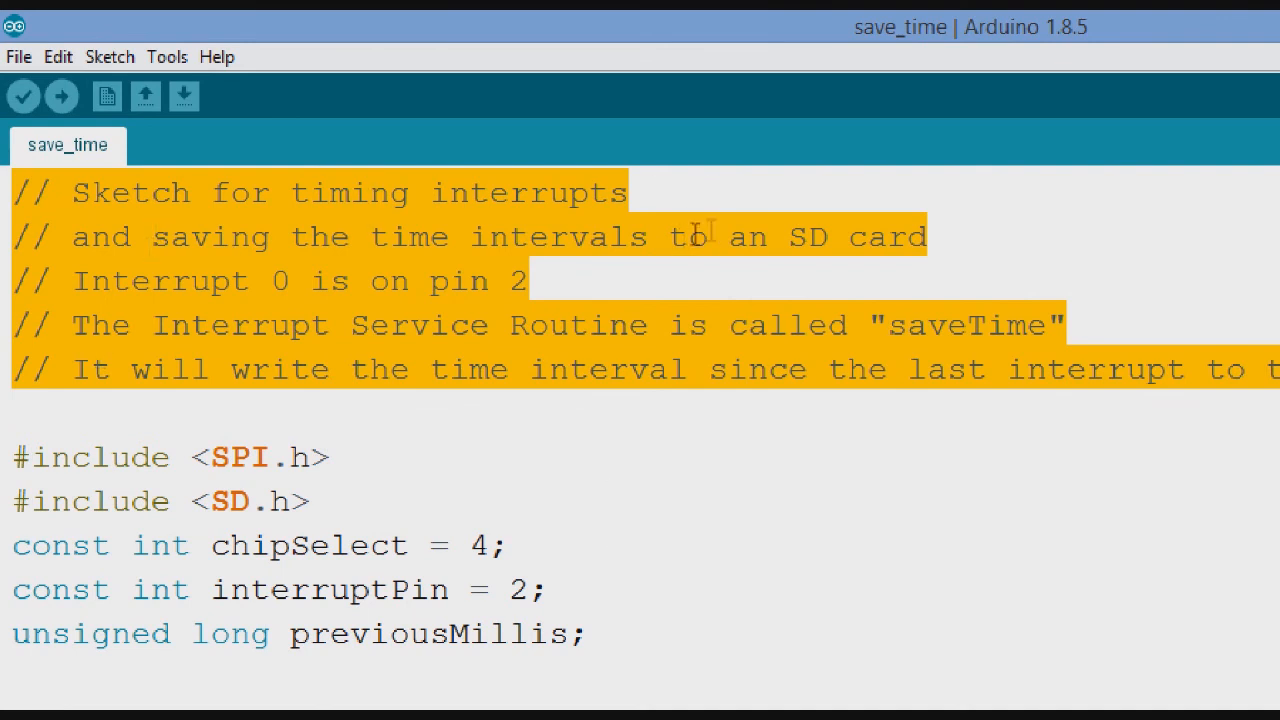
{"action": "mouse_move", "coordinate": [784, 604]}
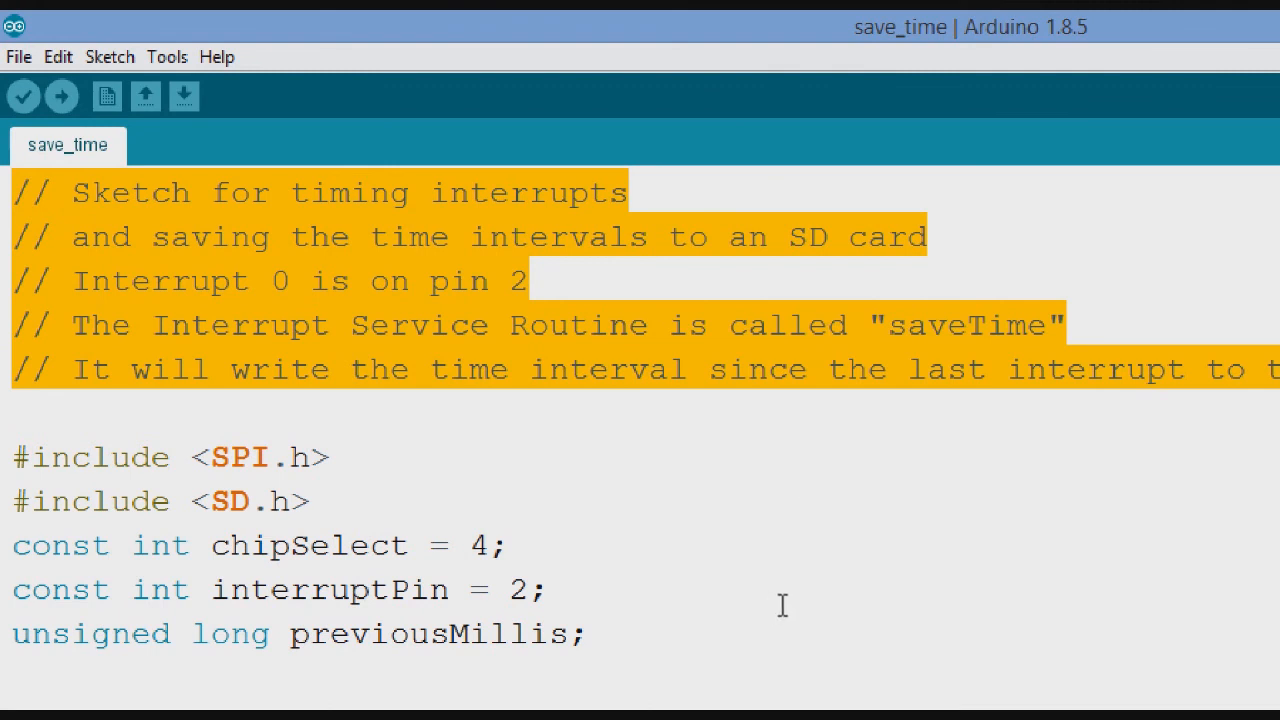
{"action": "mouse_move", "coordinate": [300, 284]}
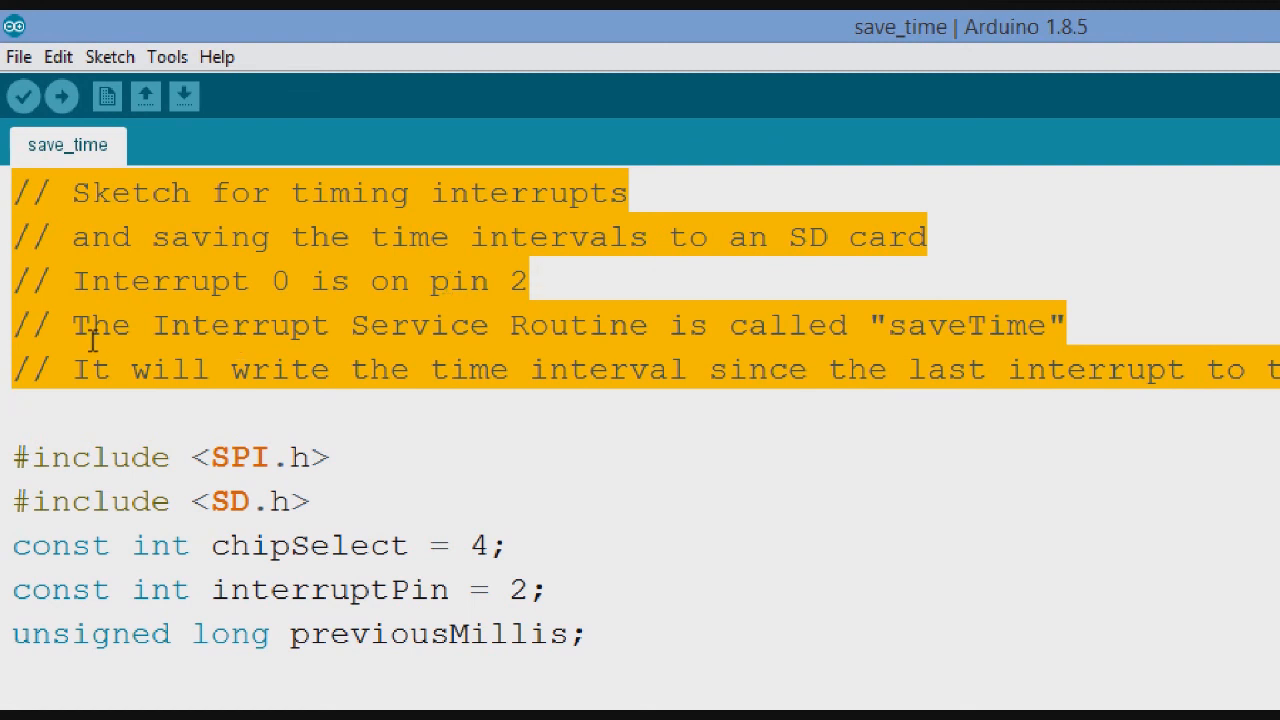
{"action": "mouse_move", "coordinate": [824, 330]}
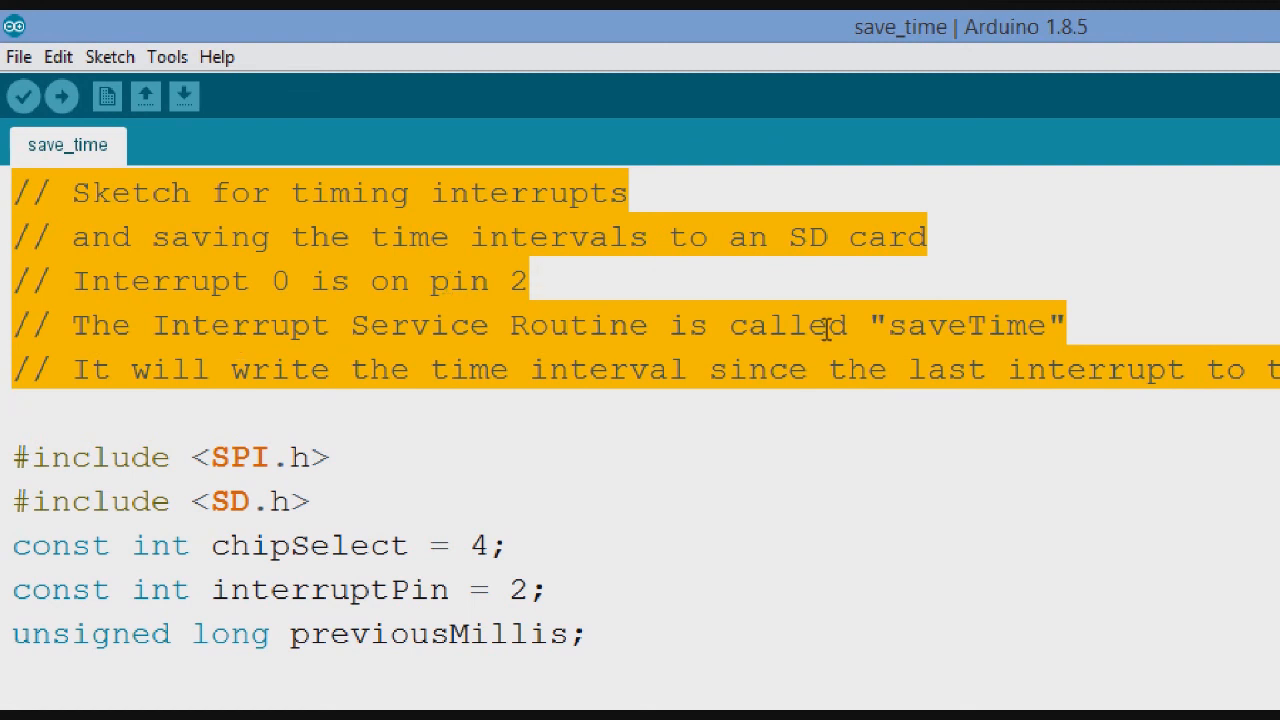
{"action": "mouse_move", "coordinate": [1060, 616]}
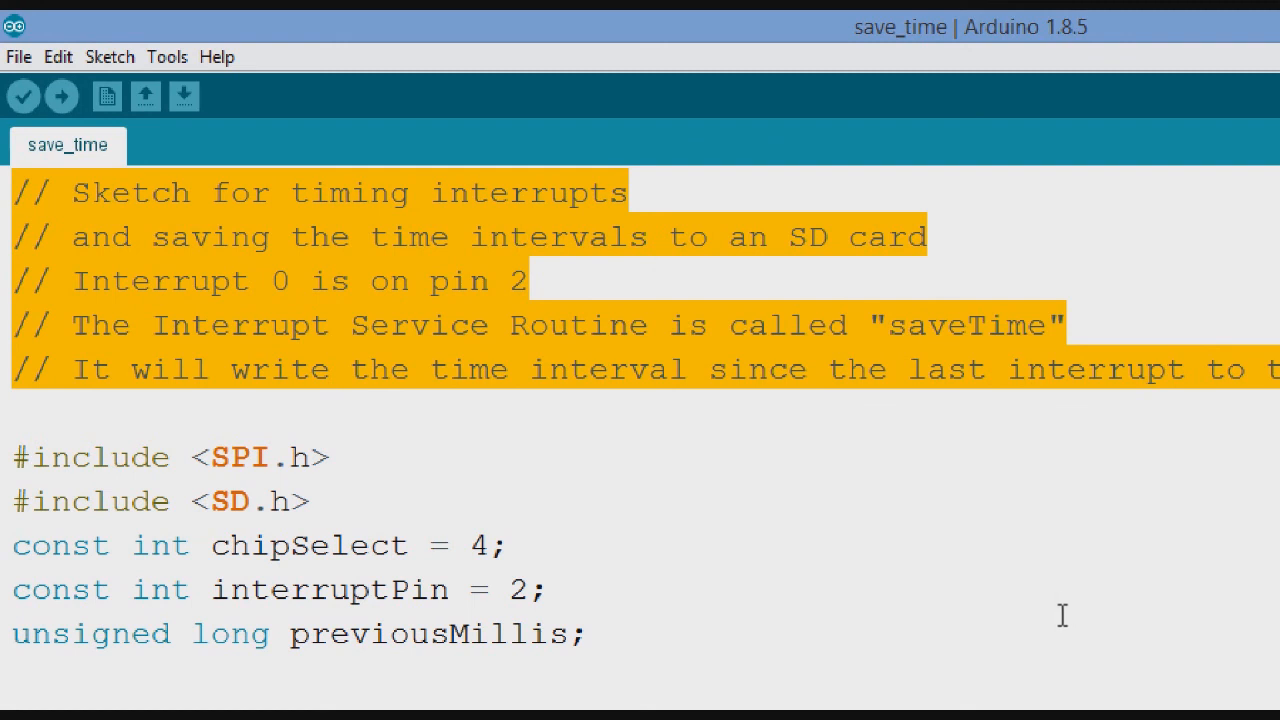
{"action": "mouse_move", "coordinate": [1048, 584]}
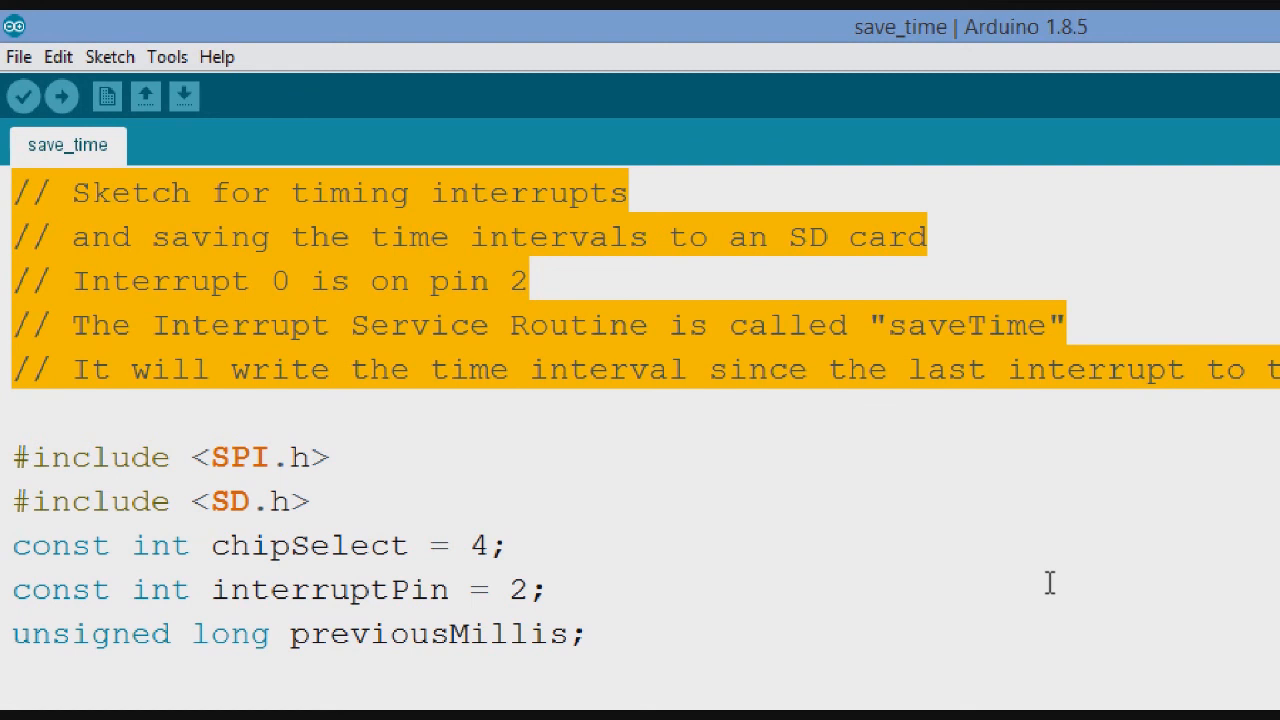
{"action": "mouse_move", "coordinate": [1036, 578]}
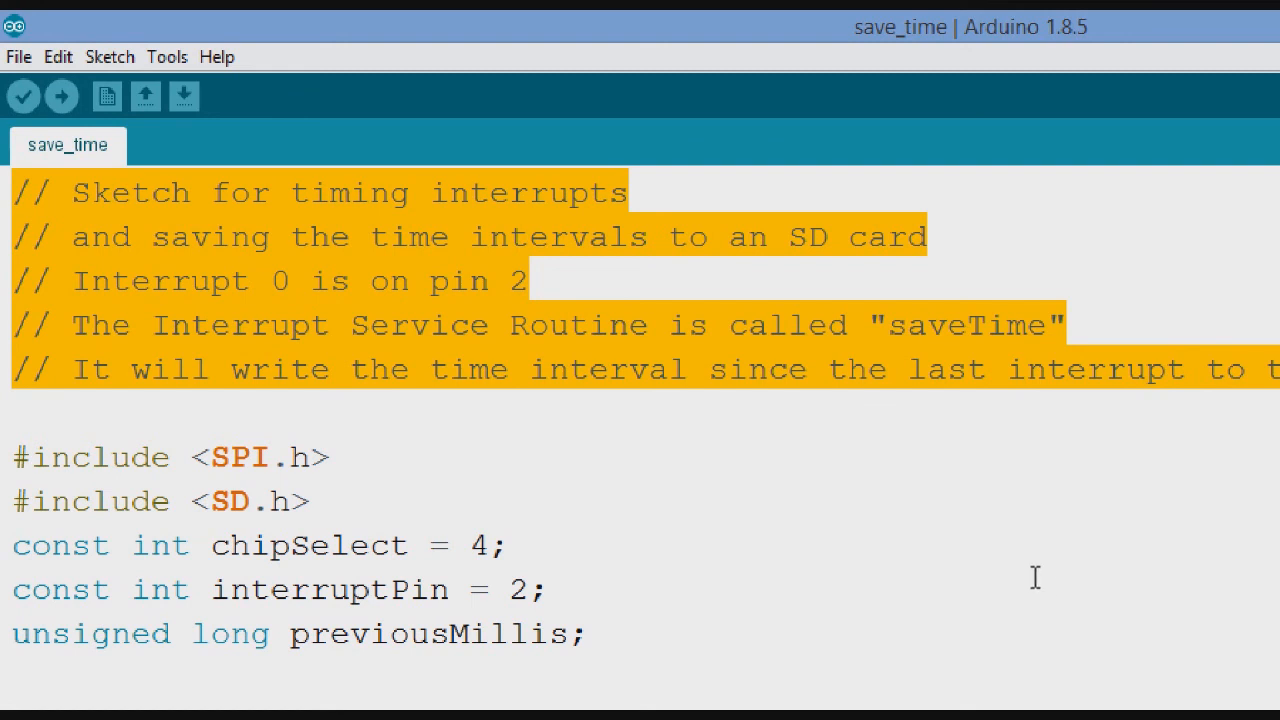
{"action": "mouse_move", "coordinate": [848, 372]}
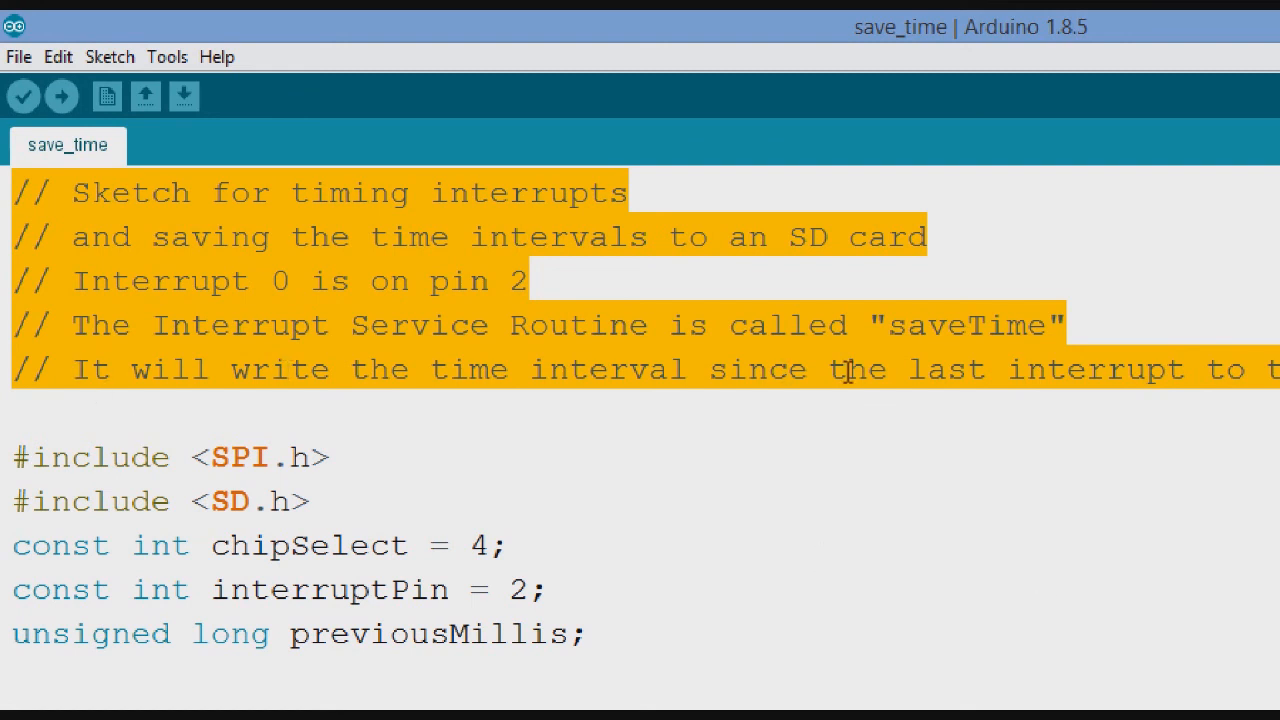
{"action": "mouse_move", "coordinate": [990, 630]}
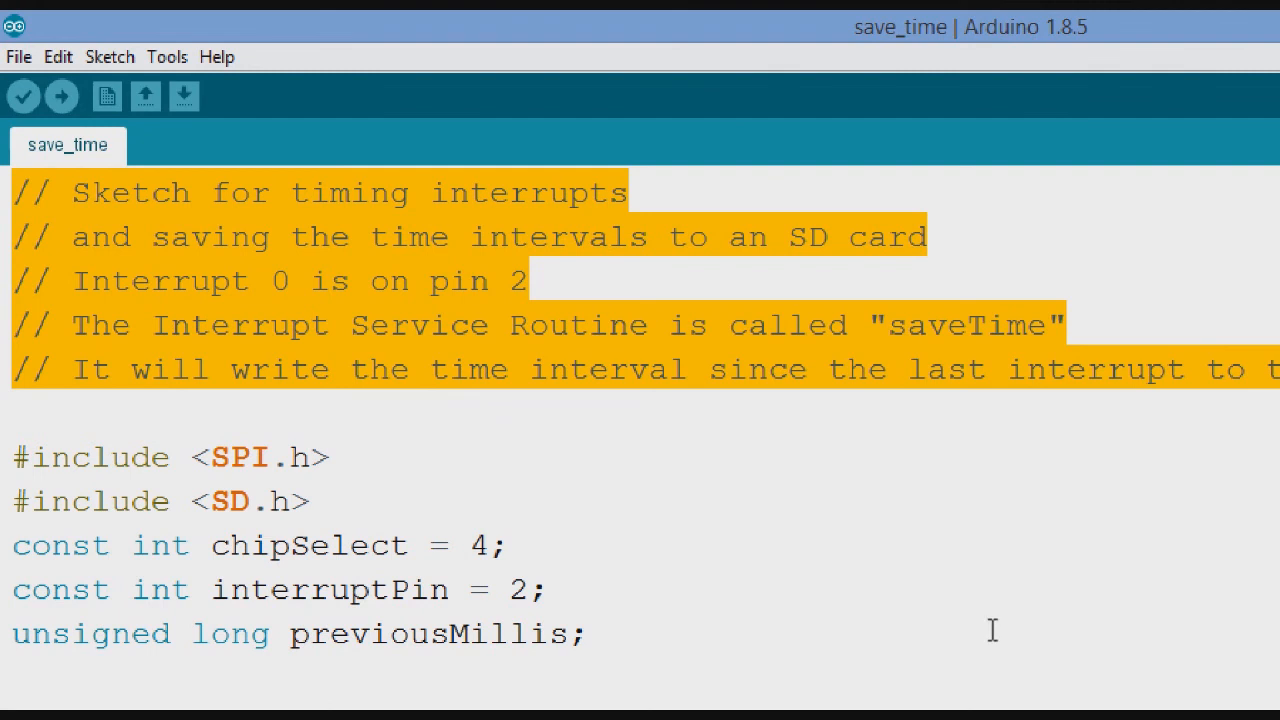
{"action": "scroll", "scroll_direction": "down", "scroll_amount": 3}
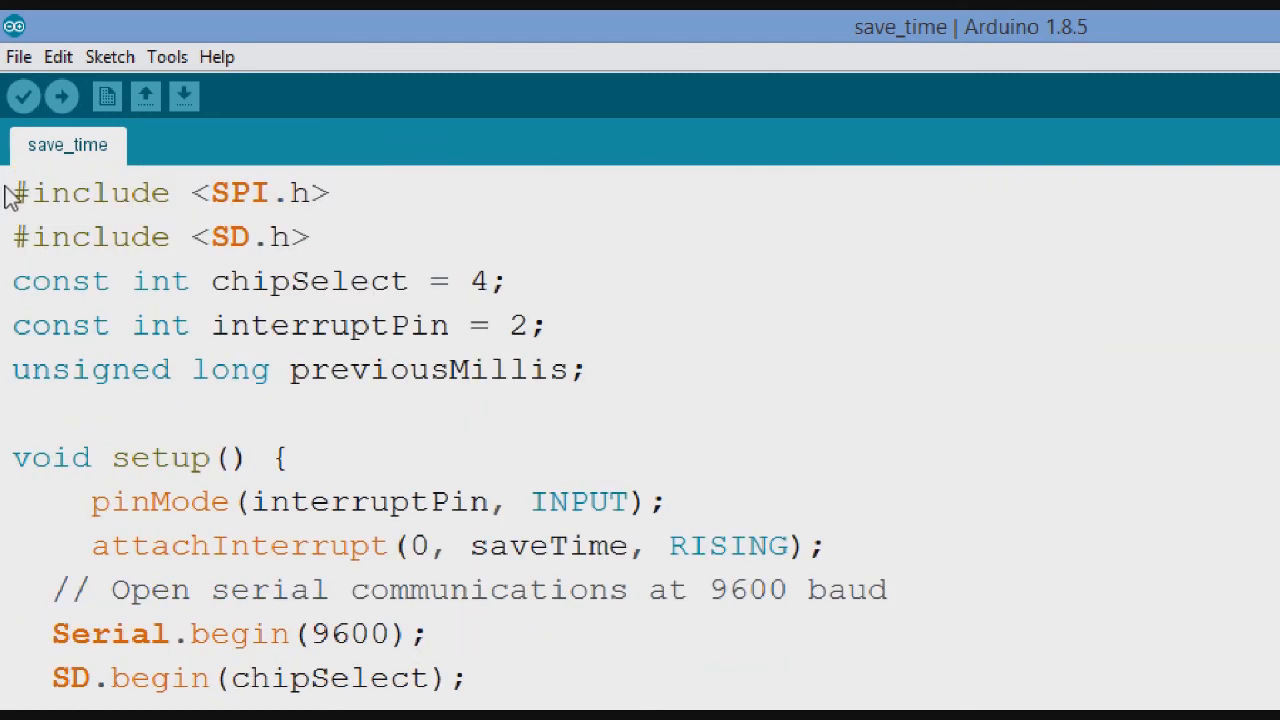
{"action": "left_click_drag", "start_coordinate": [12, 192], "coordinate": [310, 236]}
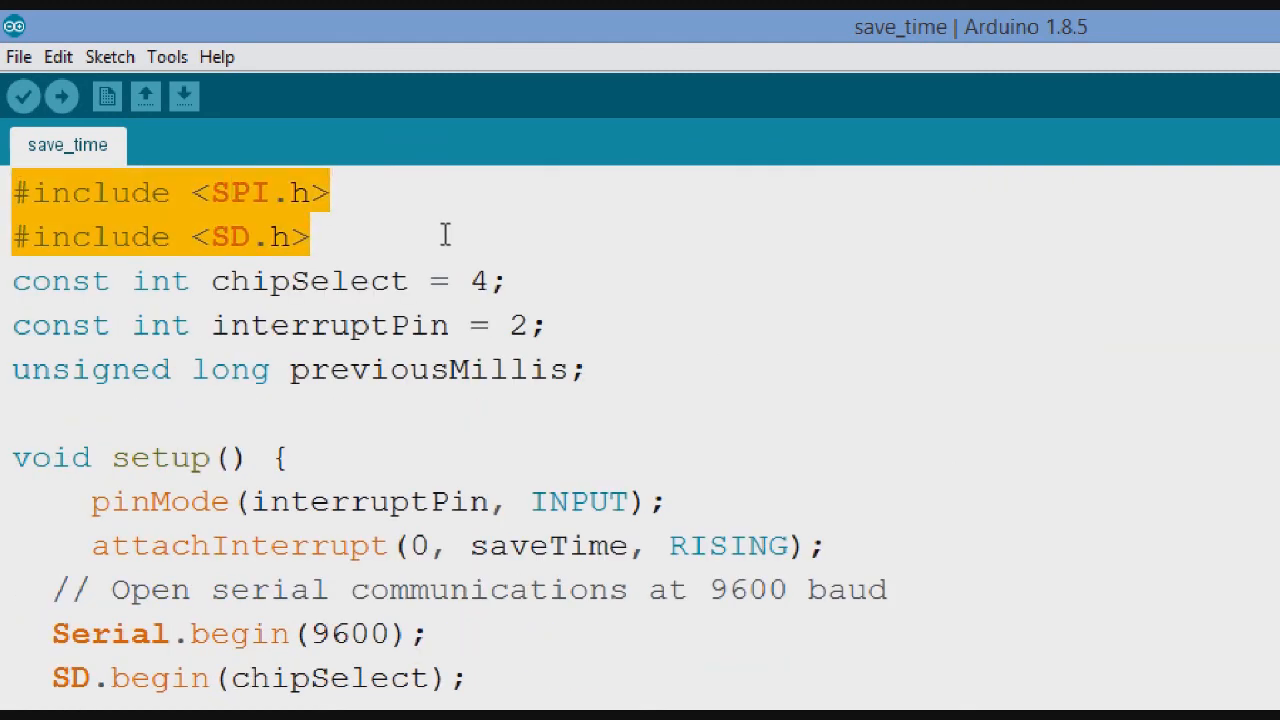
{"action": "mouse_move", "coordinate": [1080, 678]}
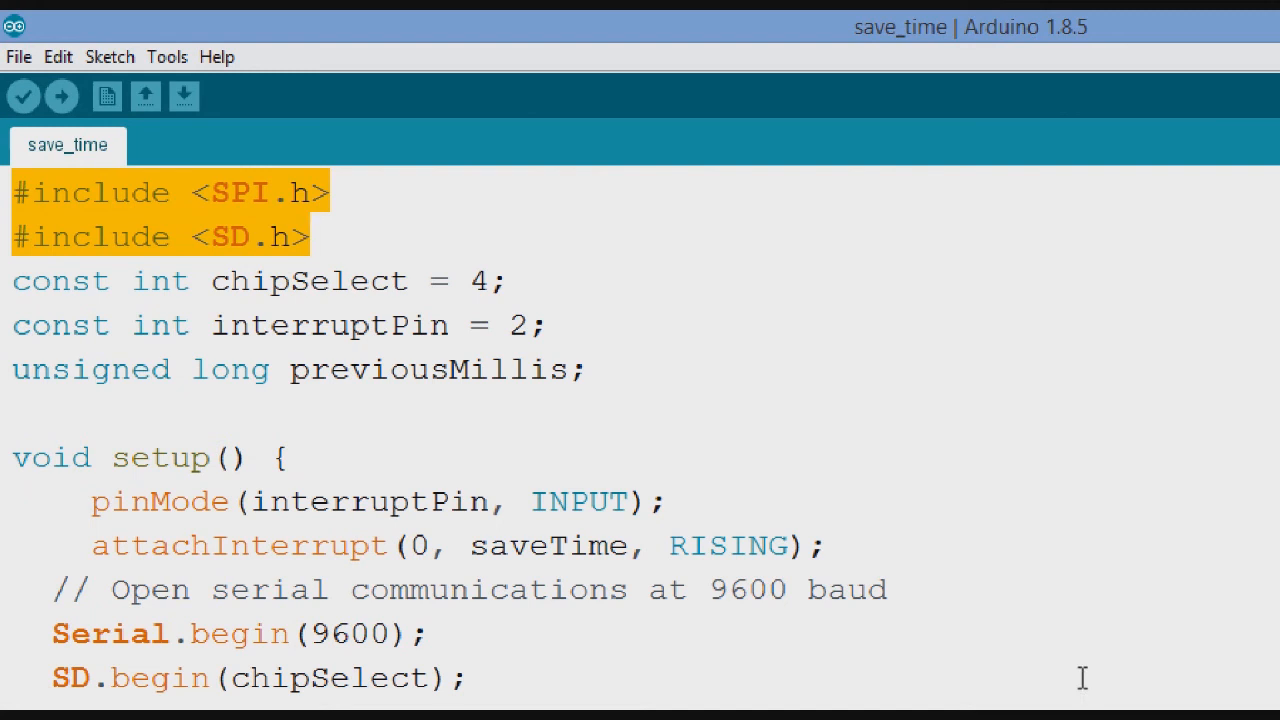
{"action": "mouse_move", "coordinate": [1046, 636]}
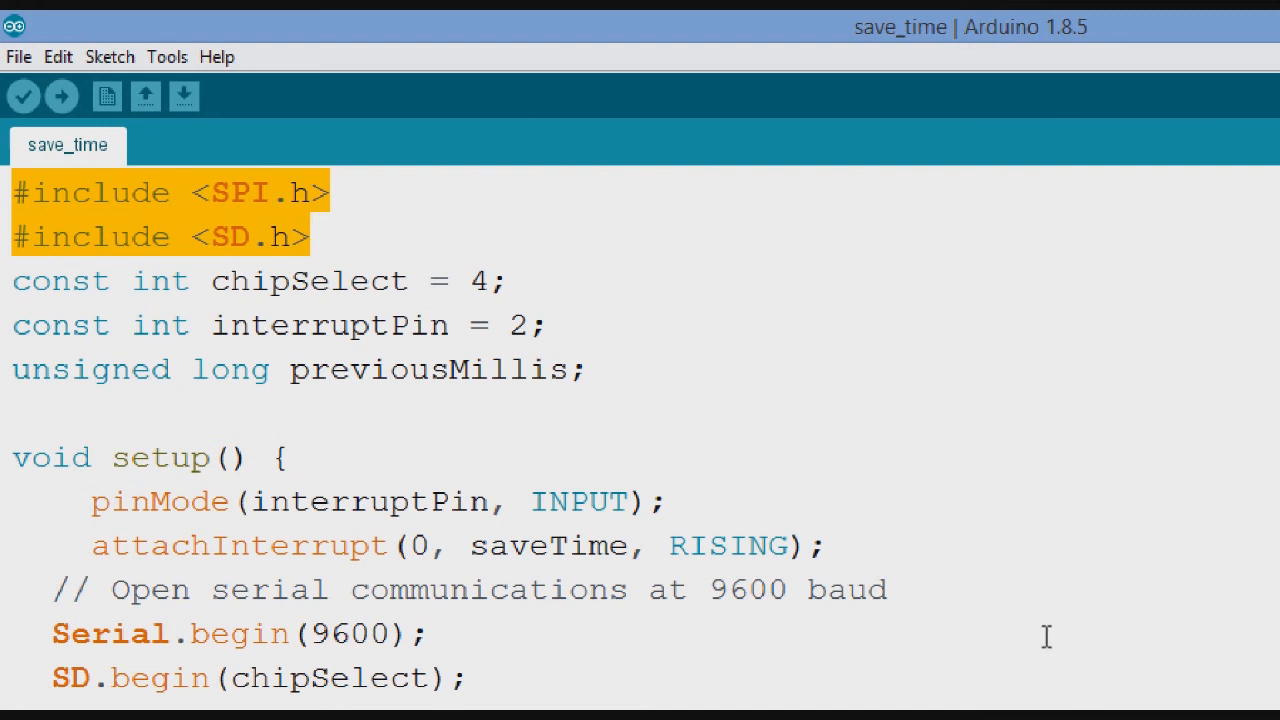
{"action": "mouse_move", "coordinate": [378, 458]}
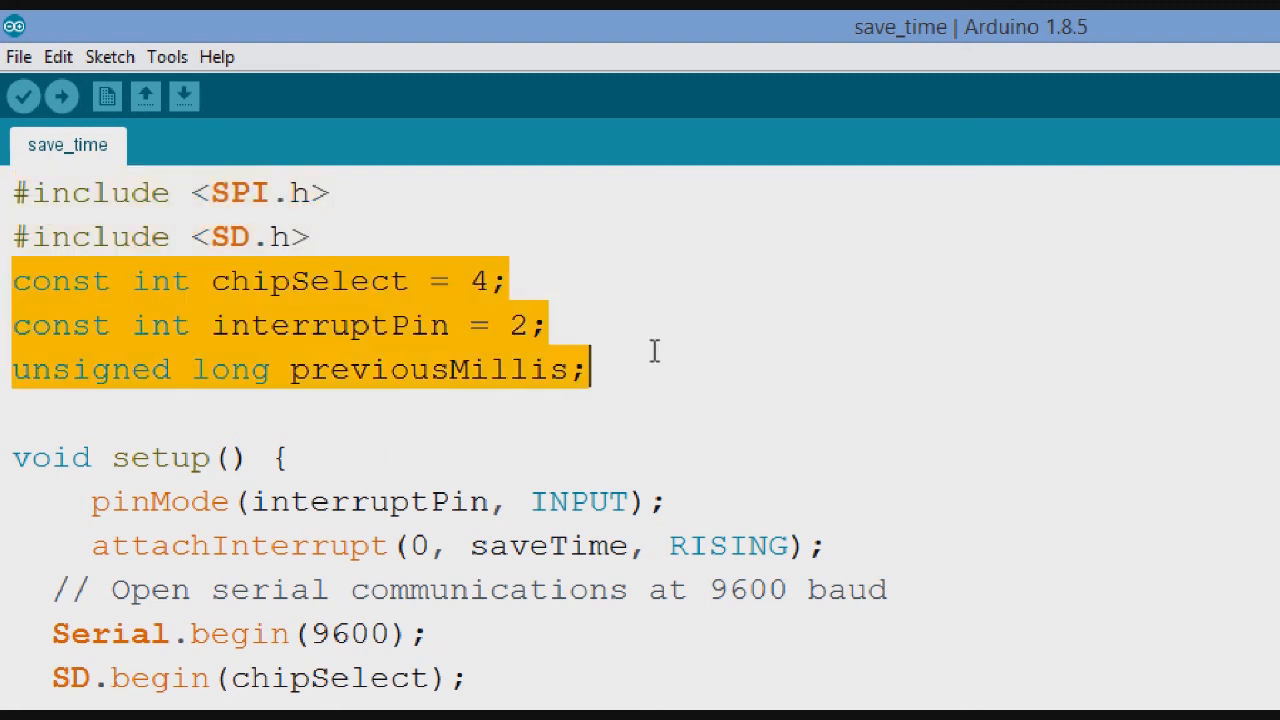
{"action": "mouse_move", "coordinate": [1036, 550]}
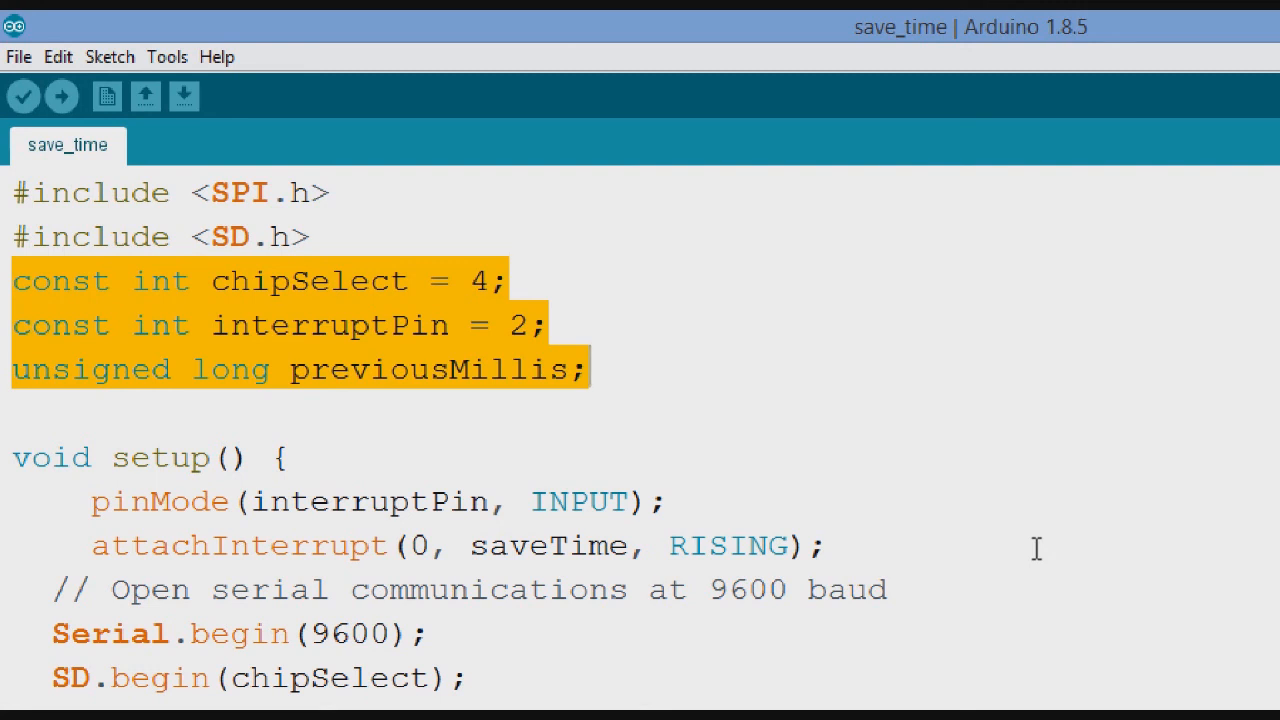
{"action": "mouse_move", "coordinate": [292, 482]}
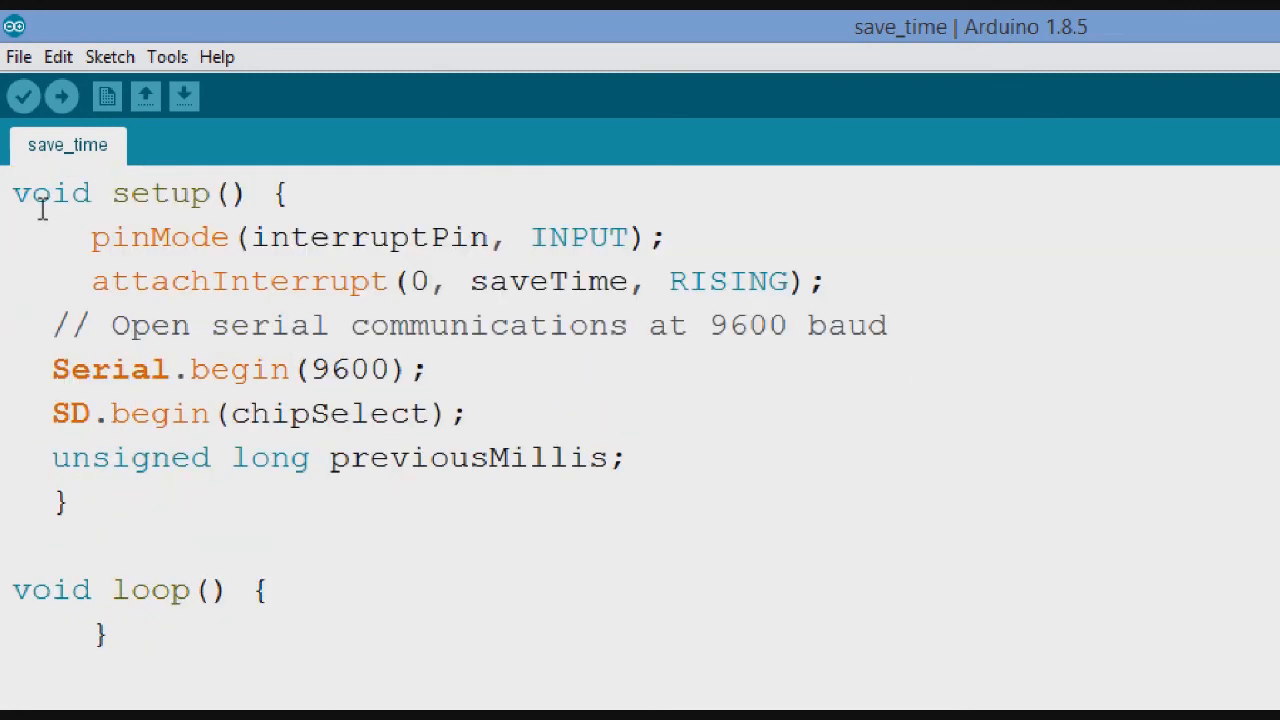
{"action": "left_click_drag", "start_coordinate": [12, 192], "coordinate": [628, 456]}
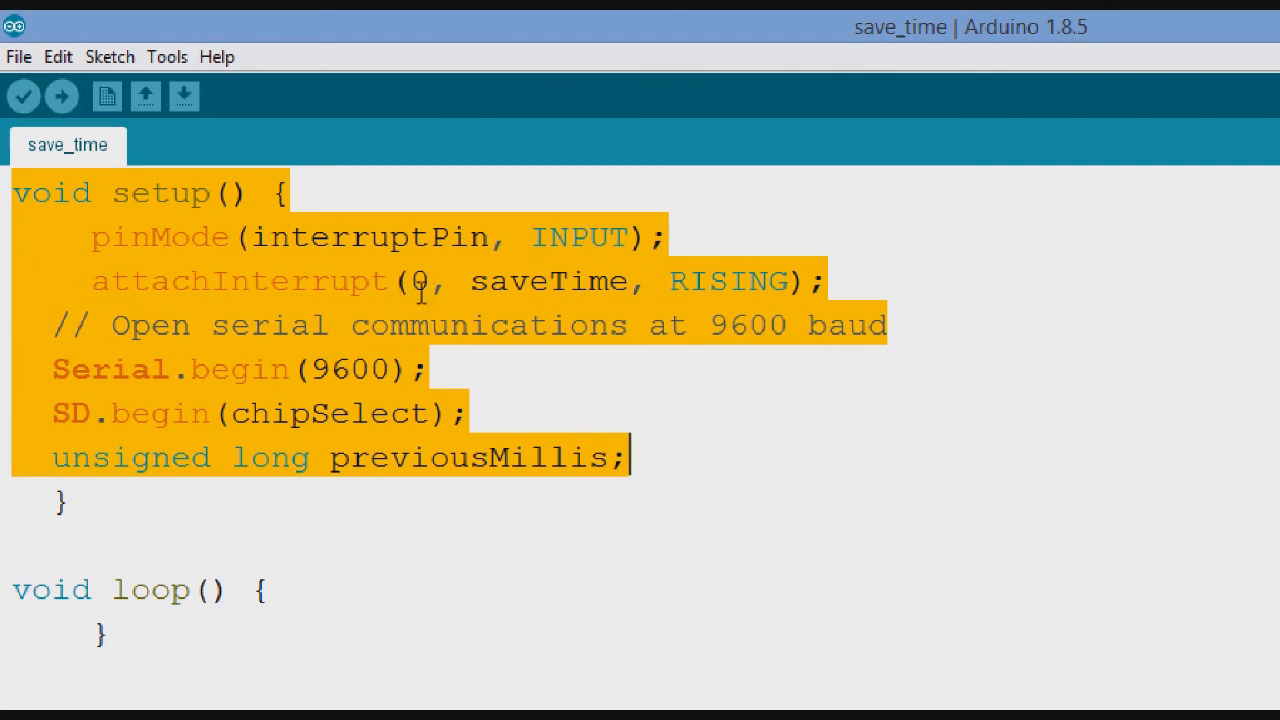
{"action": "mouse_move", "coordinate": [552, 296]}
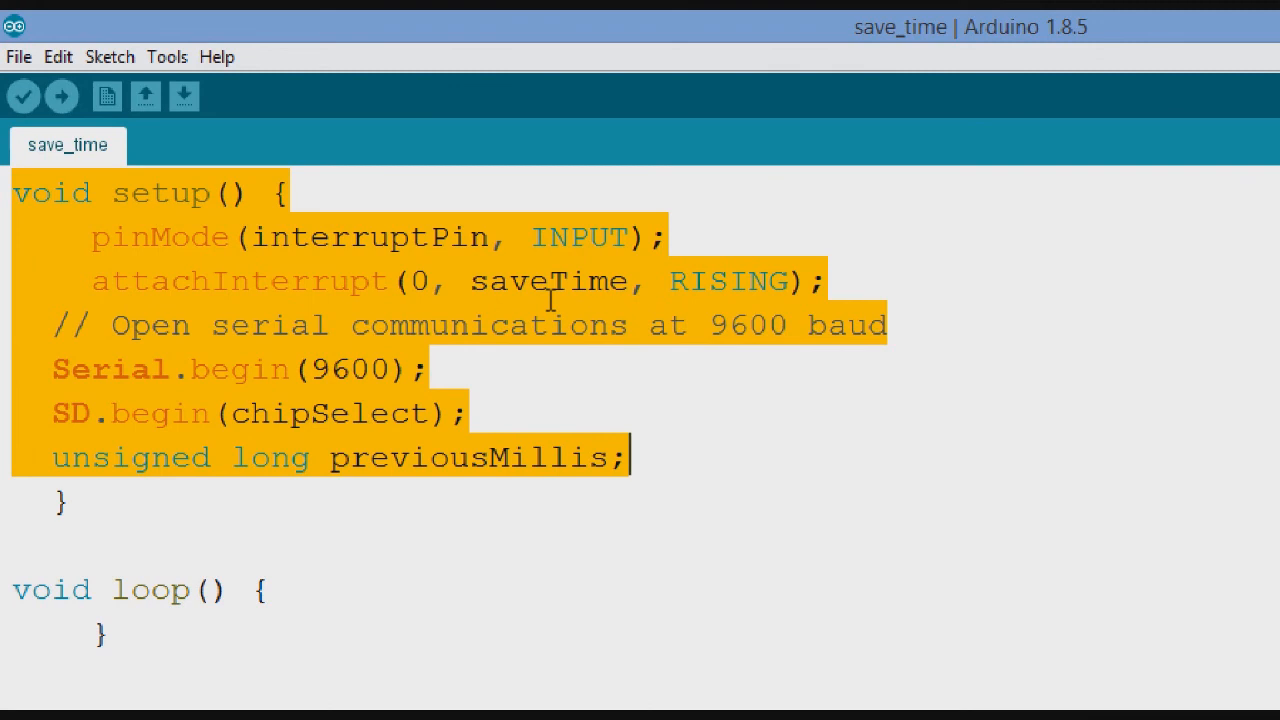
{"action": "mouse_move", "coordinate": [740, 284]}
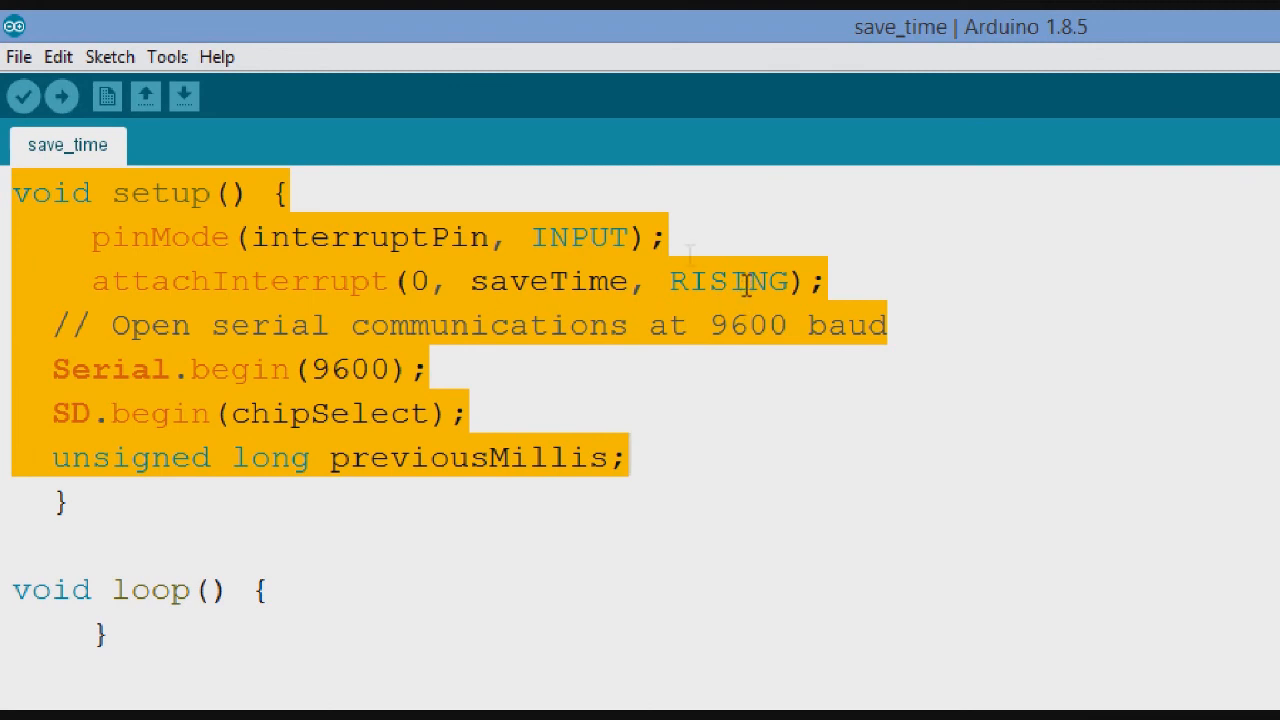
{"action": "mouse_move", "coordinate": [722, 280]}
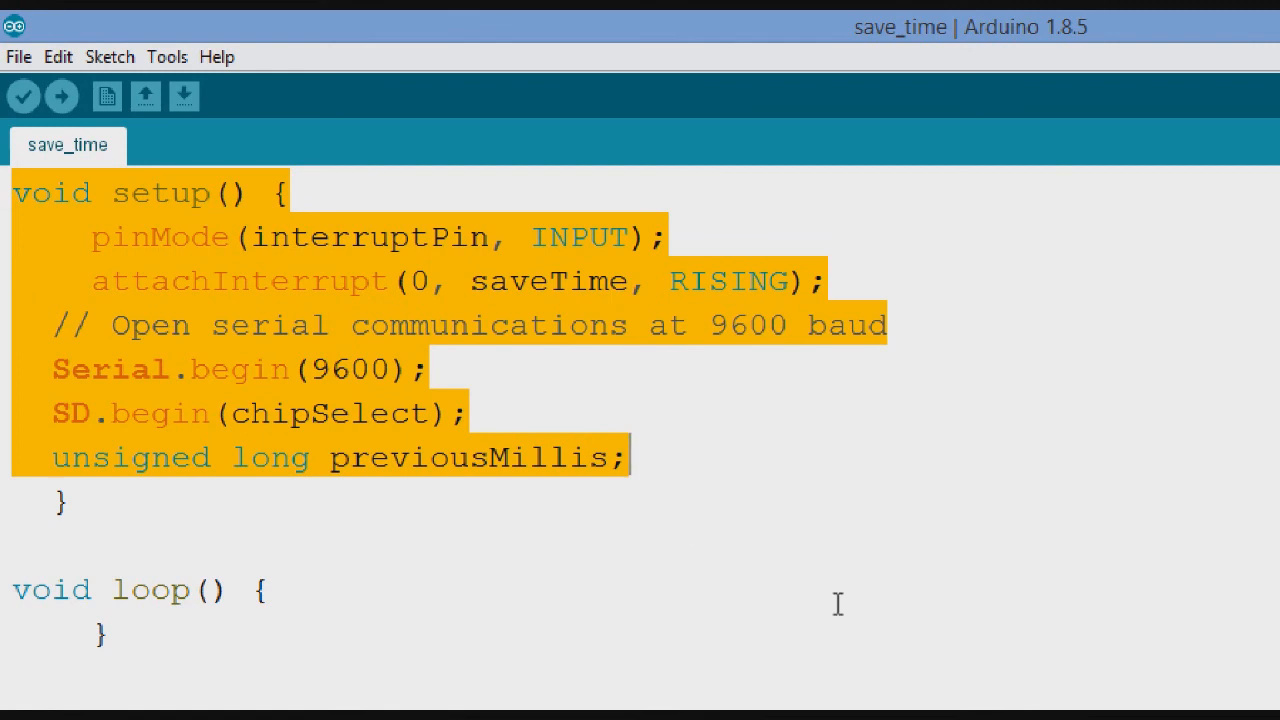
{"action": "mouse_move", "coordinate": [644, 700]}
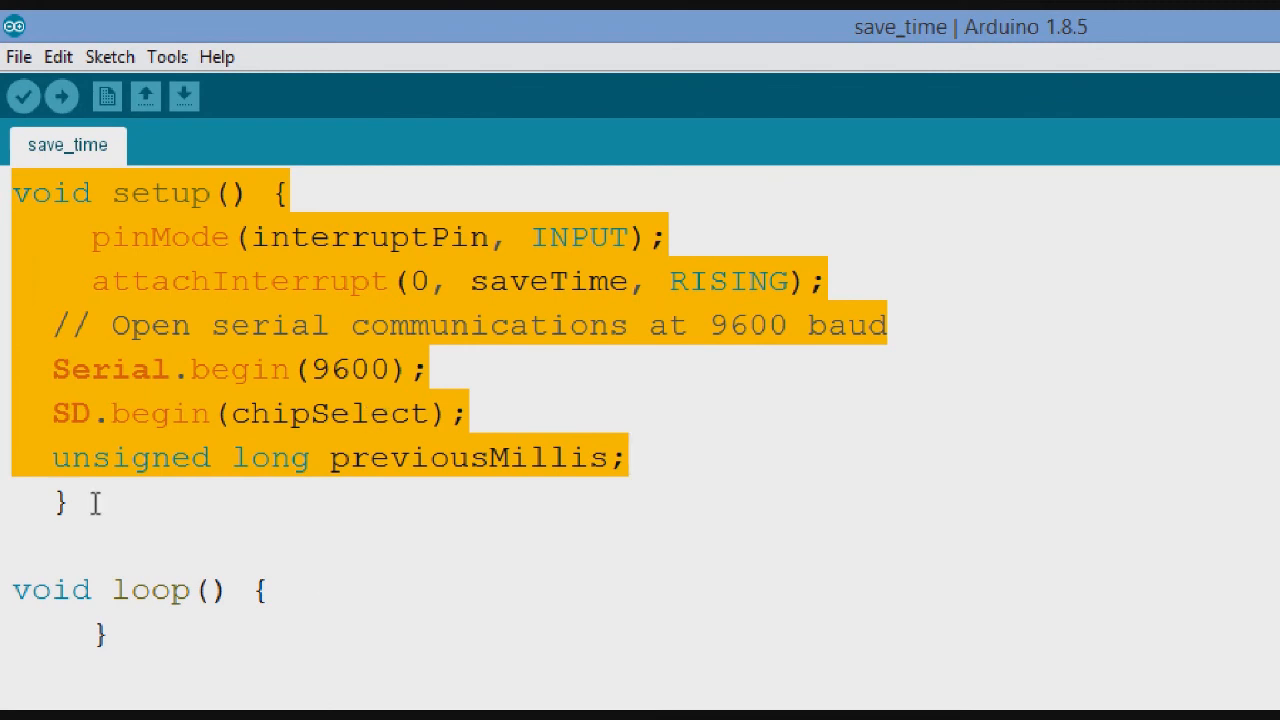
{"action": "mouse_move", "coordinate": [852, 532]}
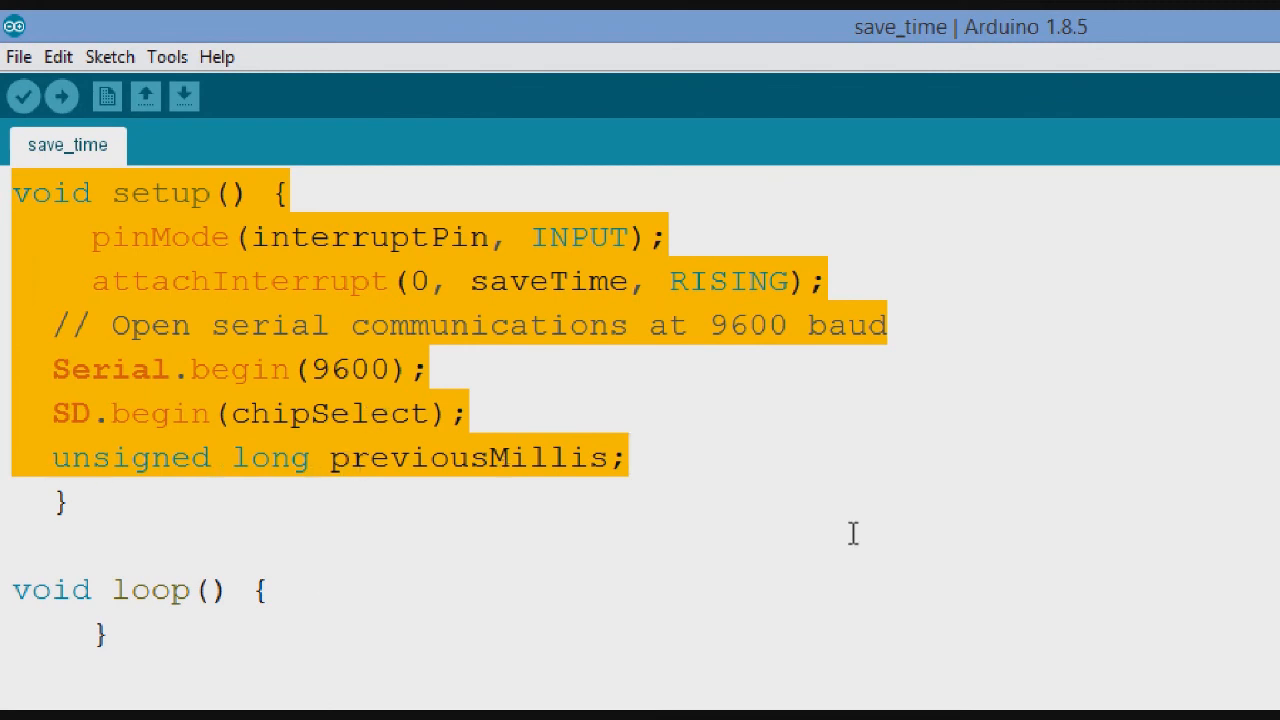
Mark the empty loop function and continue down through the rest of the sketch.
{"action": "scroll", "scroll_direction": "down", "scroll_amount": 3}
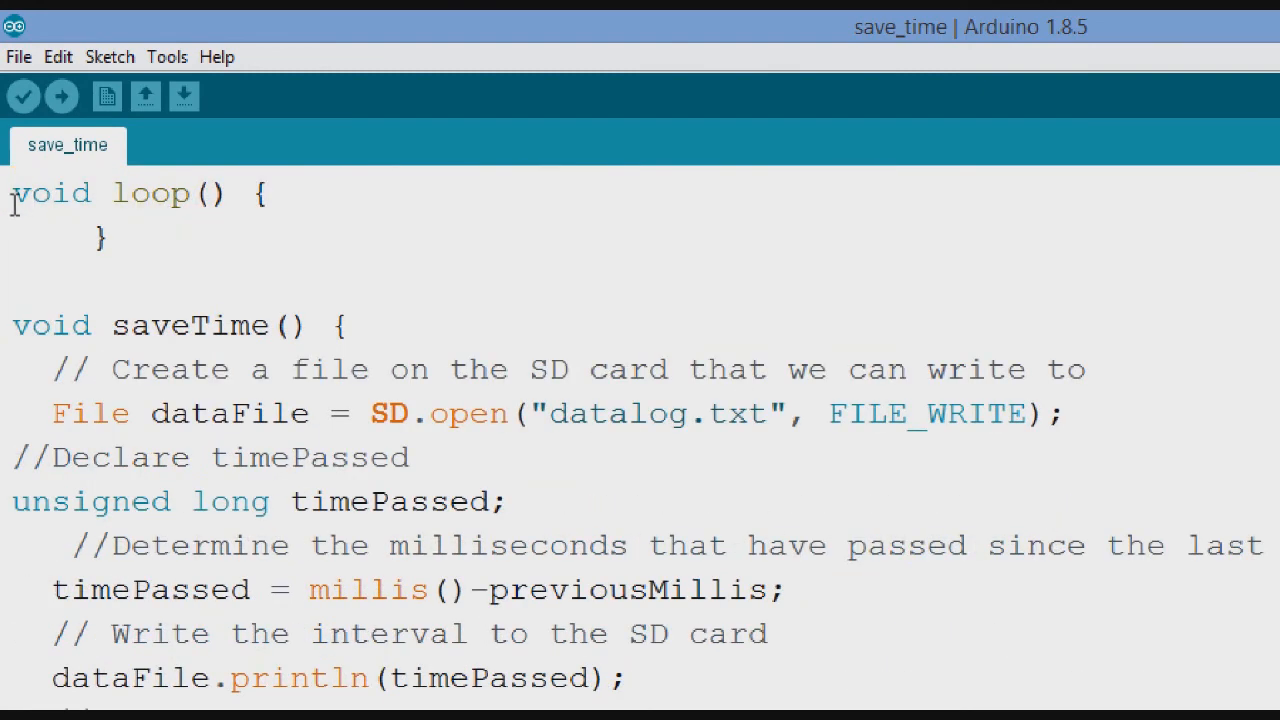
{"action": "left_click_drag", "start_coordinate": [12, 192], "coordinate": [112, 236]}
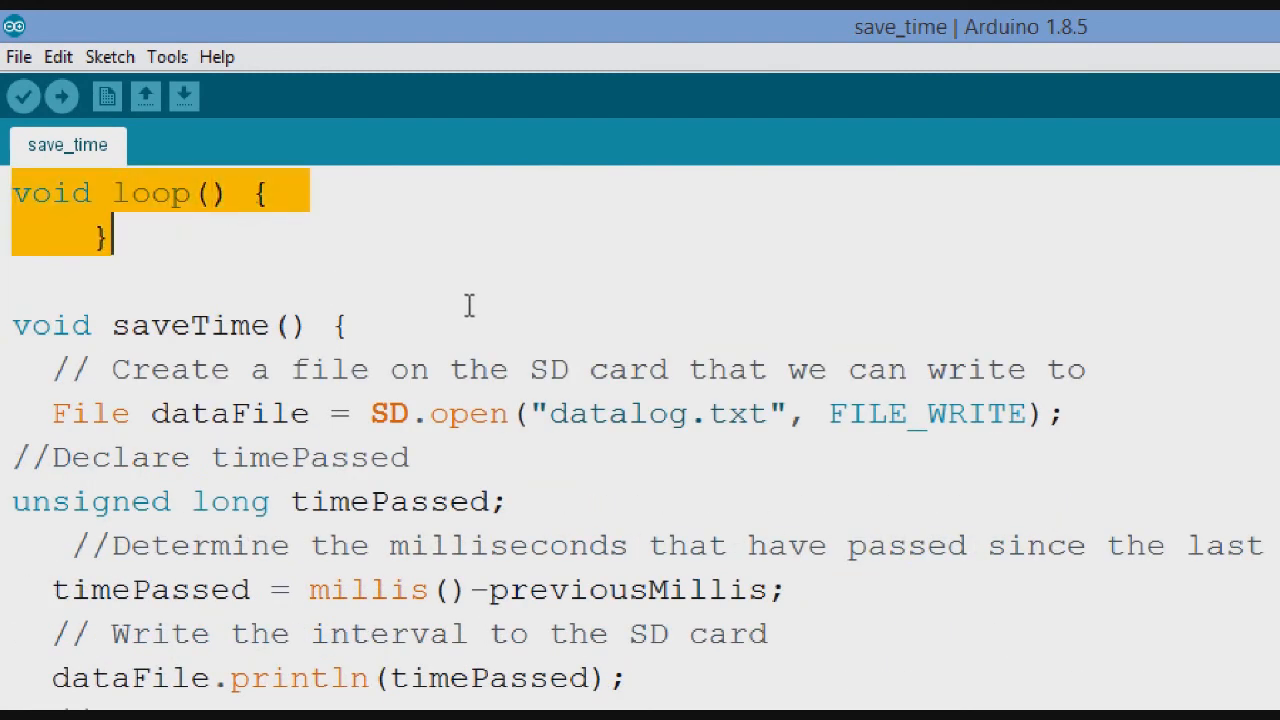
{"action": "mouse_move", "coordinate": [544, 296]}
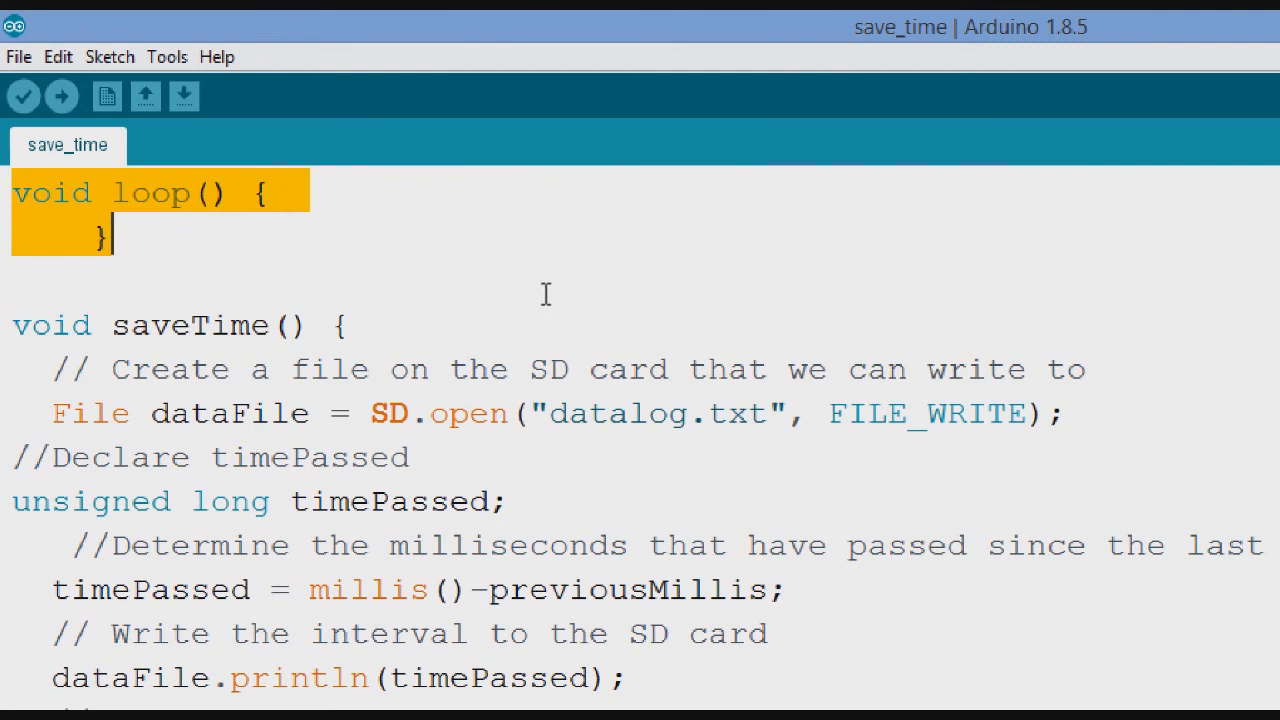
{"action": "mouse_move", "coordinate": [532, 270]}
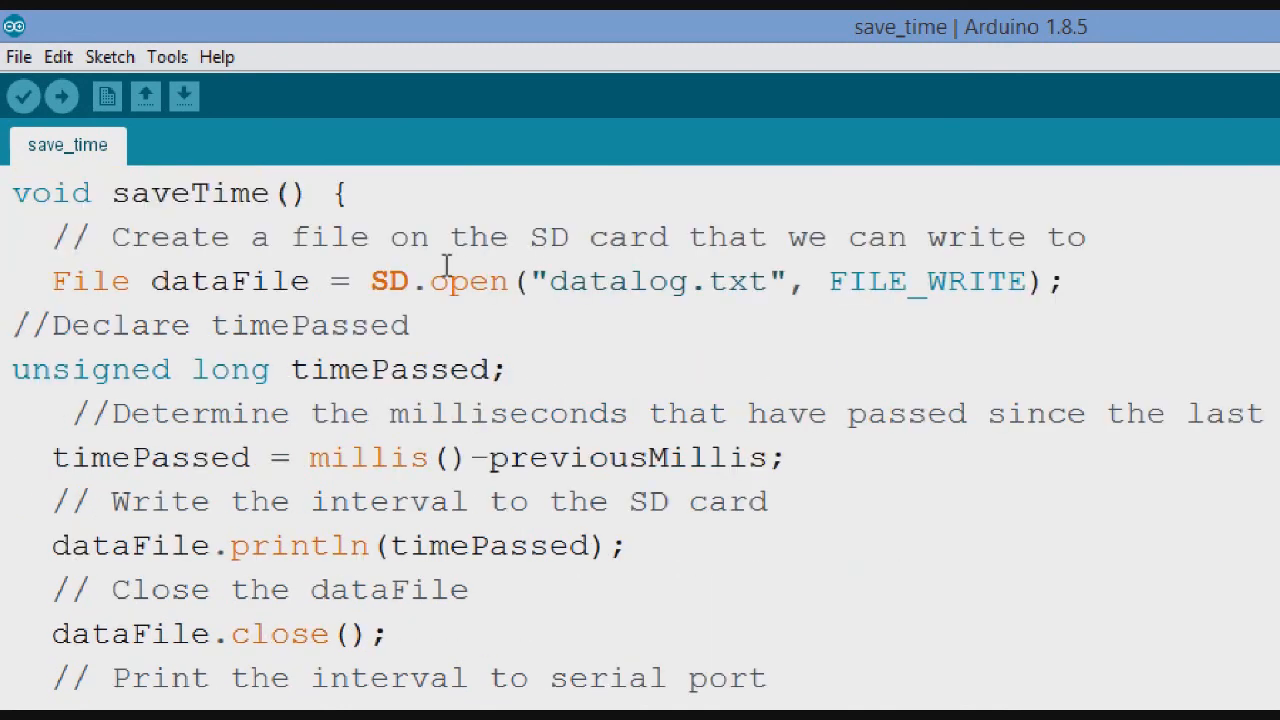
{"action": "double_click", "coordinate": [180, 192]}
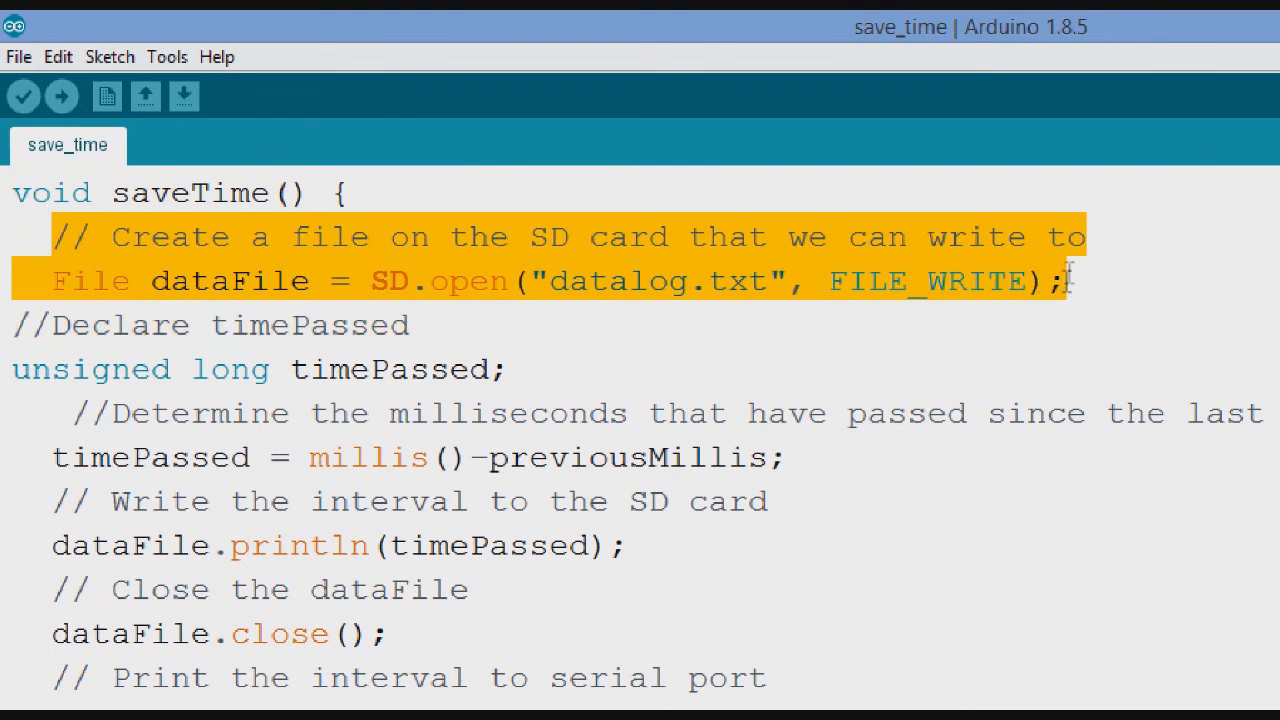
{"action": "mouse_move", "coordinate": [48, 290]}
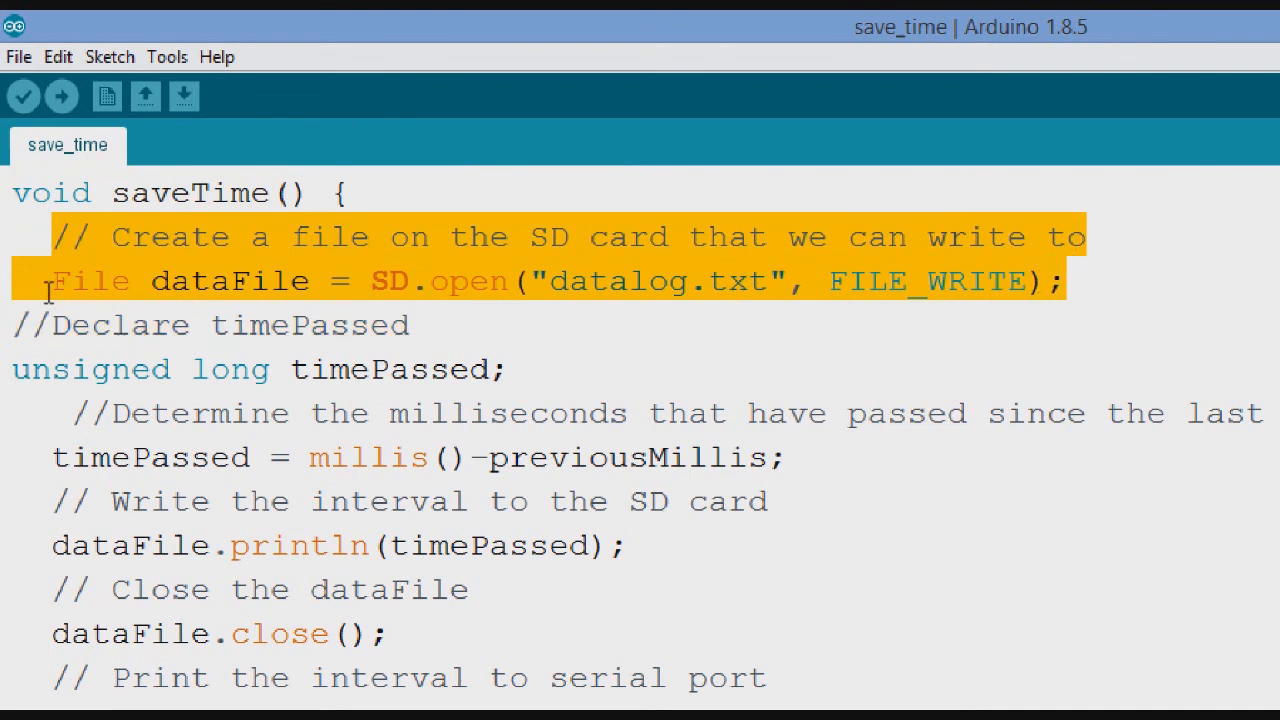
{"action": "mouse_move", "coordinate": [356, 304]}
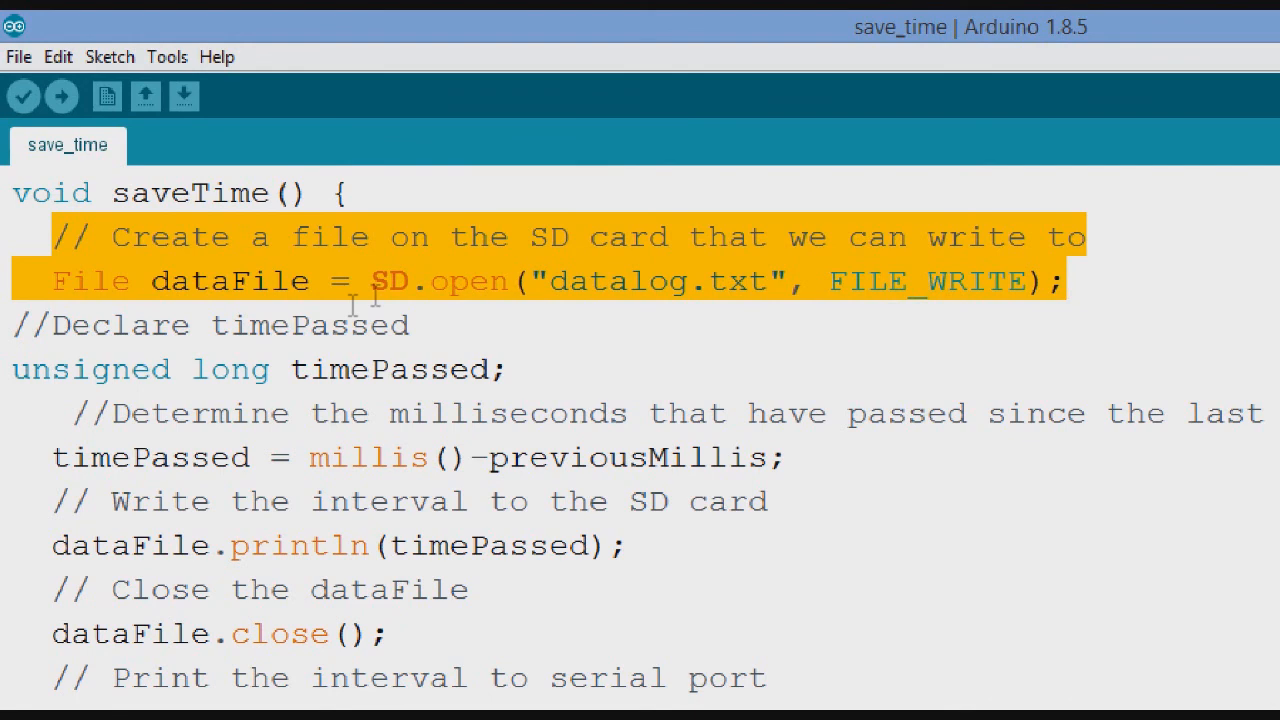
{"action": "mouse_move", "coordinate": [552, 312]}
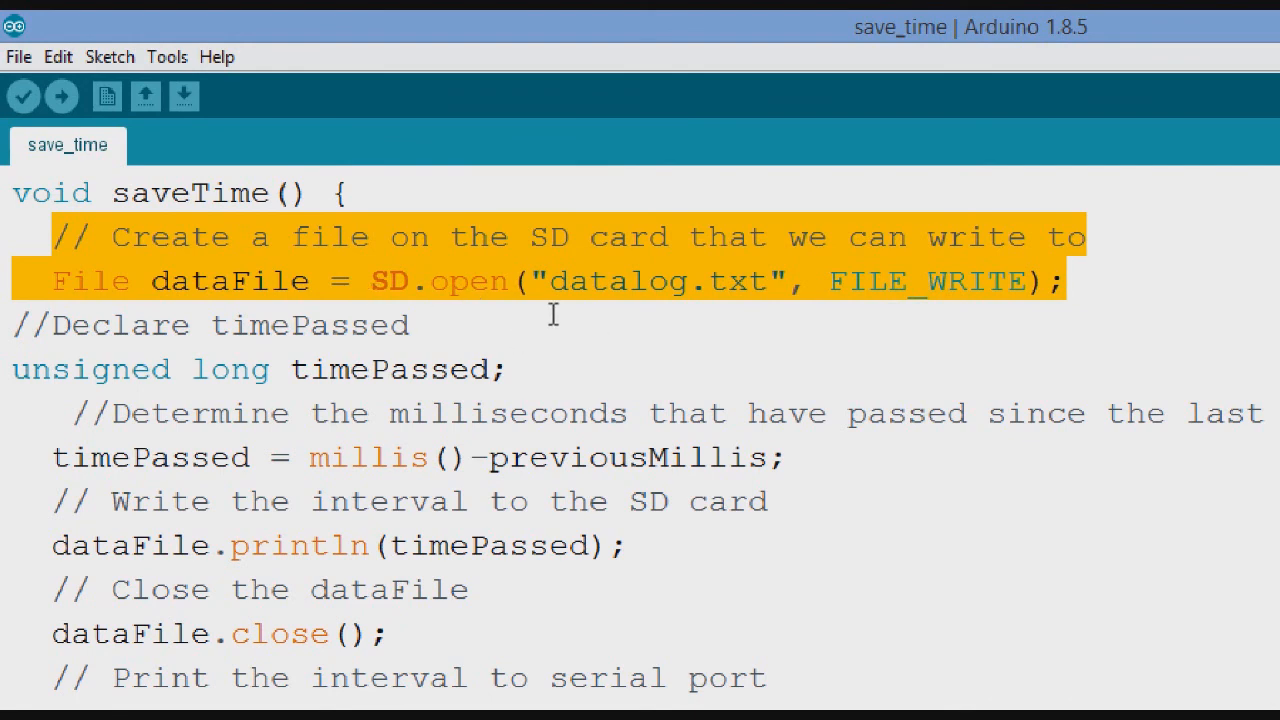
{"action": "mouse_move", "coordinate": [756, 324]}
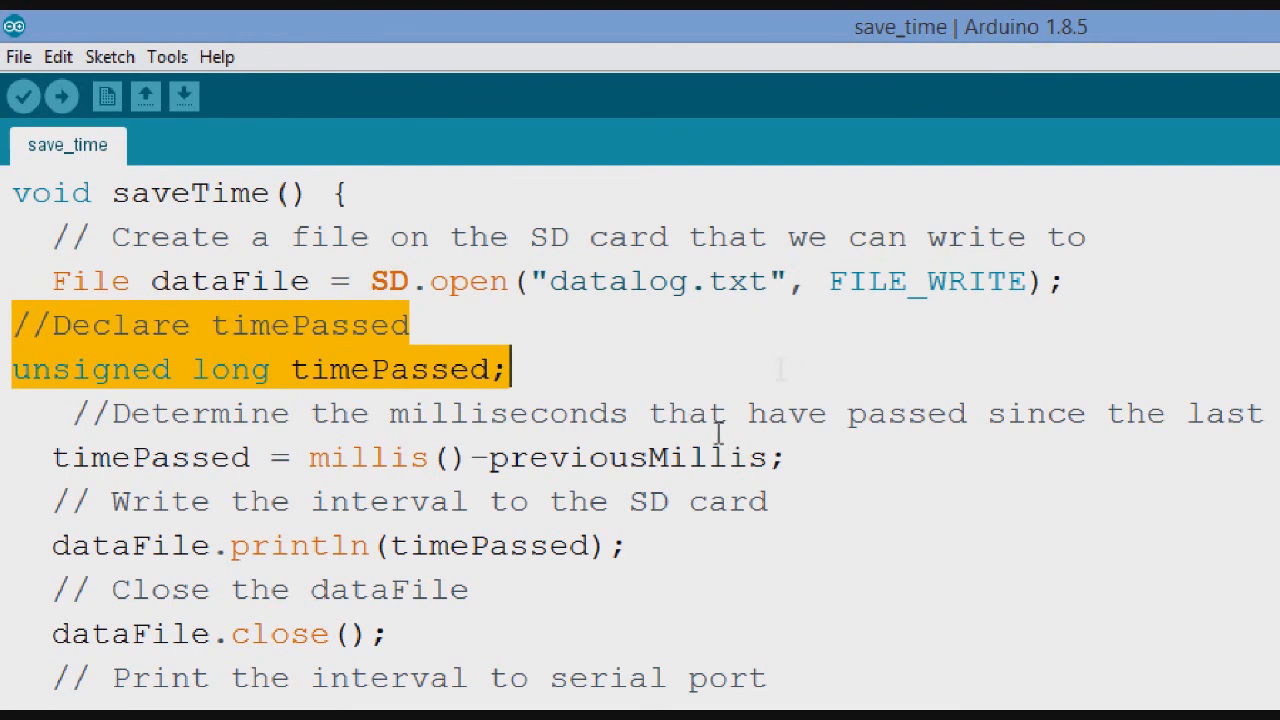
{"action": "mouse_move", "coordinate": [778, 516]}
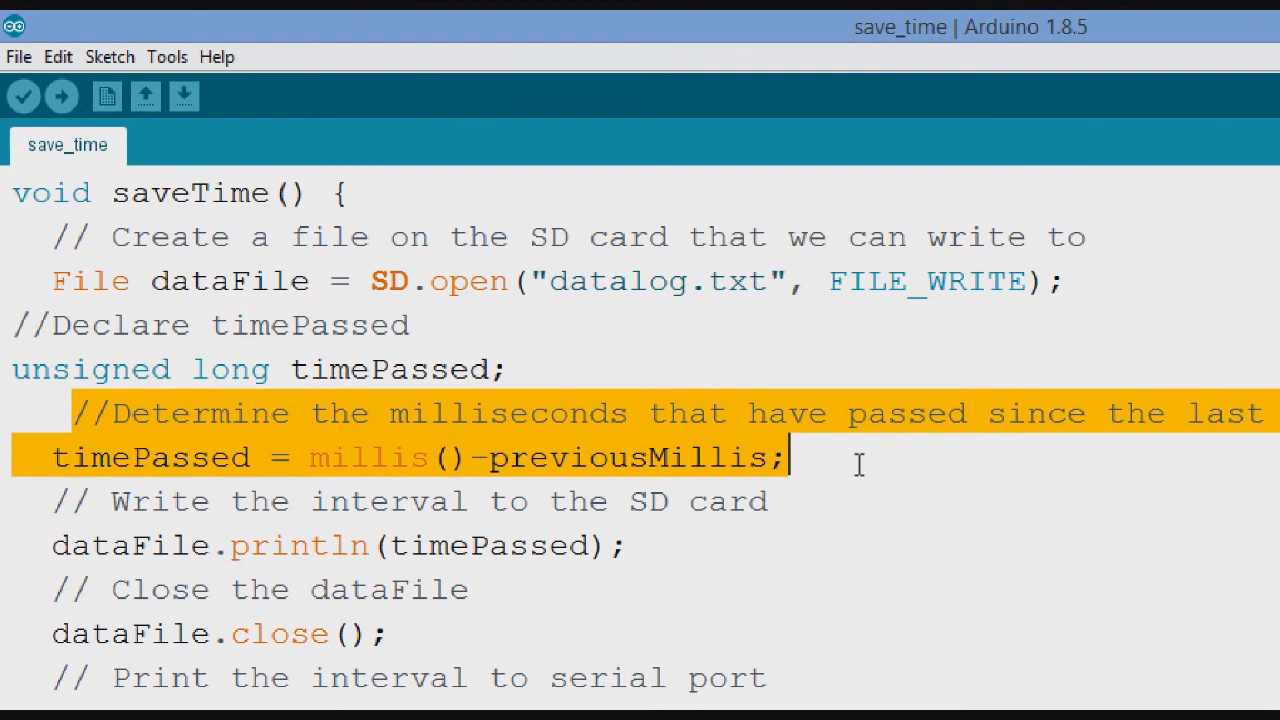
{"action": "mouse_move", "coordinate": [800, 680]}
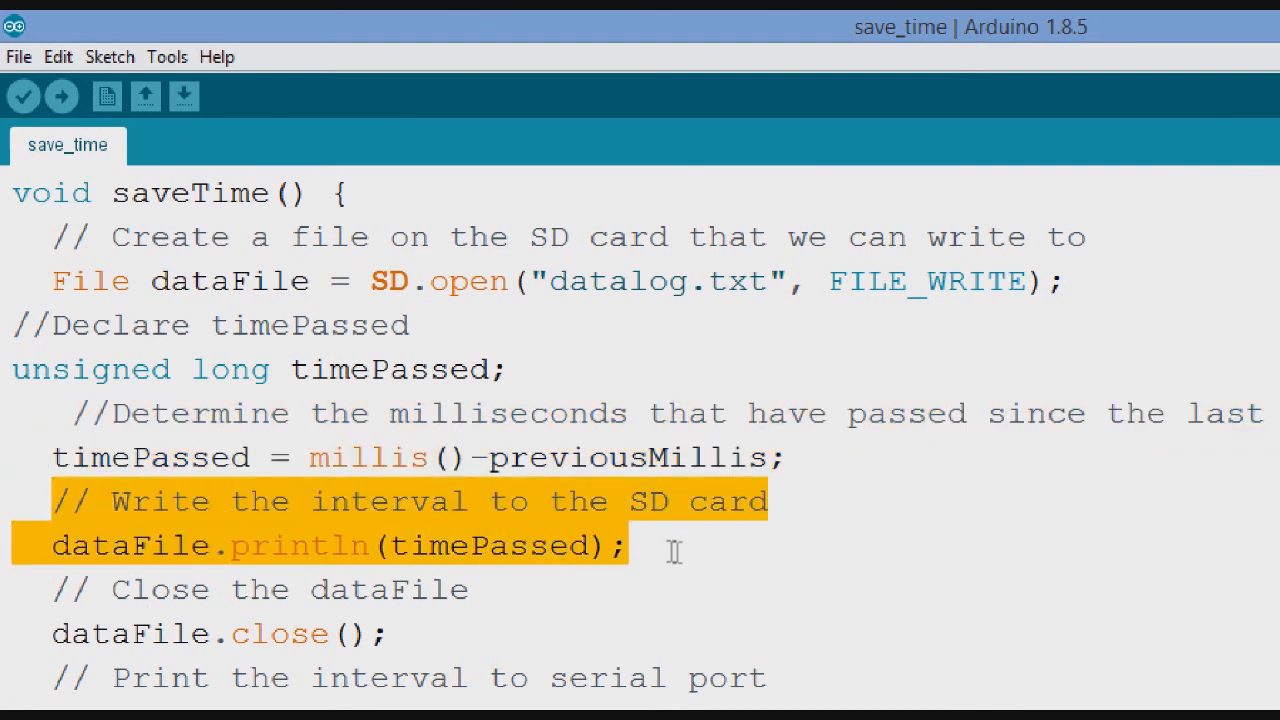
{"action": "scroll", "scroll_direction": "down", "scroll_amount": 3}
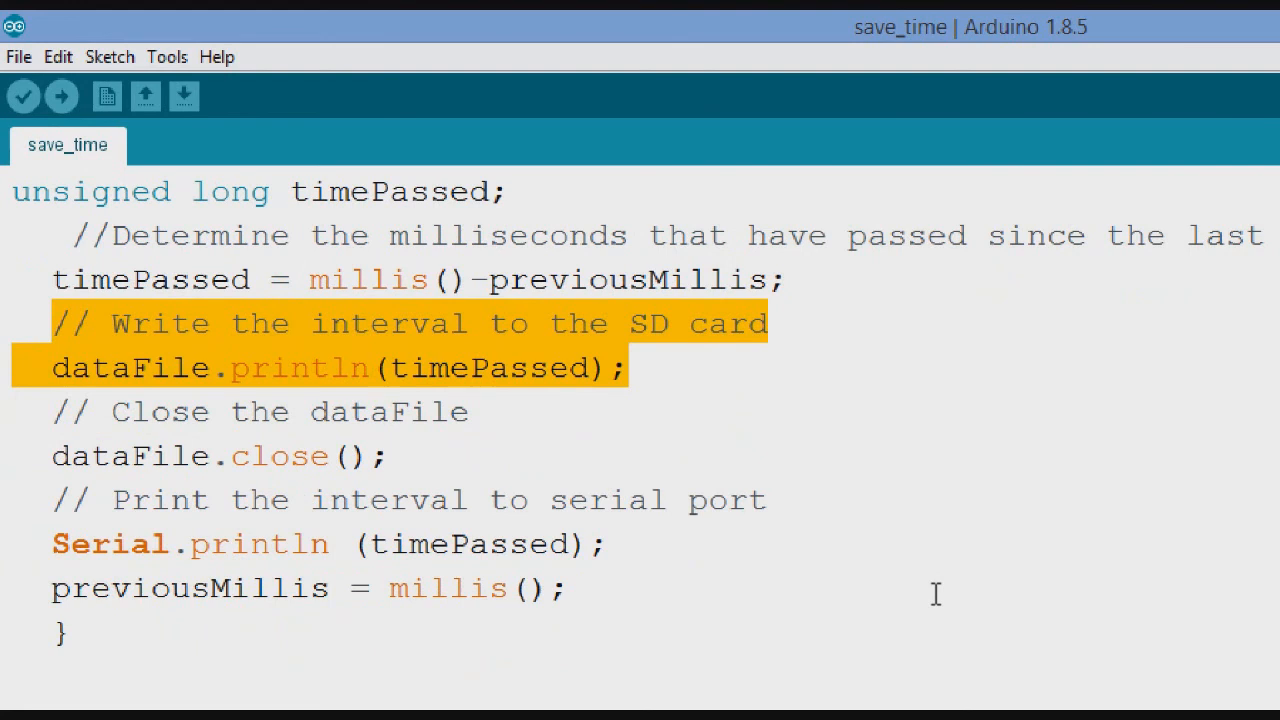
{"action": "mouse_move", "coordinate": [816, 514]}
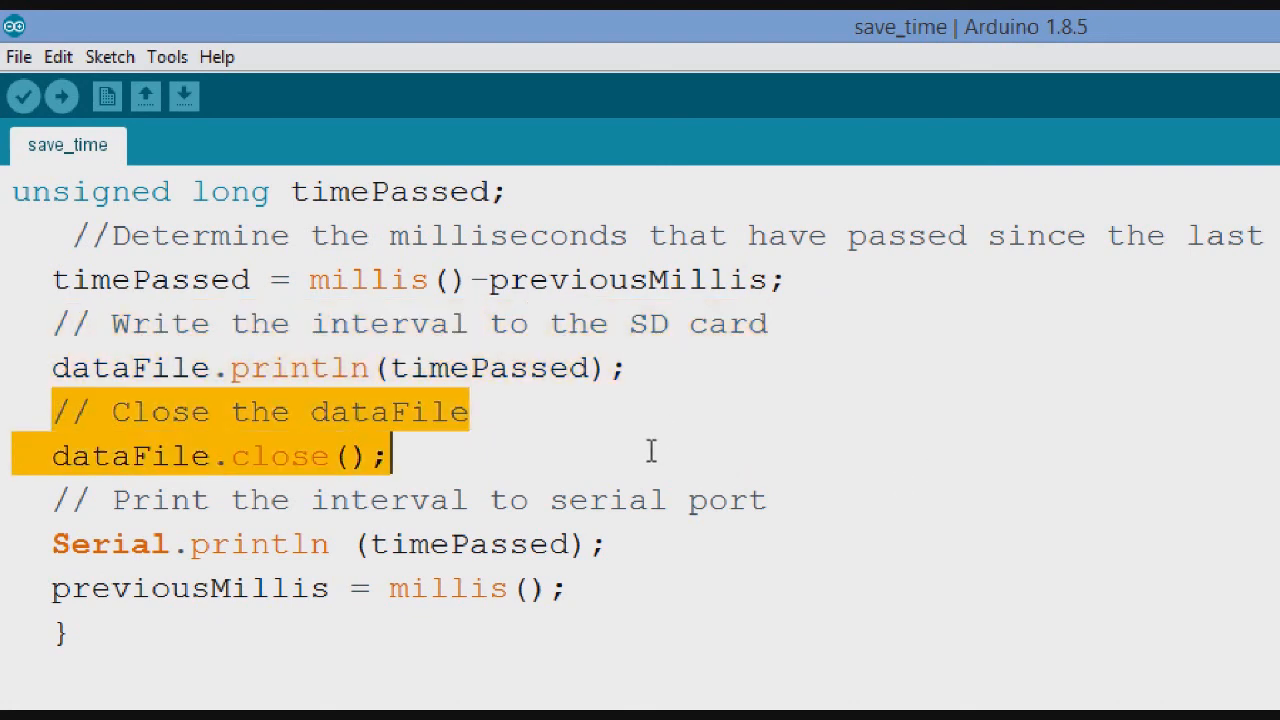
{"action": "mouse_move", "coordinate": [200, 456]}
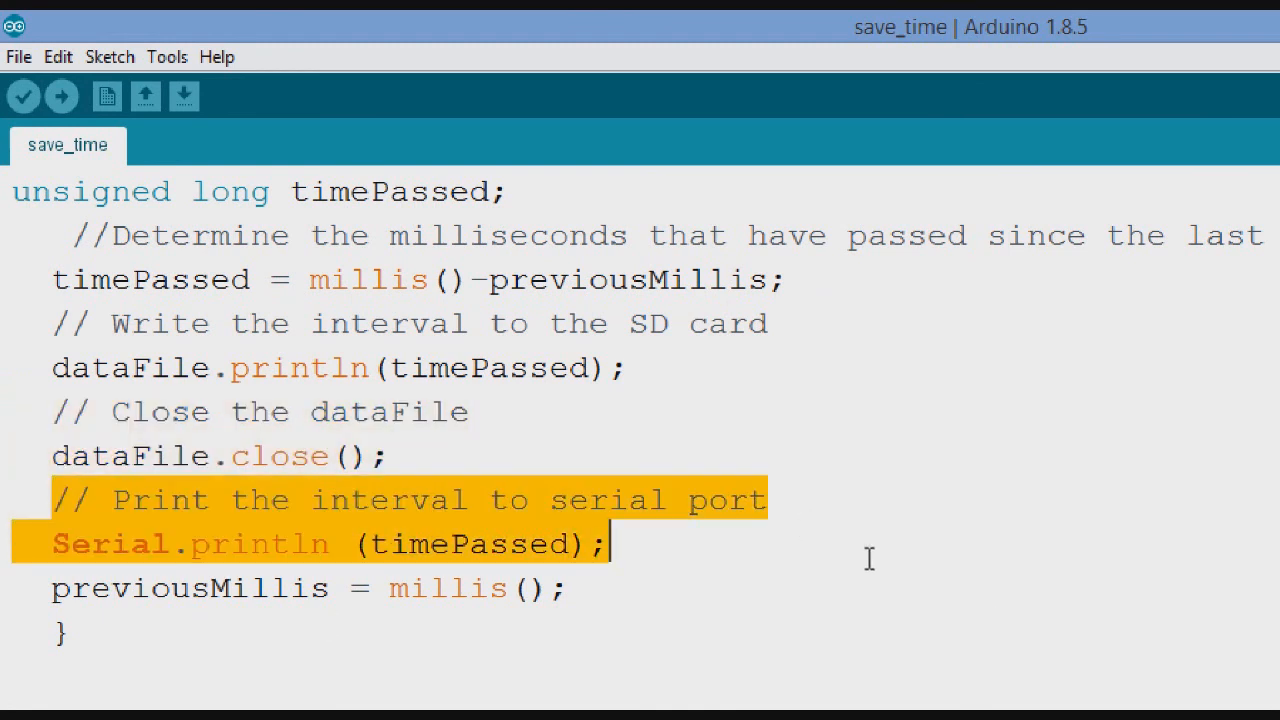
{"action": "mouse_move", "coordinate": [768, 646]}
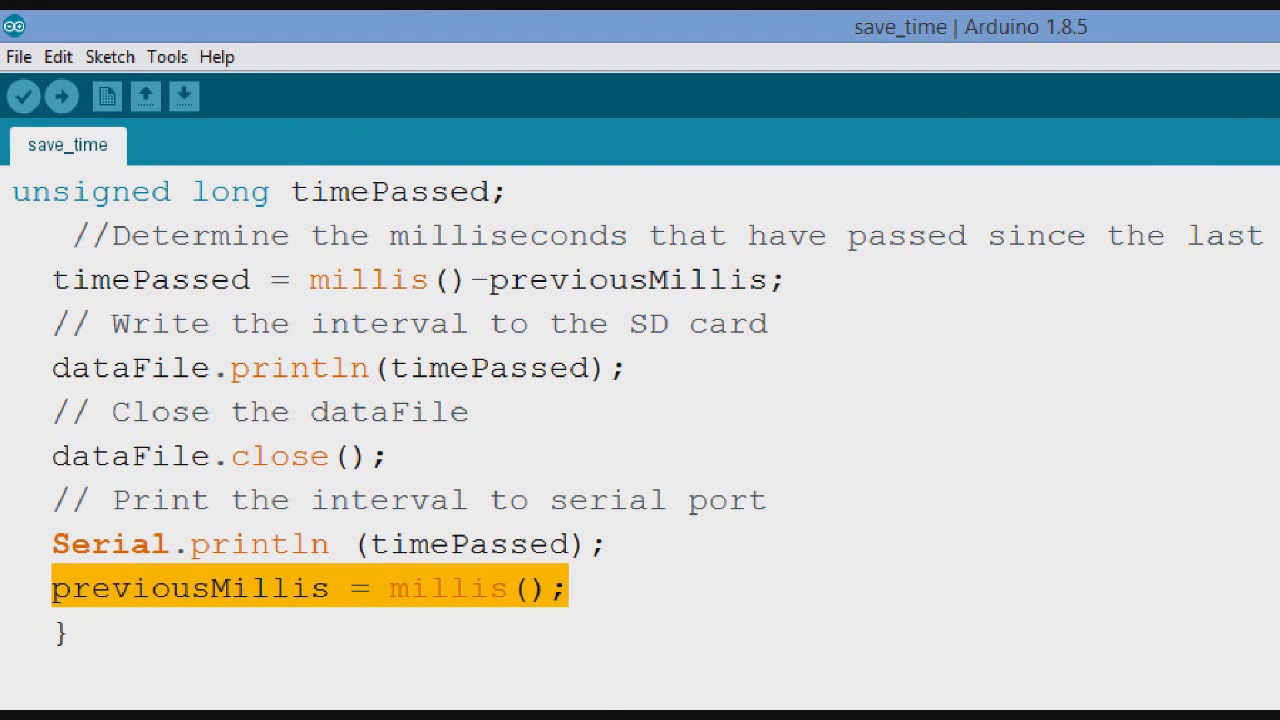
{"action": "mouse_move", "coordinate": [584, 704]}
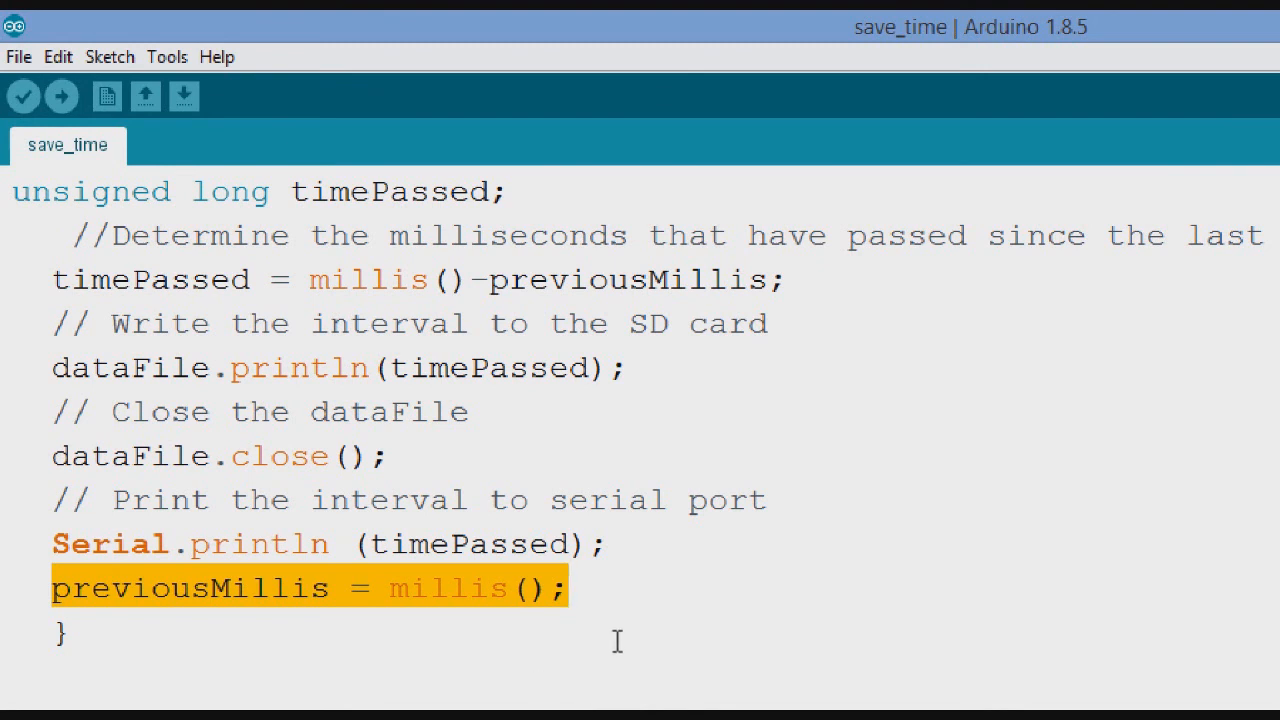
{"action": "mouse_move", "coordinate": [770, 478]}
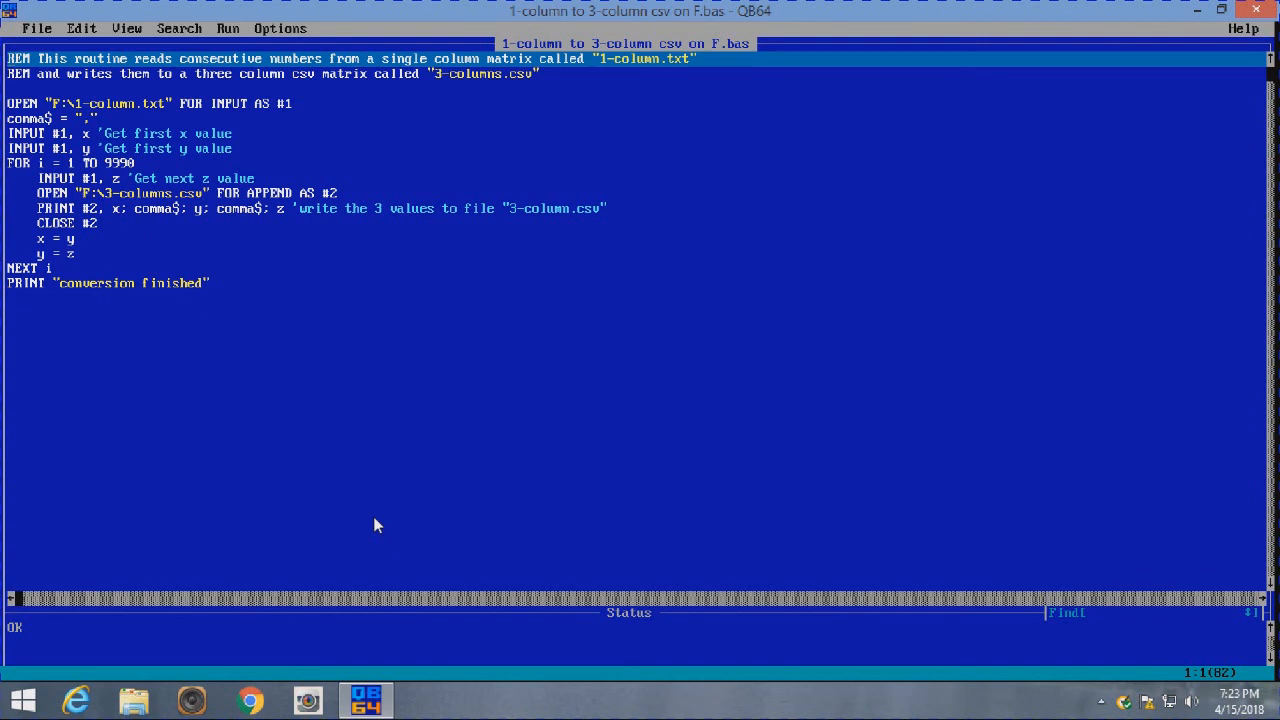
{"action": "mouse_move", "coordinate": [144, 122]}
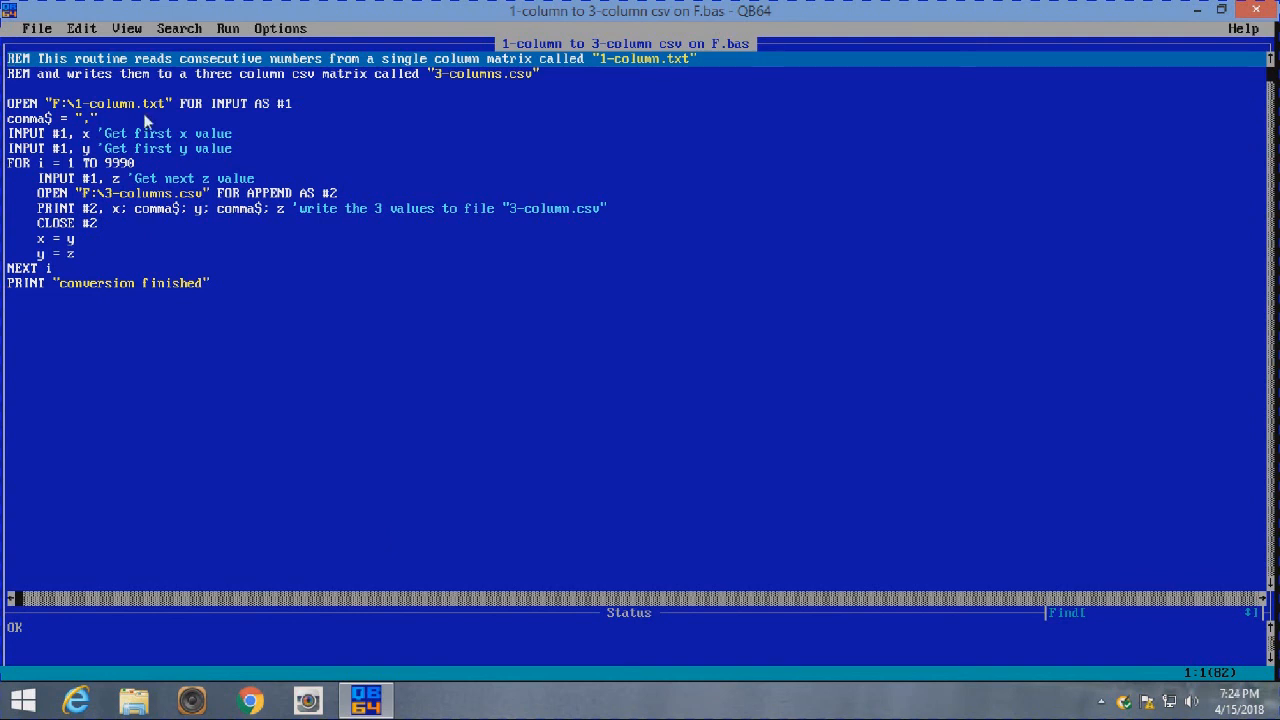
{"action": "mouse_move", "coordinate": [58, 118]}
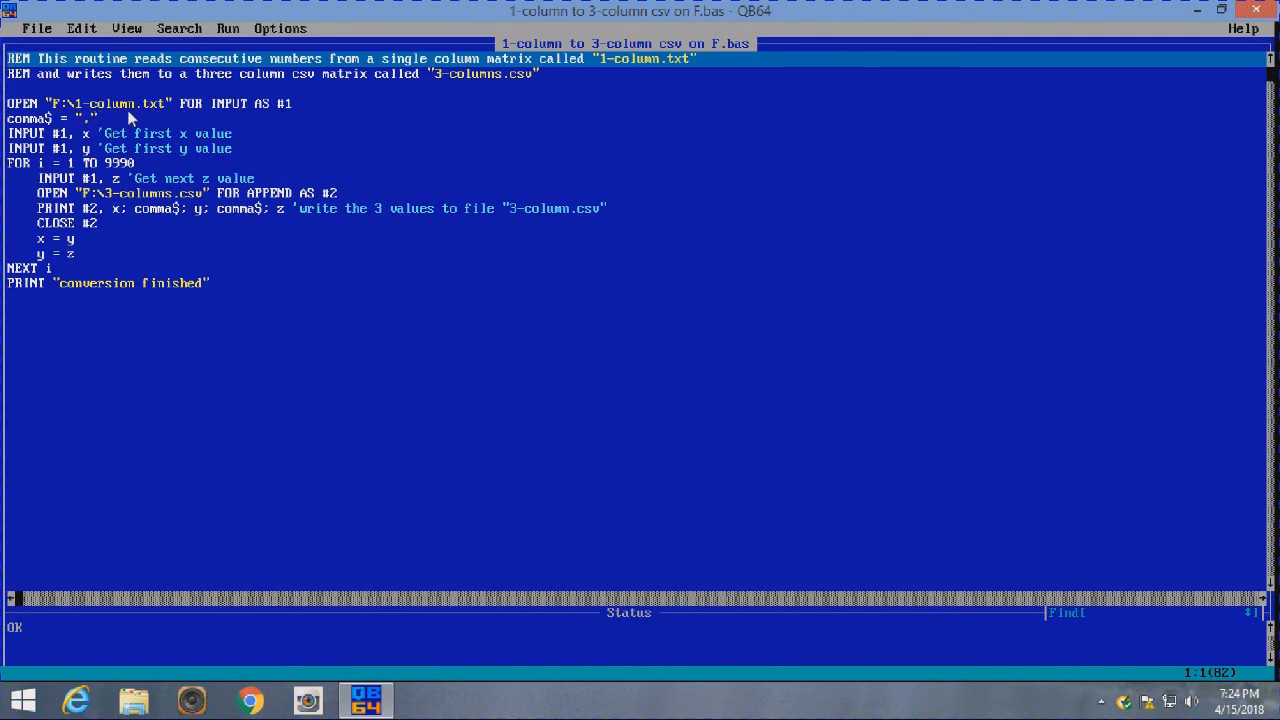
{"action": "mouse_move", "coordinate": [148, 120]}
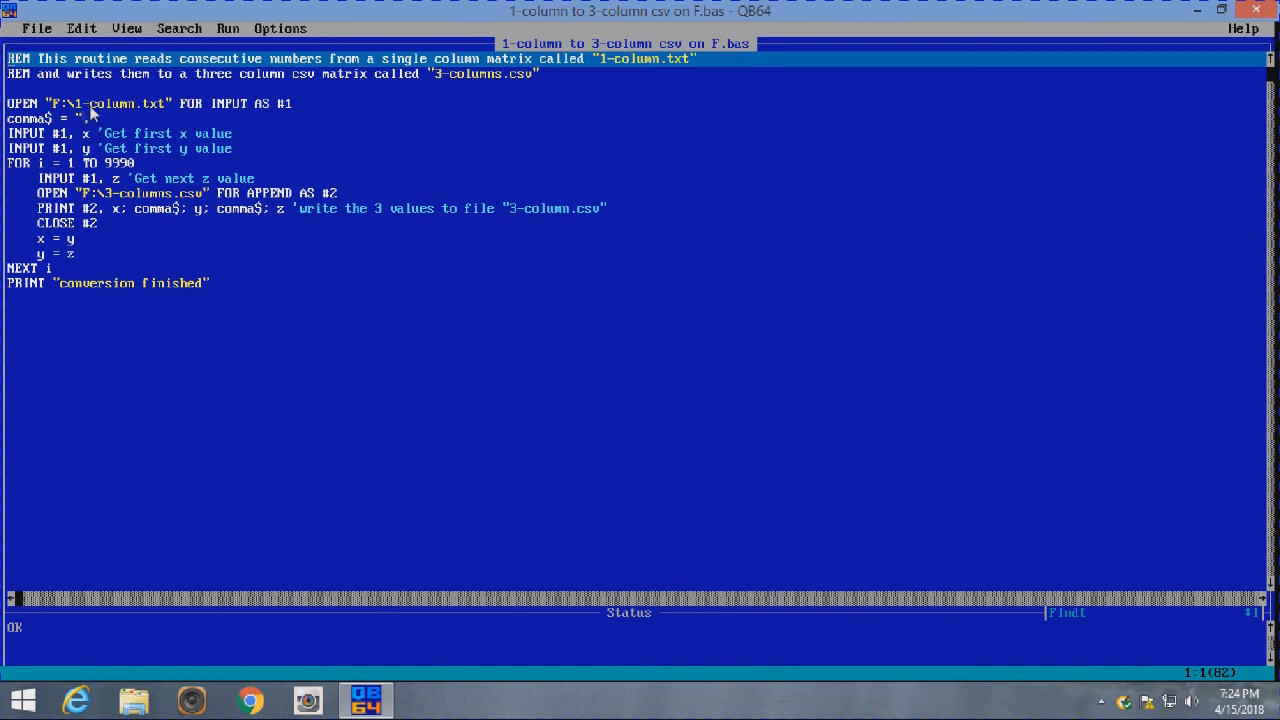
{"action": "mouse_move", "coordinate": [232, 118]}
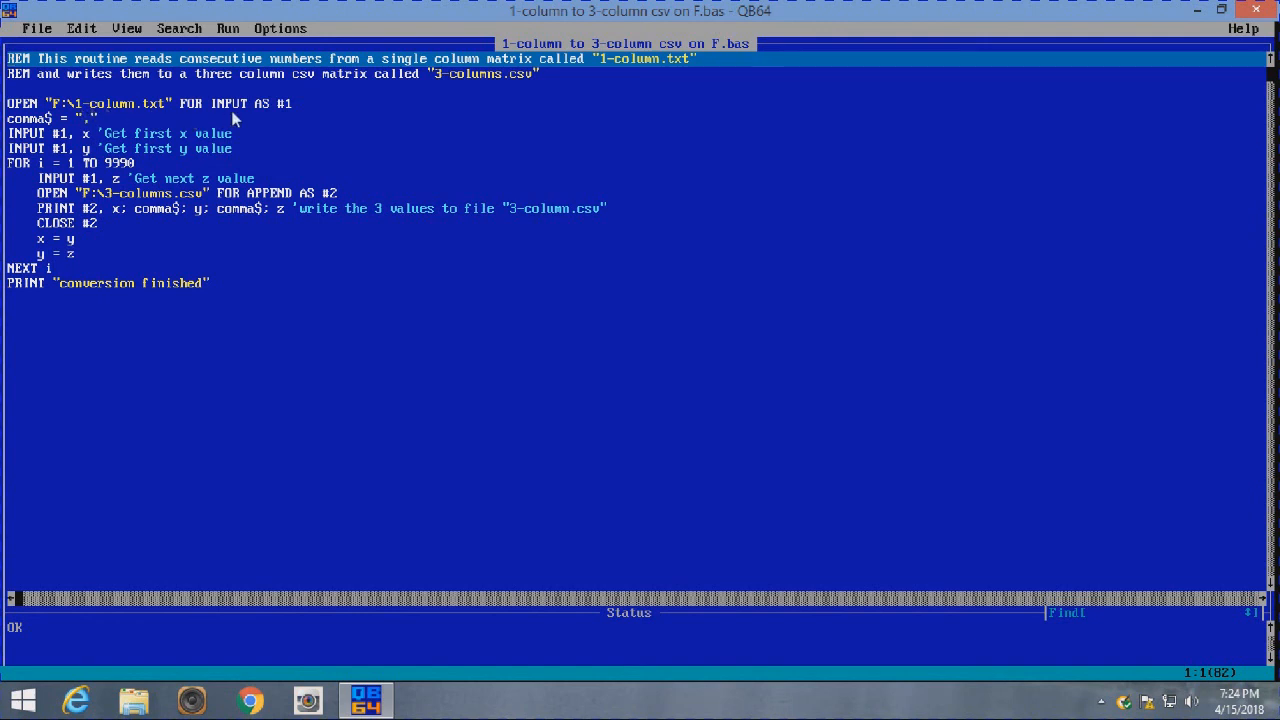
{"action": "mouse_move", "coordinate": [296, 116]}
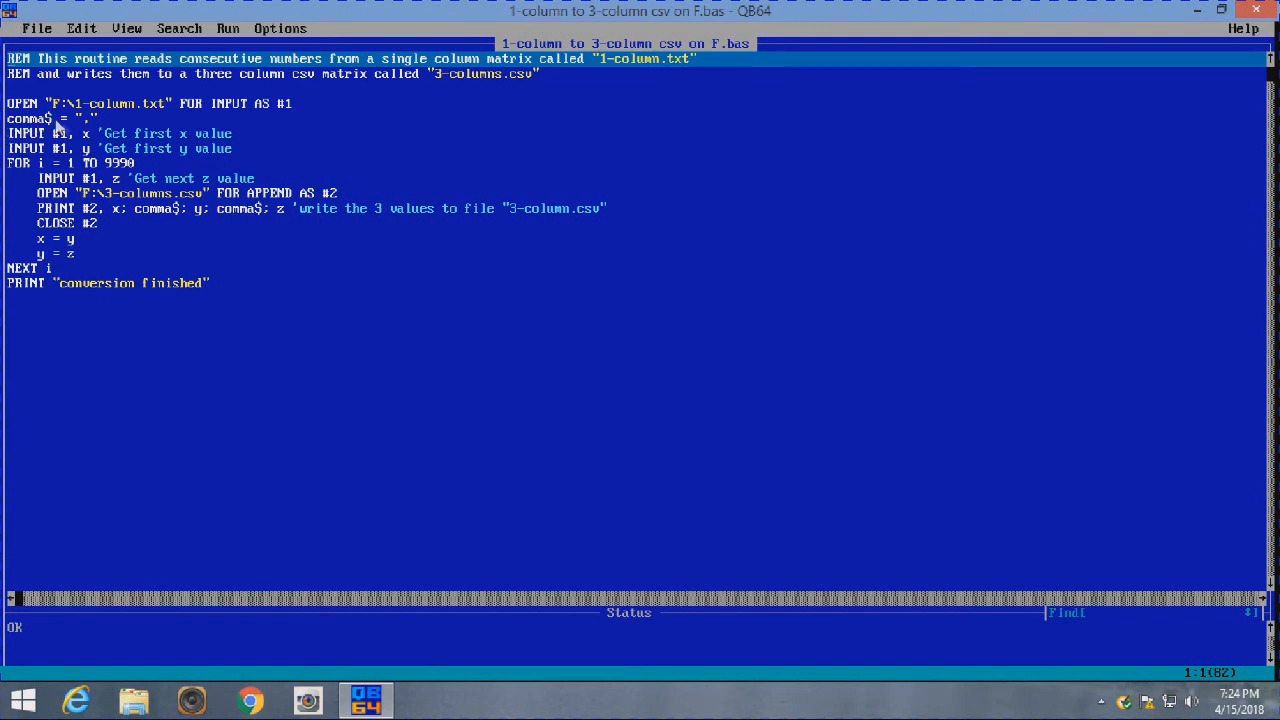
{"action": "mouse_move", "coordinate": [92, 132]}
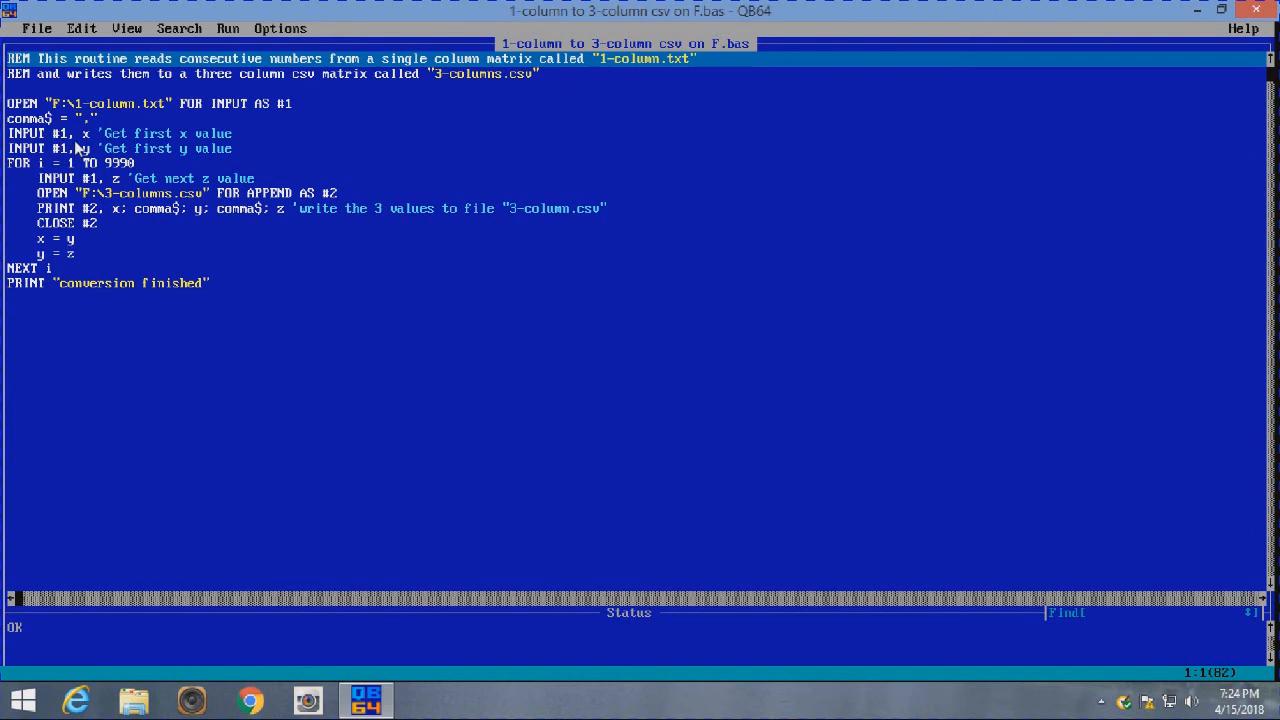
{"action": "mouse_move", "coordinate": [236, 144]}
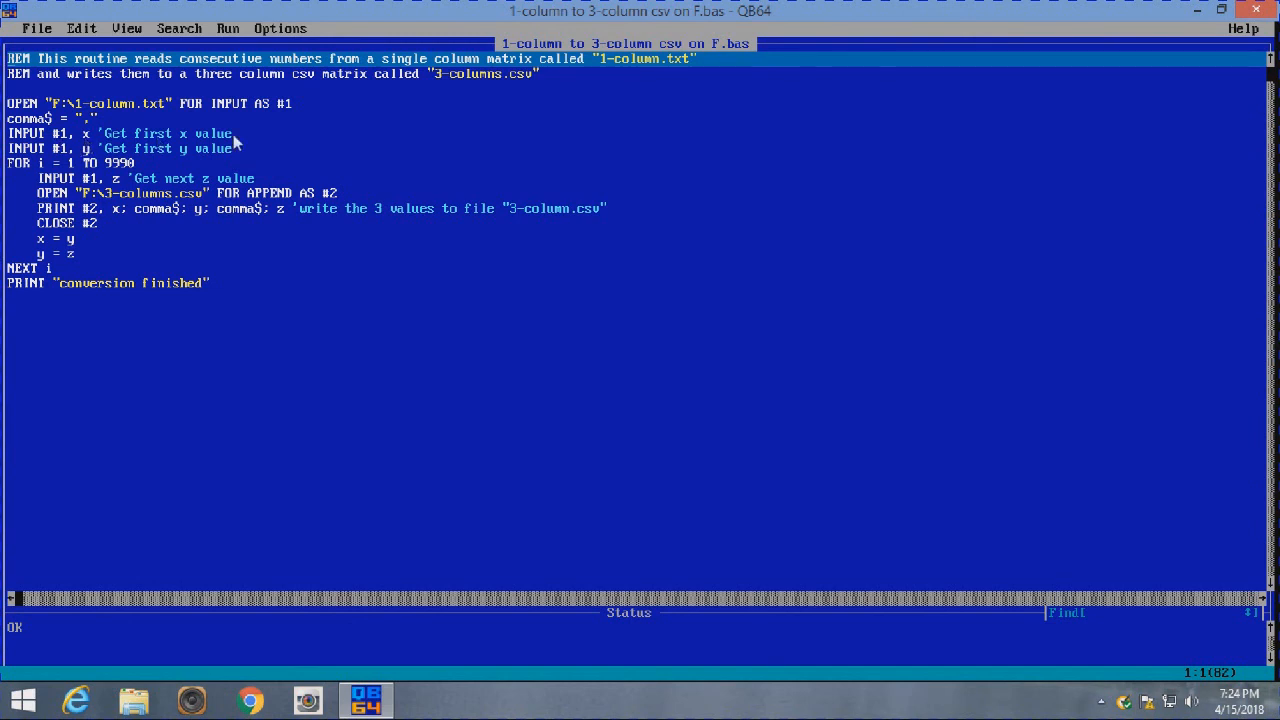
{"action": "mouse_move", "coordinate": [64, 158]}
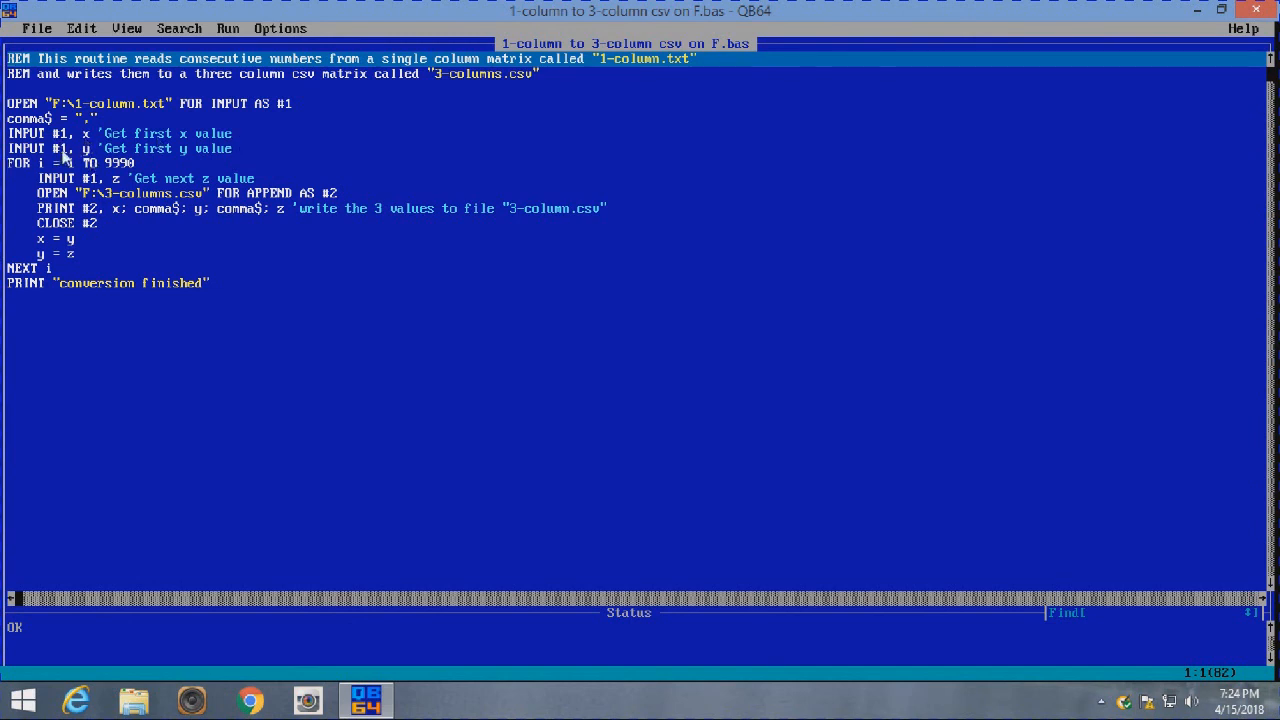
{"action": "mouse_move", "coordinate": [202, 158]}
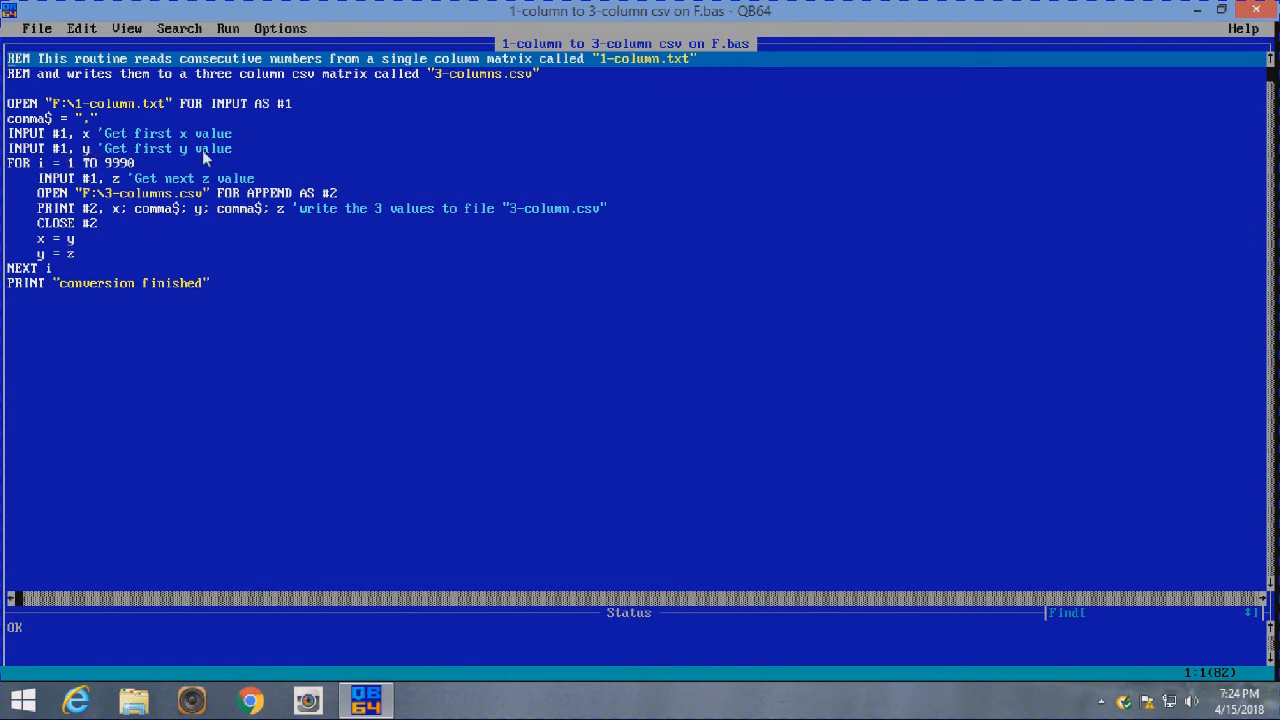
{"action": "mouse_move", "coordinate": [24, 180]}
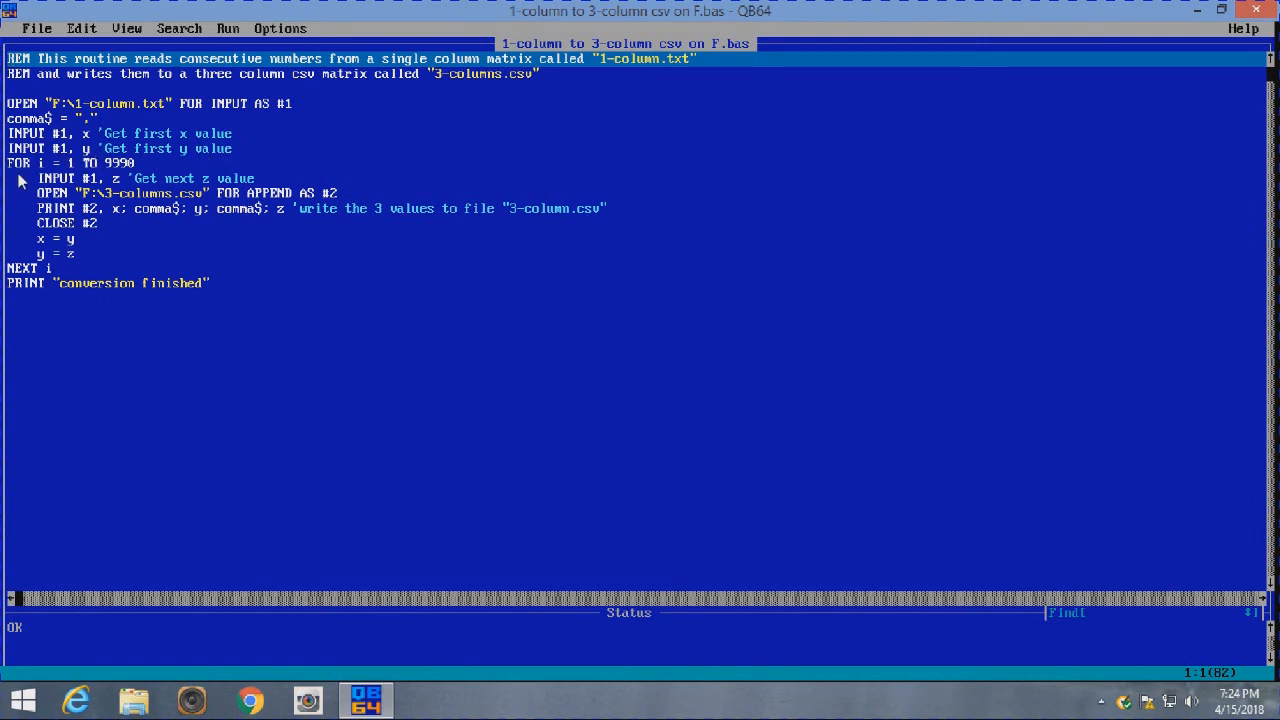
{"action": "mouse_move", "coordinate": [60, 178]}
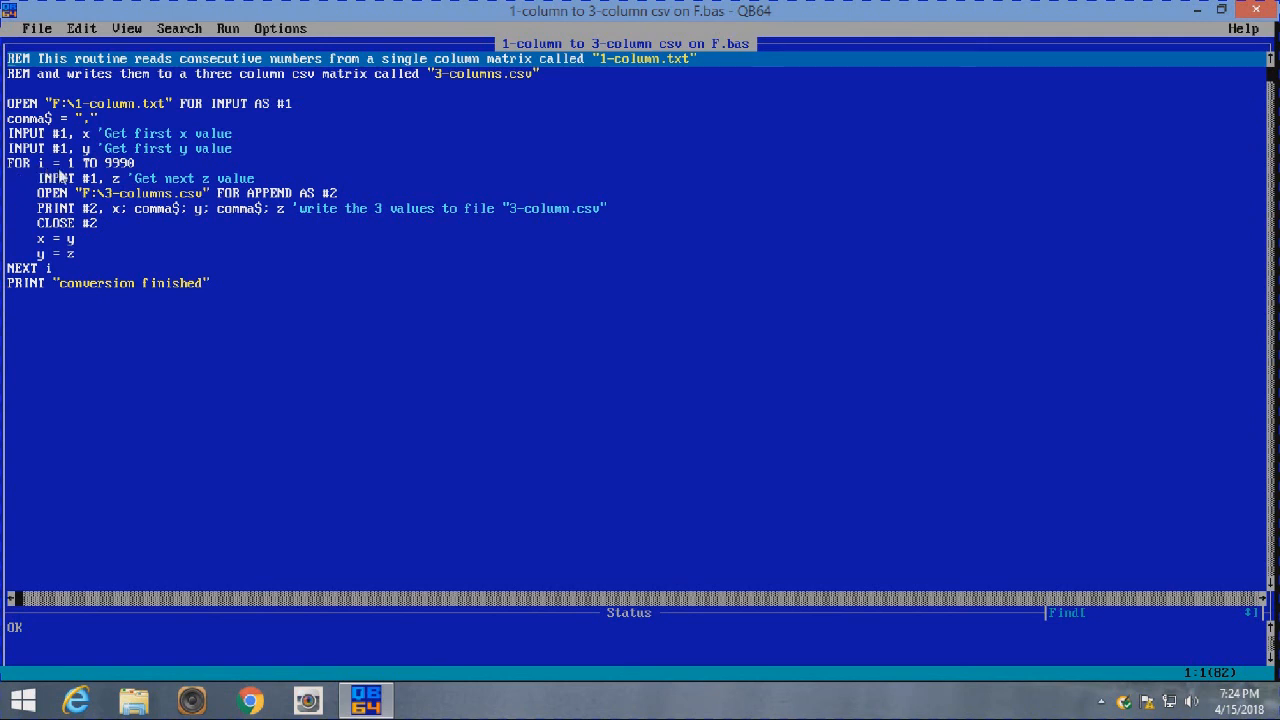
{"action": "mouse_move", "coordinate": [112, 178]}
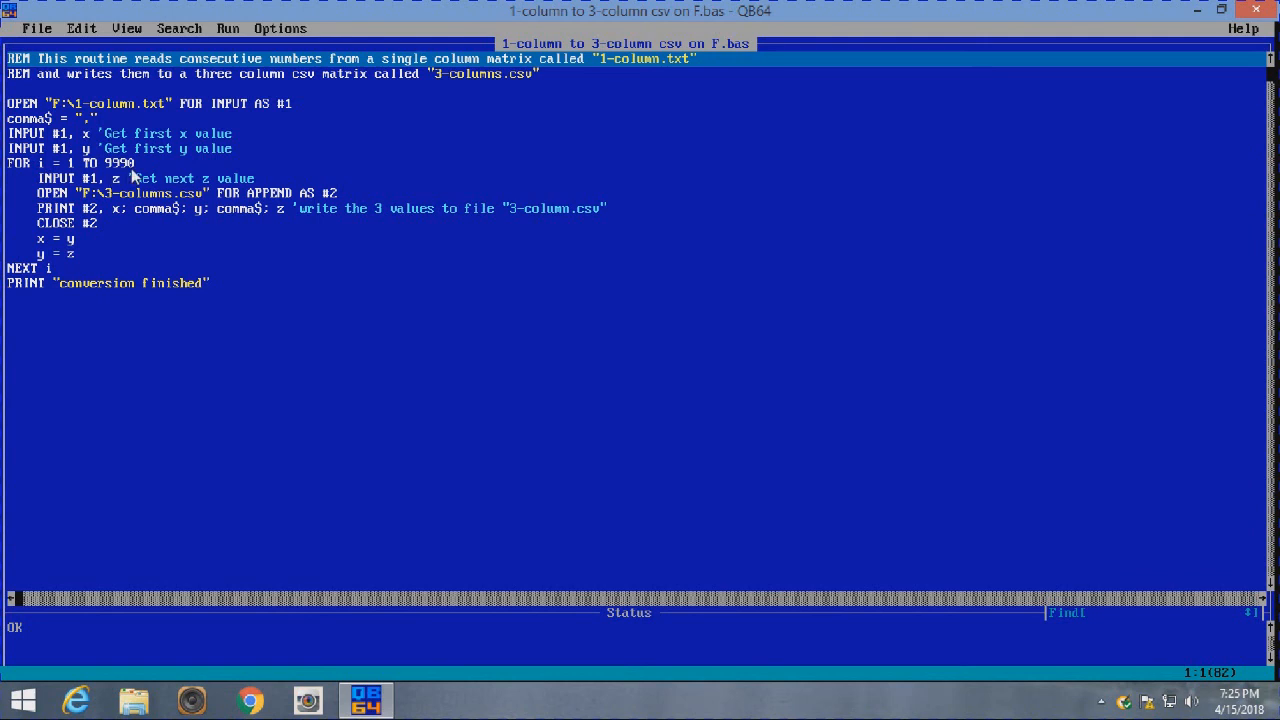
{"action": "mouse_move", "coordinate": [44, 196]}
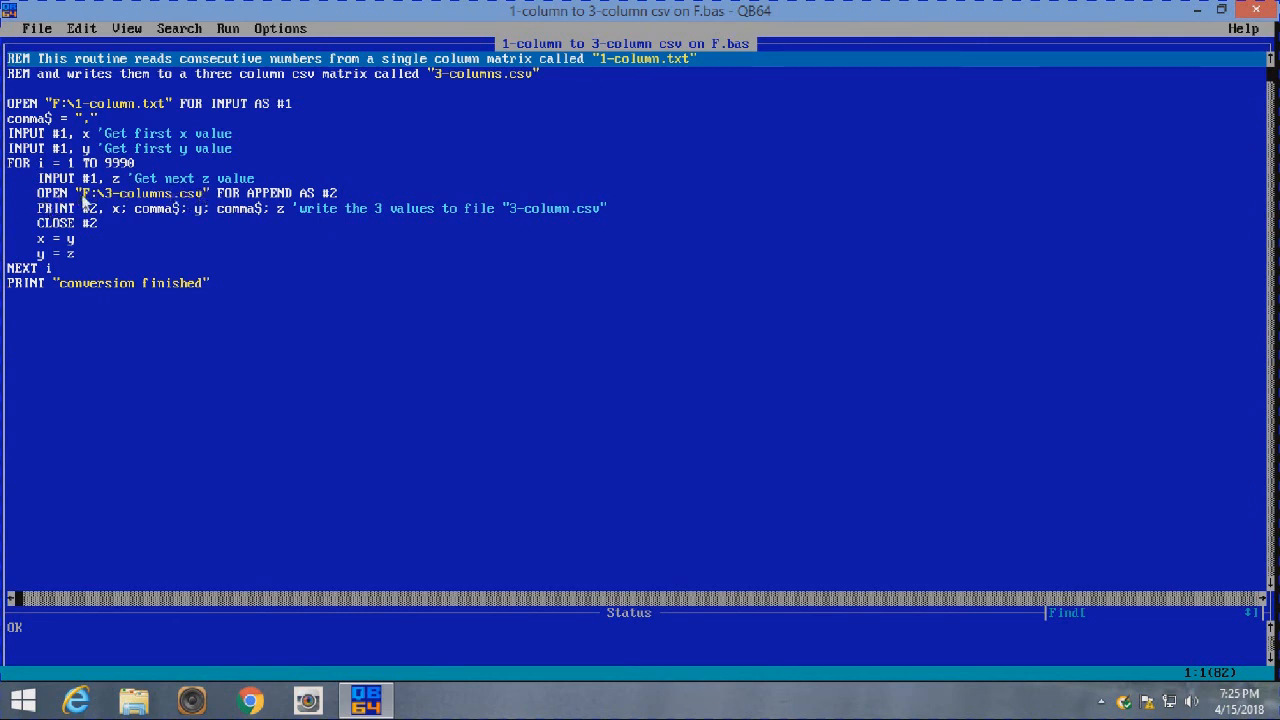
{"action": "mouse_move", "coordinate": [156, 204]}
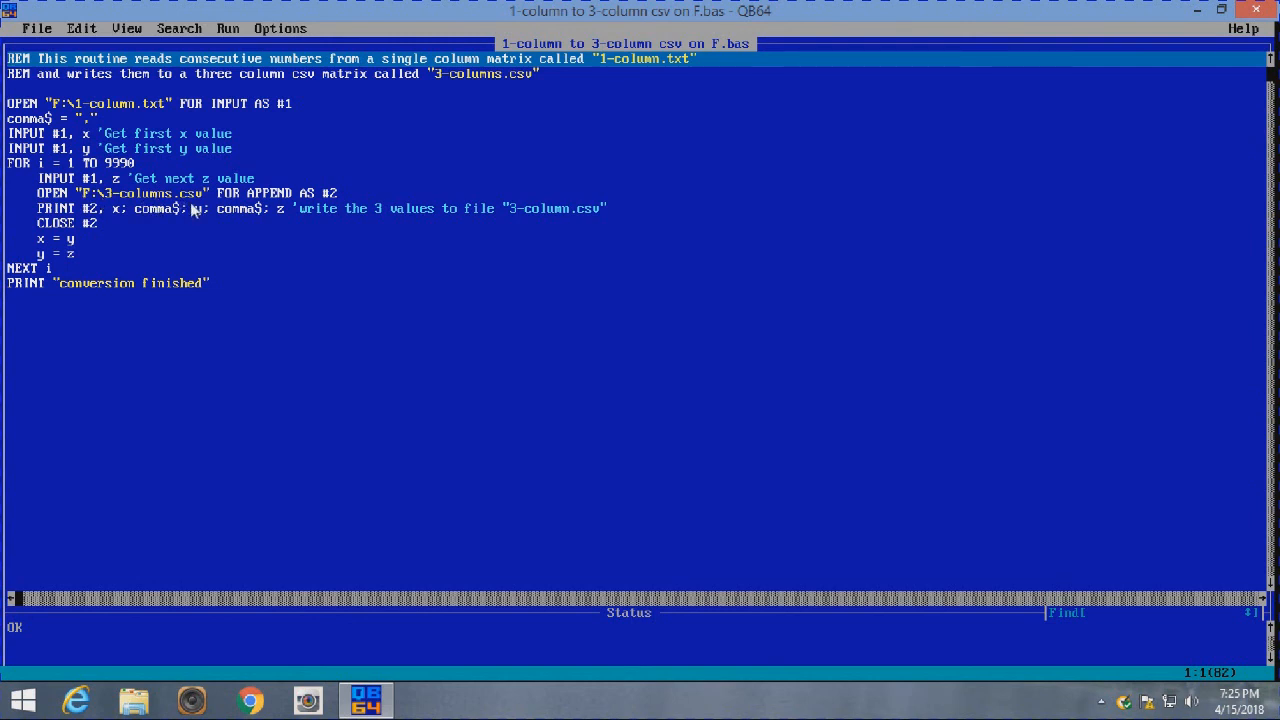
{"action": "mouse_move", "coordinate": [336, 200]}
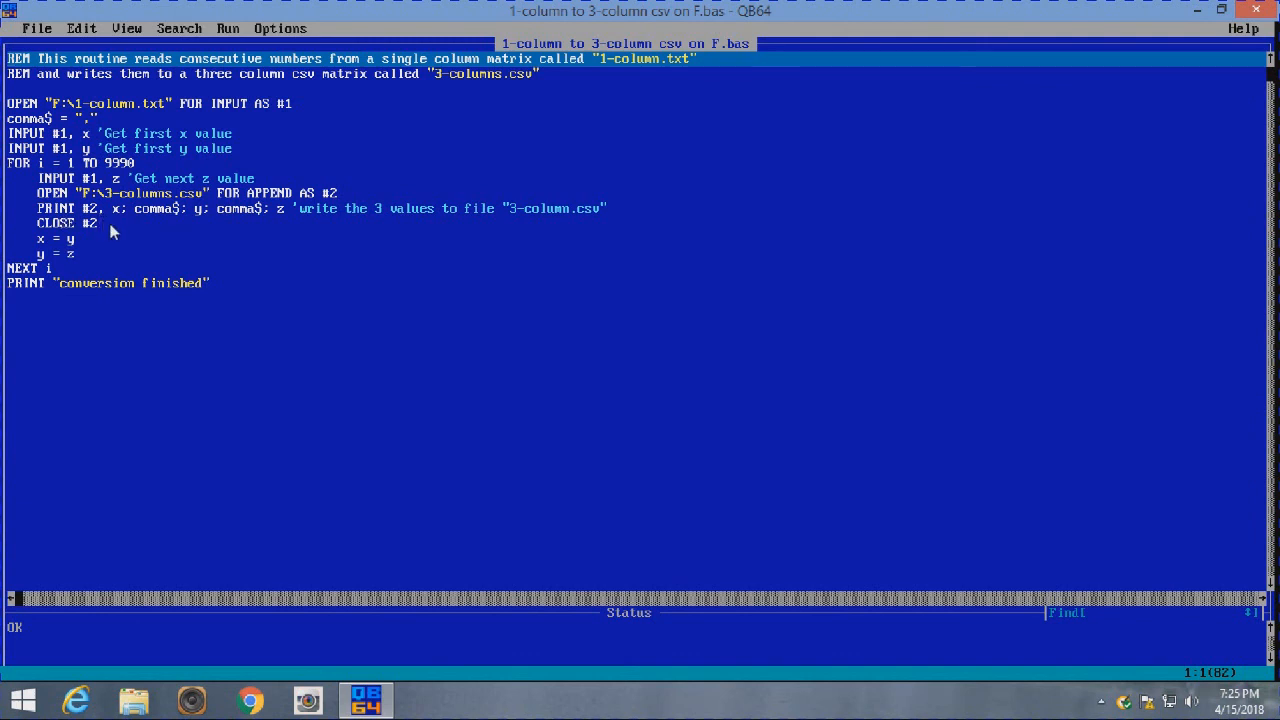
{"action": "mouse_move", "coordinate": [118, 230]}
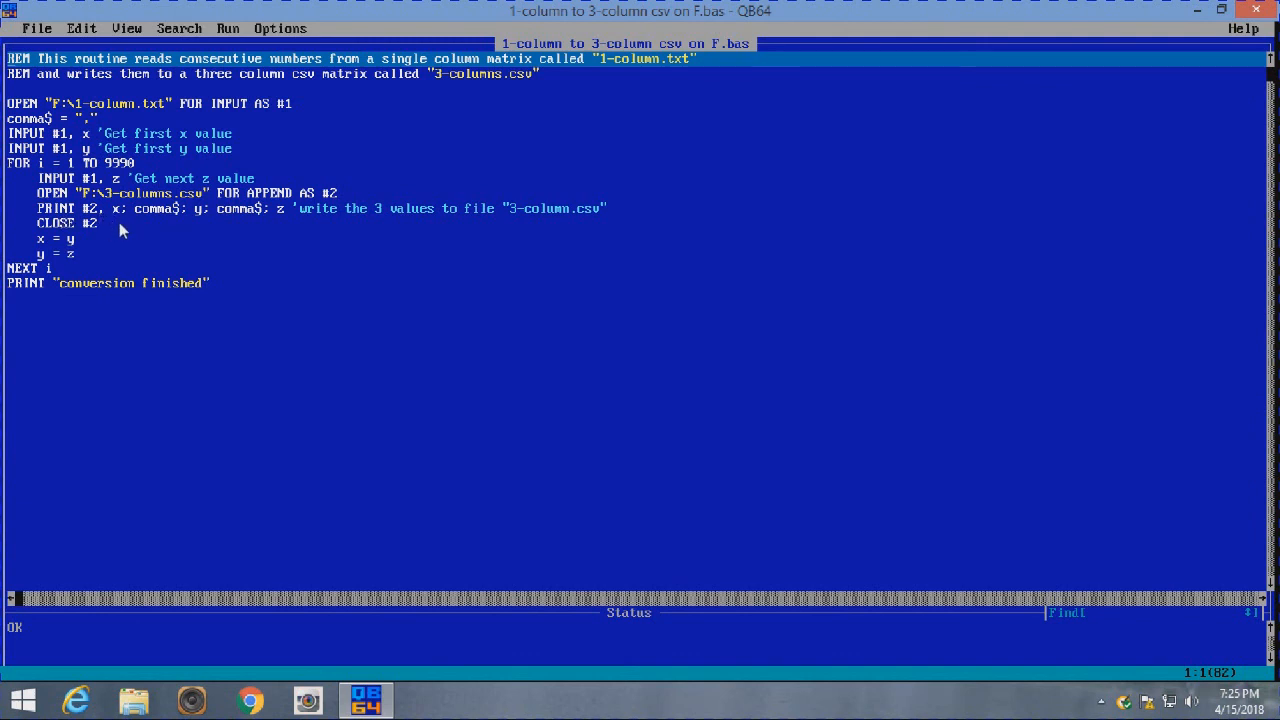
{"action": "mouse_move", "coordinate": [176, 240]}
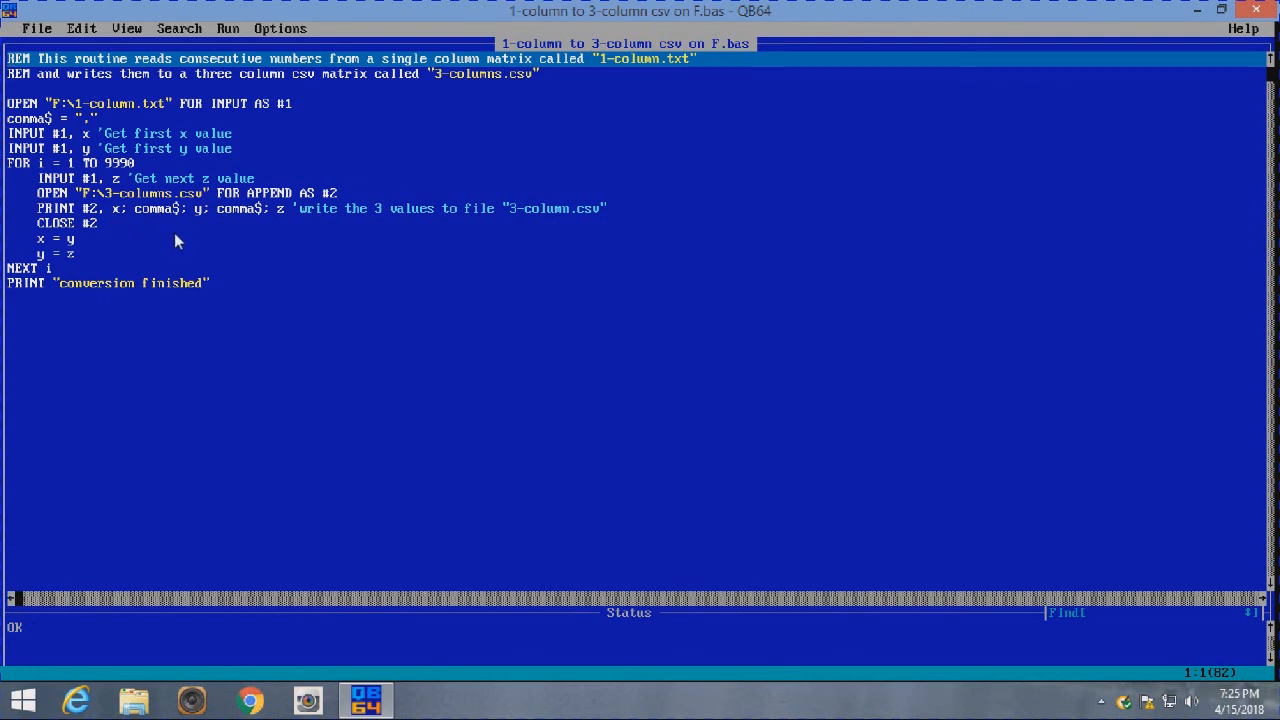
{"action": "mouse_move", "coordinate": [252, 220]}
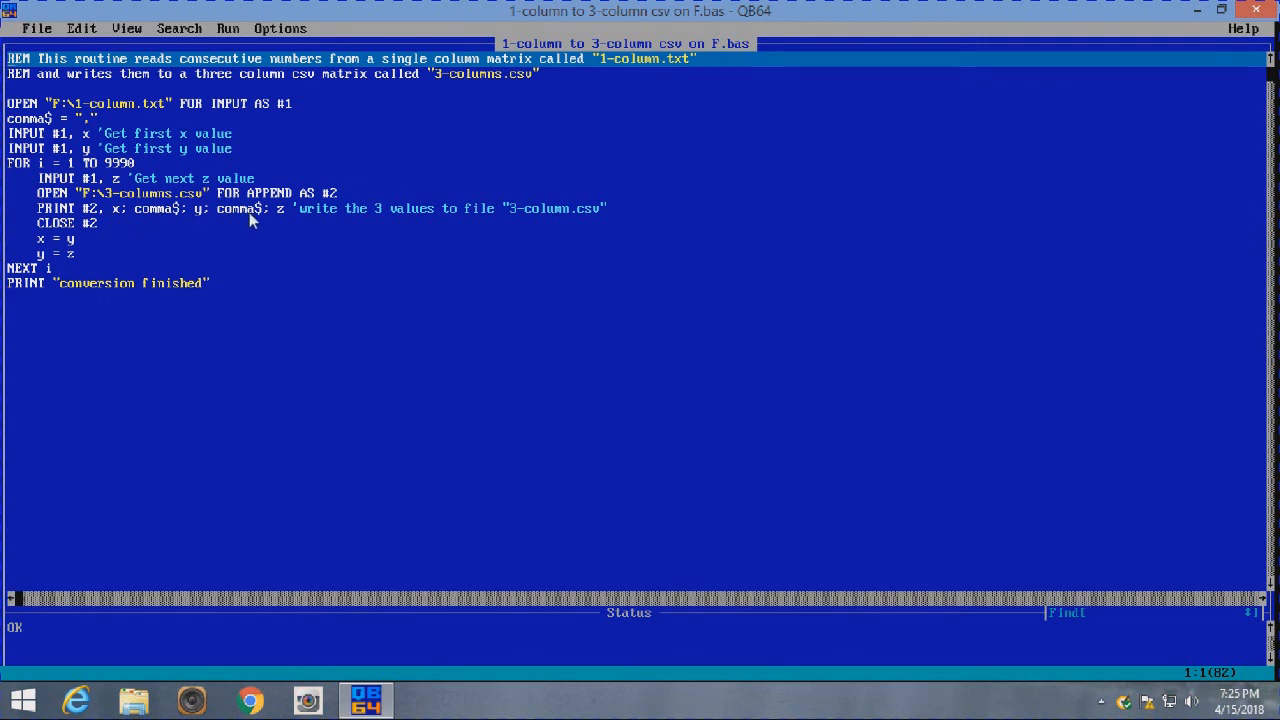
{"action": "mouse_move", "coordinate": [248, 268]}
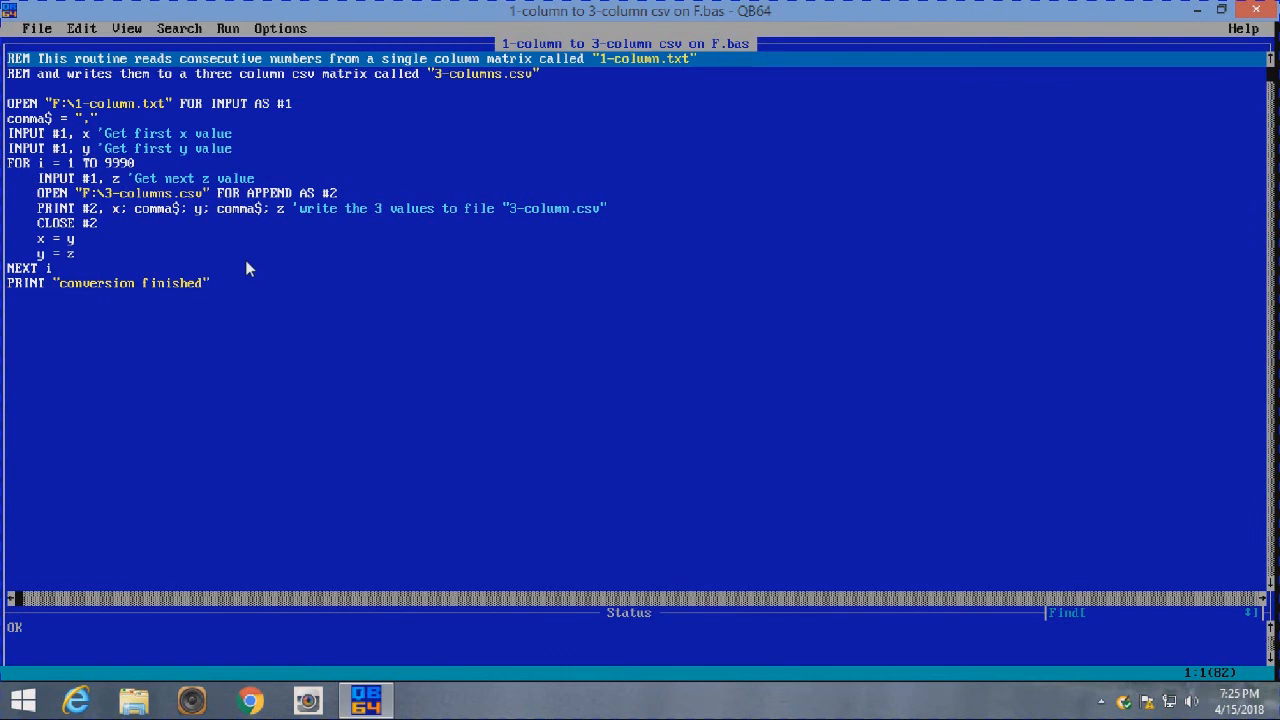
{"action": "mouse_move", "coordinate": [108, 238]}
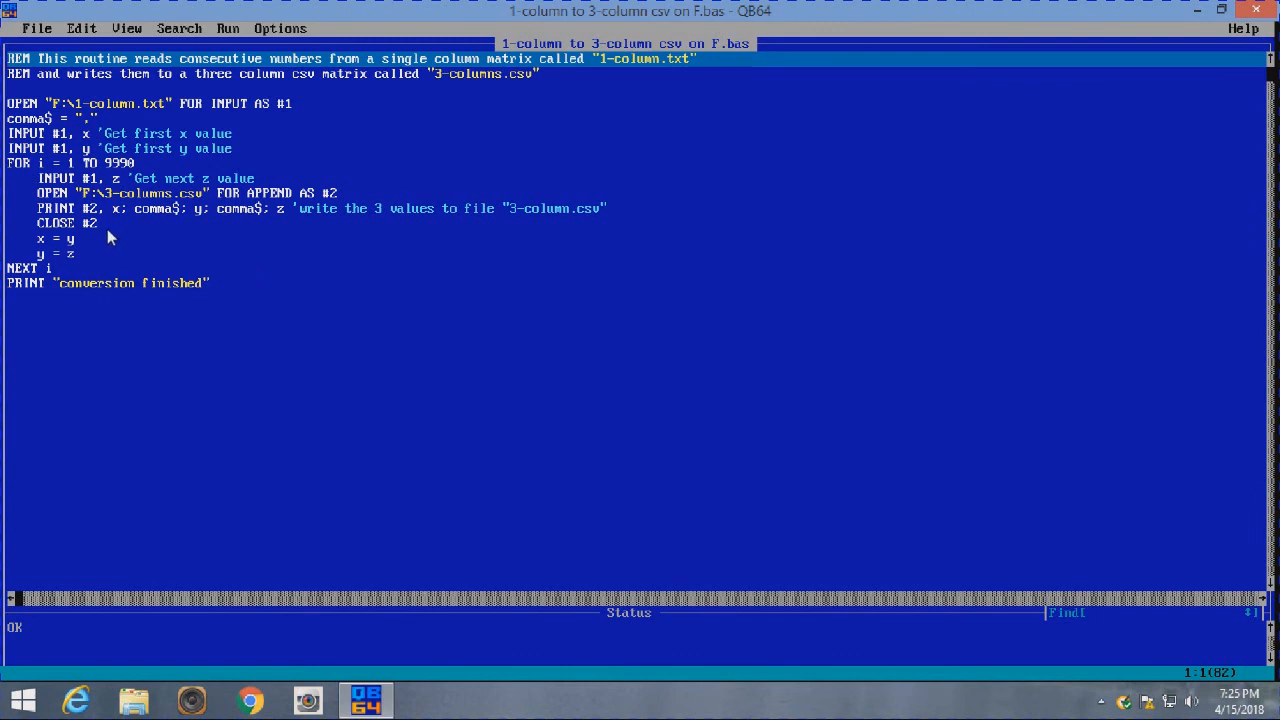
{"action": "mouse_move", "coordinate": [42, 250]}
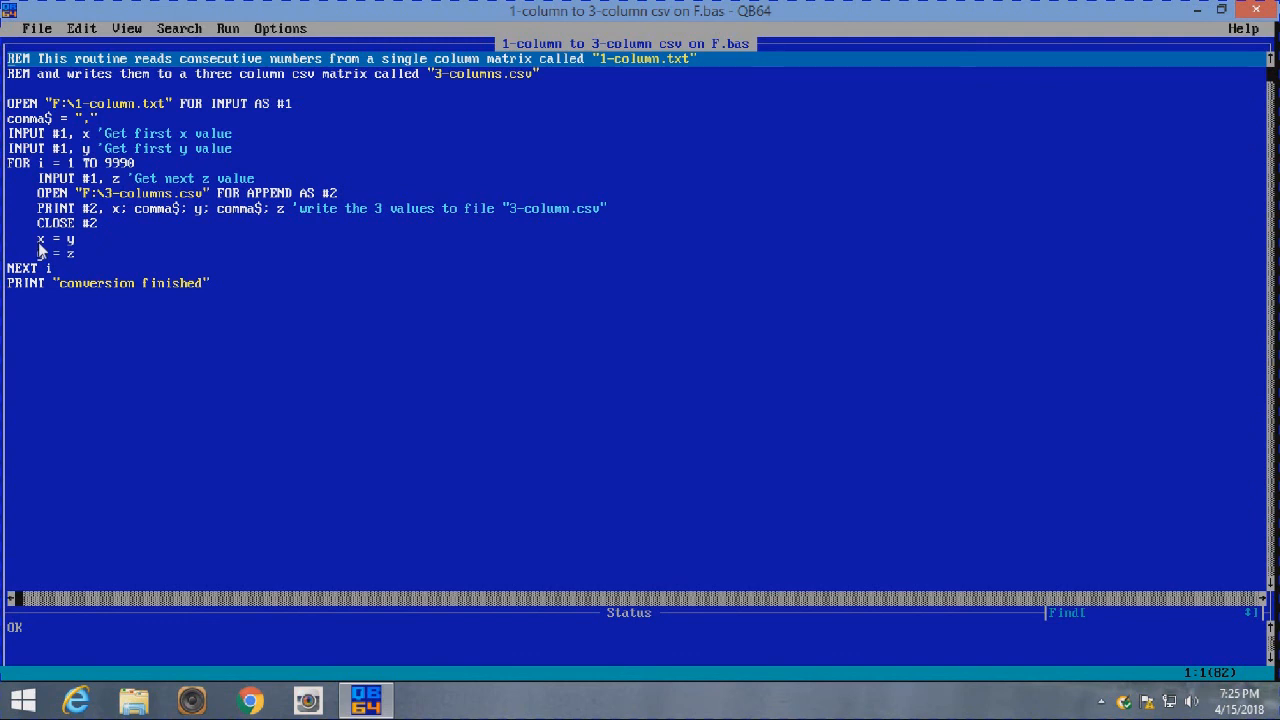
{"action": "mouse_move", "coordinate": [116, 260]}
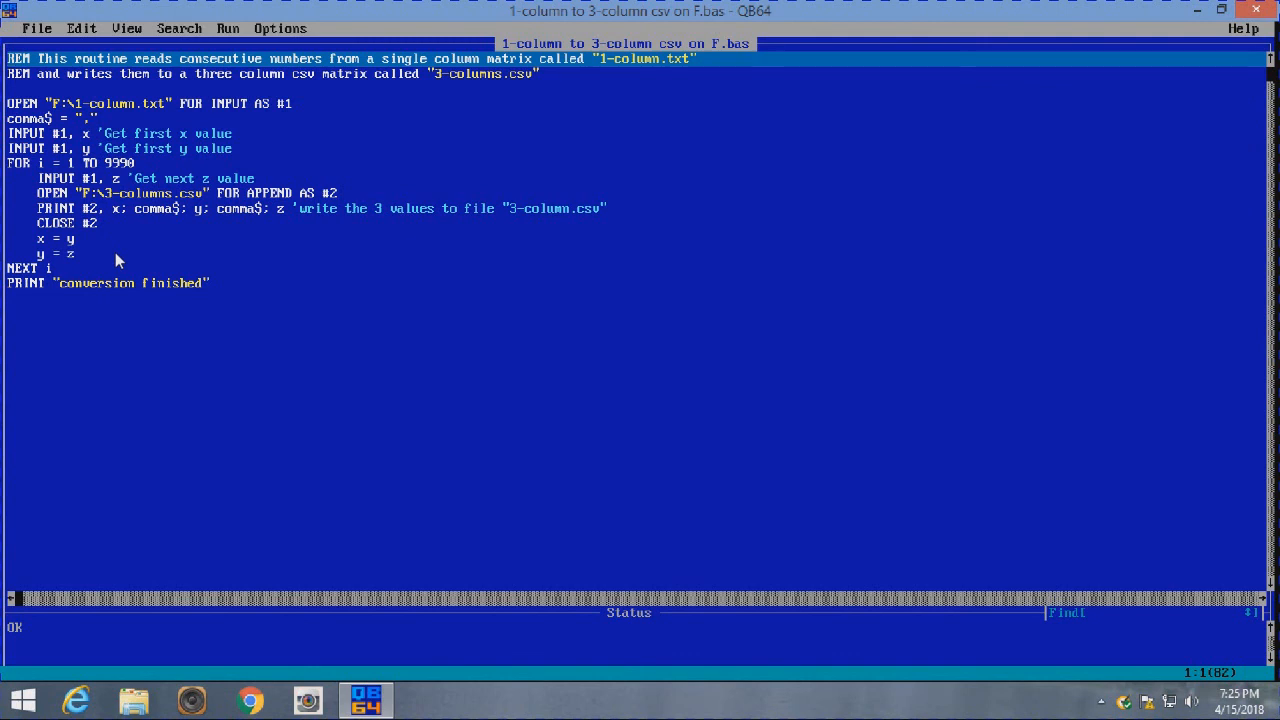
{"action": "mouse_move", "coordinate": [52, 276]}
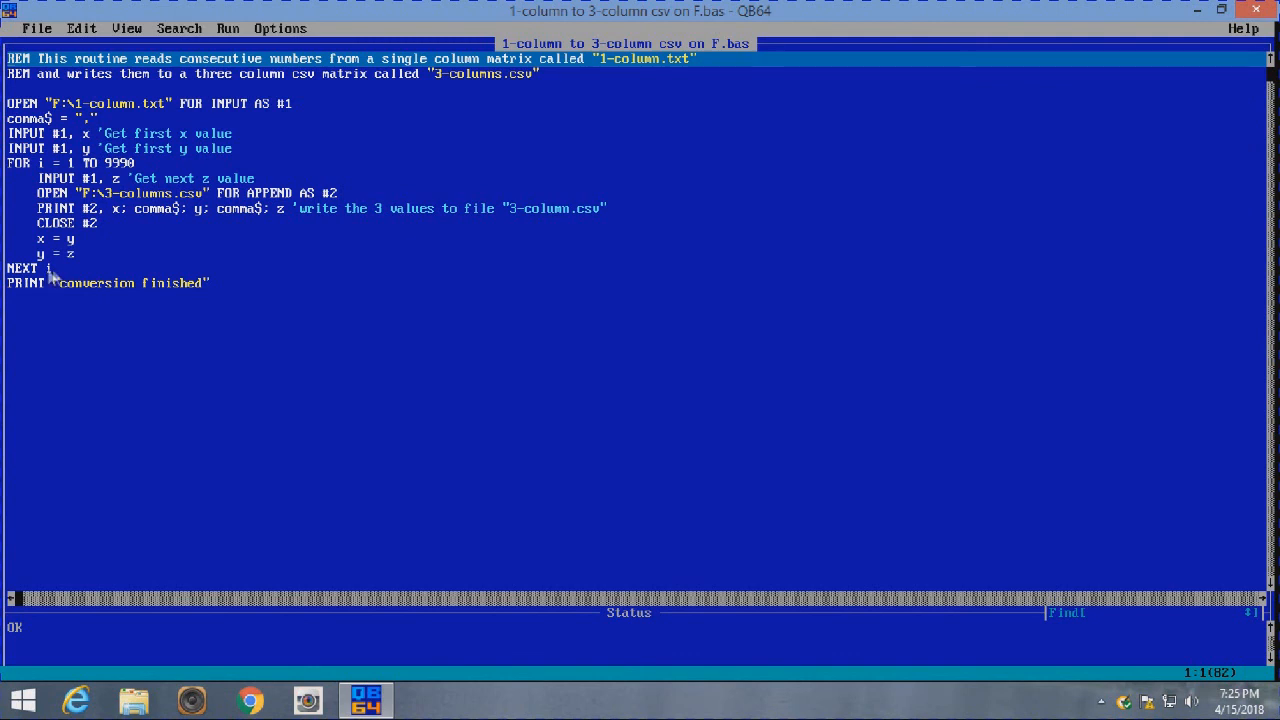
{"action": "mouse_move", "coordinate": [304, 316]}
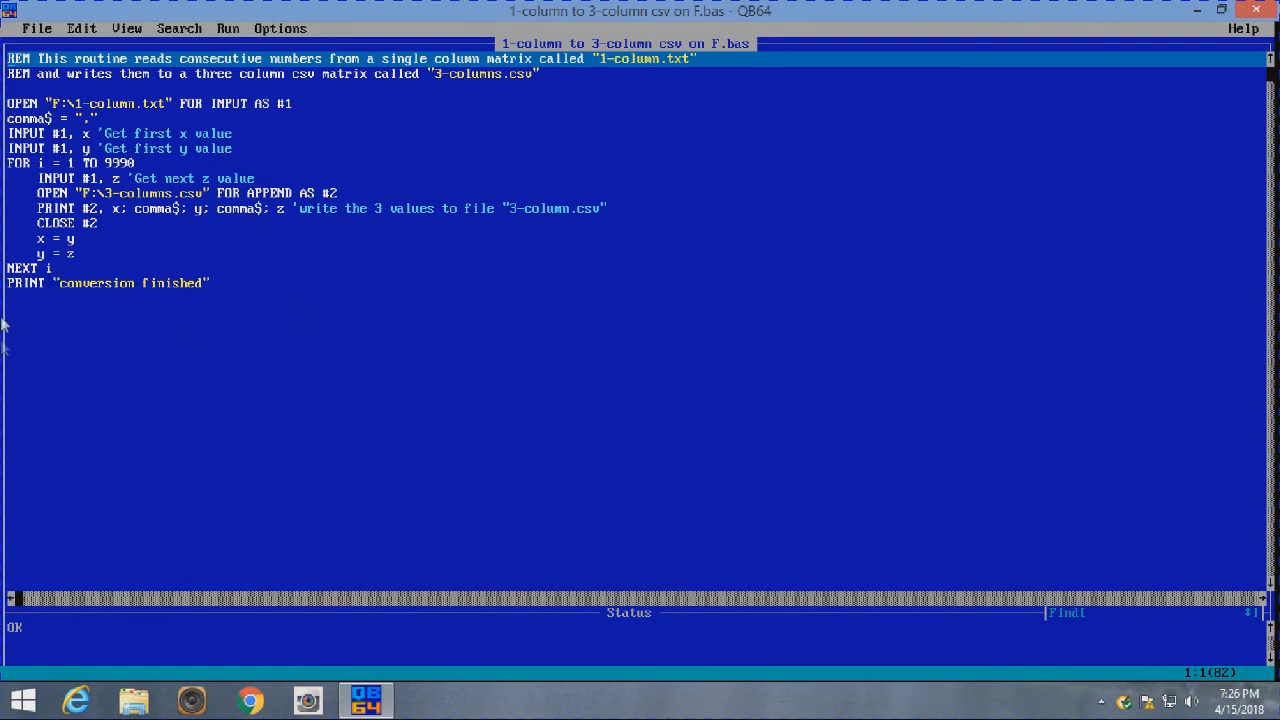
{"action": "mouse_move", "coordinate": [100, 292]}
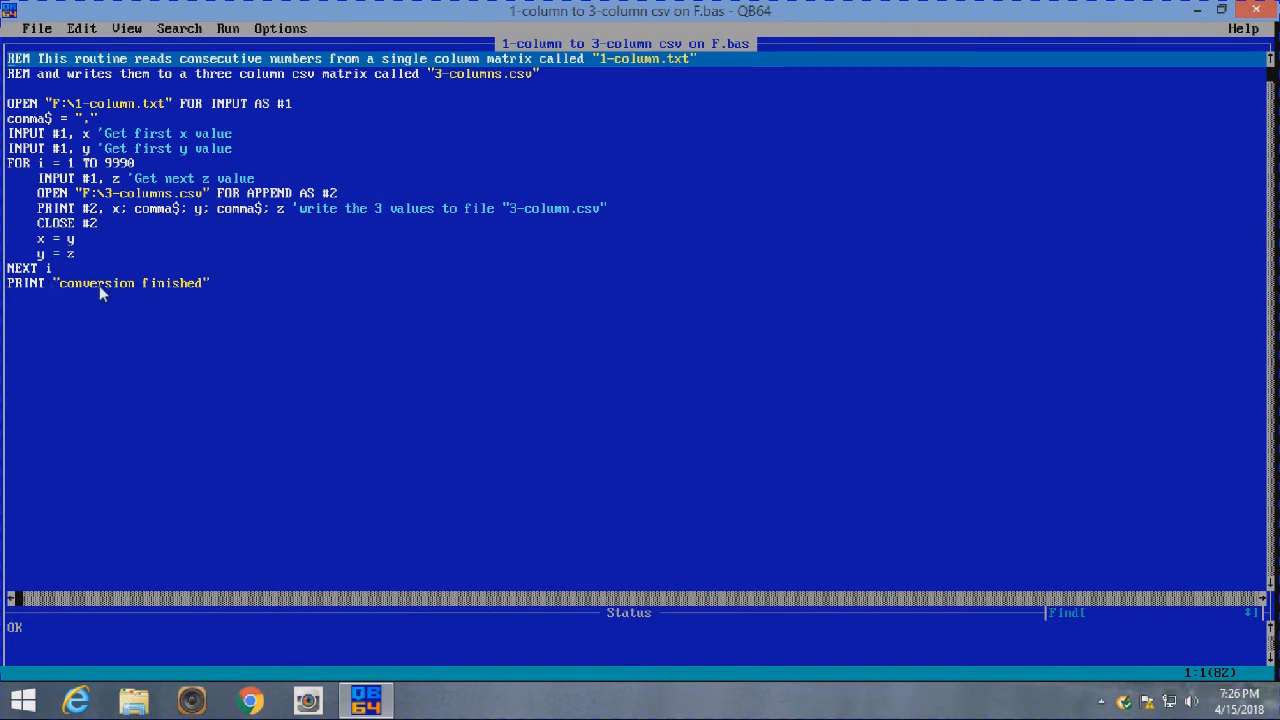
{"action": "mouse_move", "coordinate": [248, 300]}
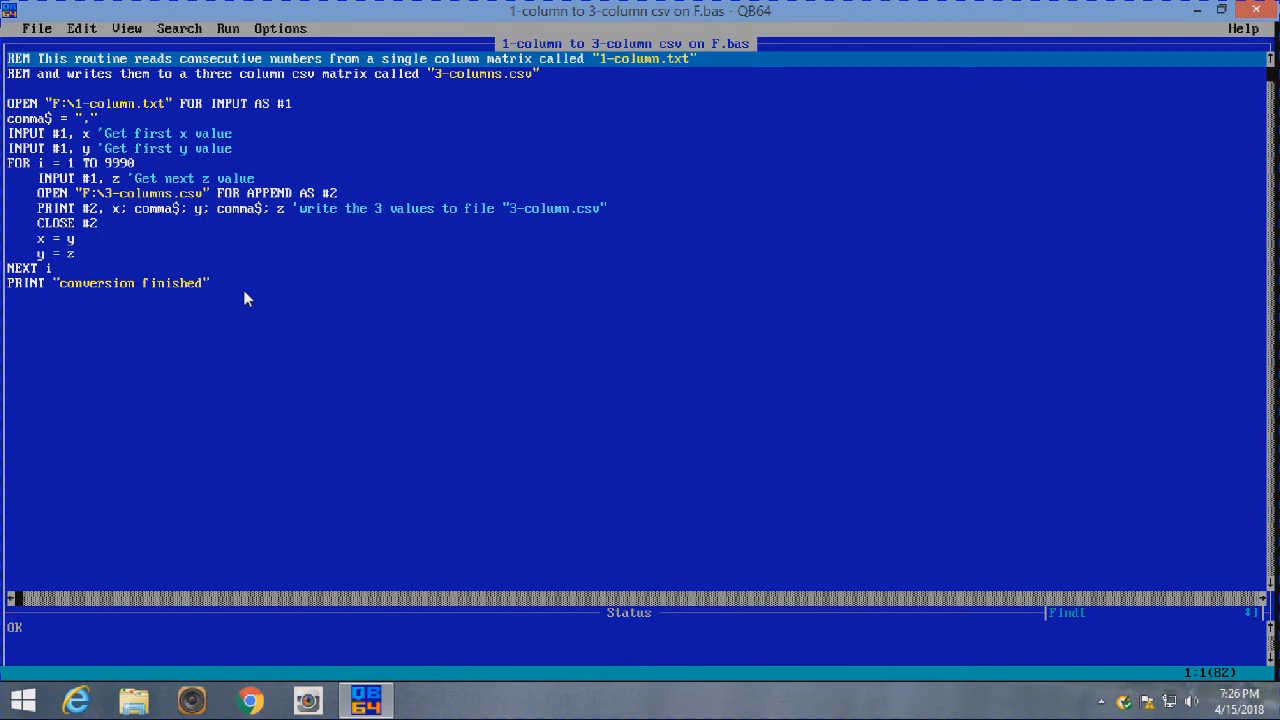
Rotate the interval-triple scatter plot to a flatter side view with the Z scale 116–600 facing forward.
{"action": "left_click", "coordinate": [364, 698]}
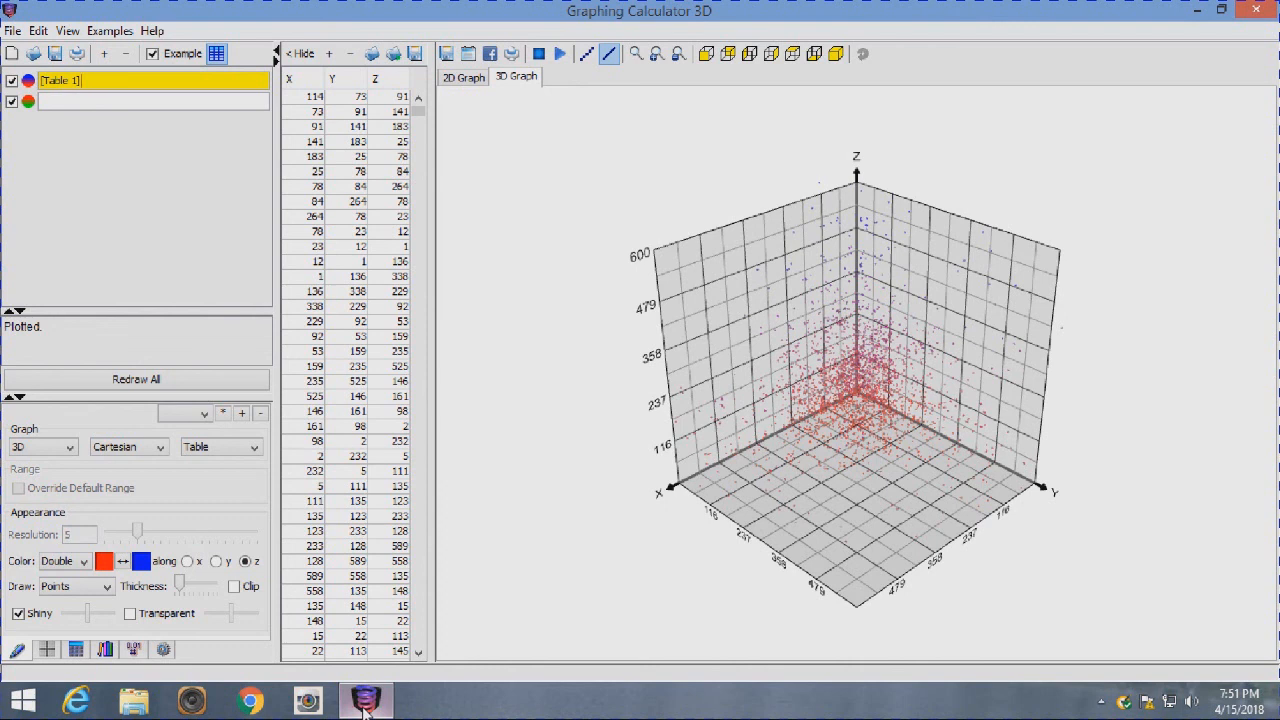
{"action": "mouse_move", "coordinate": [368, 710]}
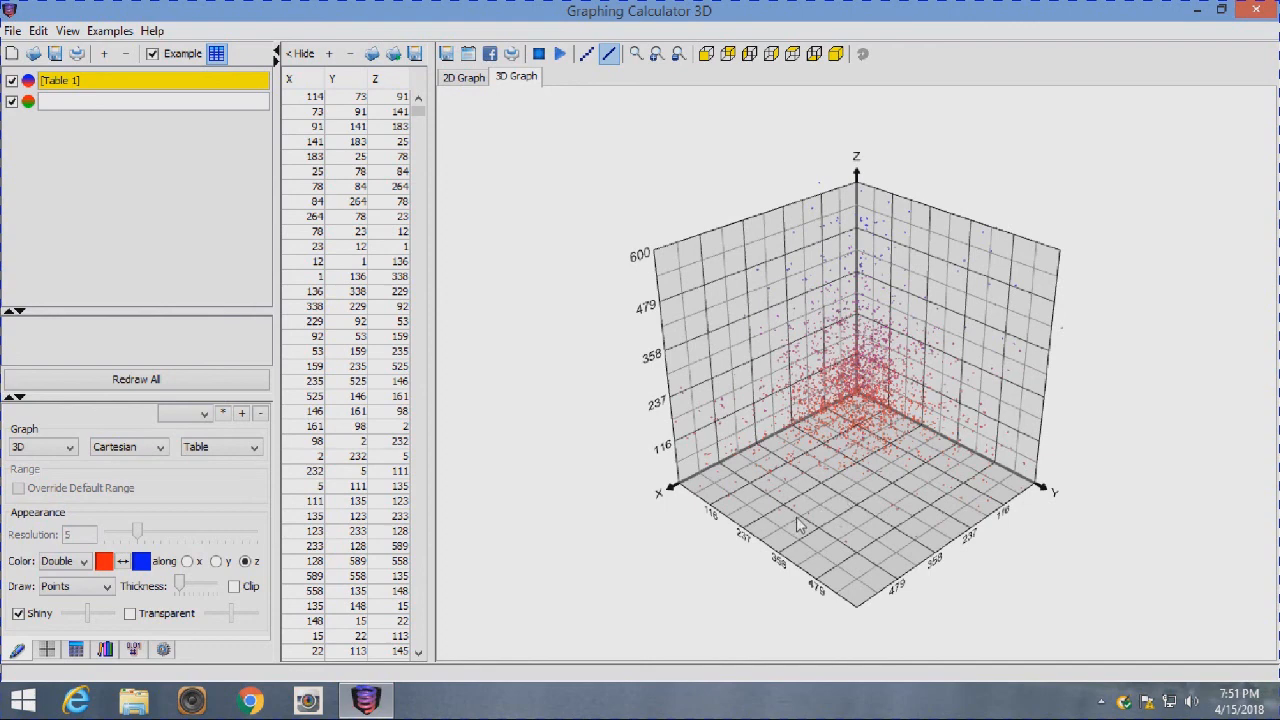
{"action": "mouse_move", "coordinate": [864, 502]}
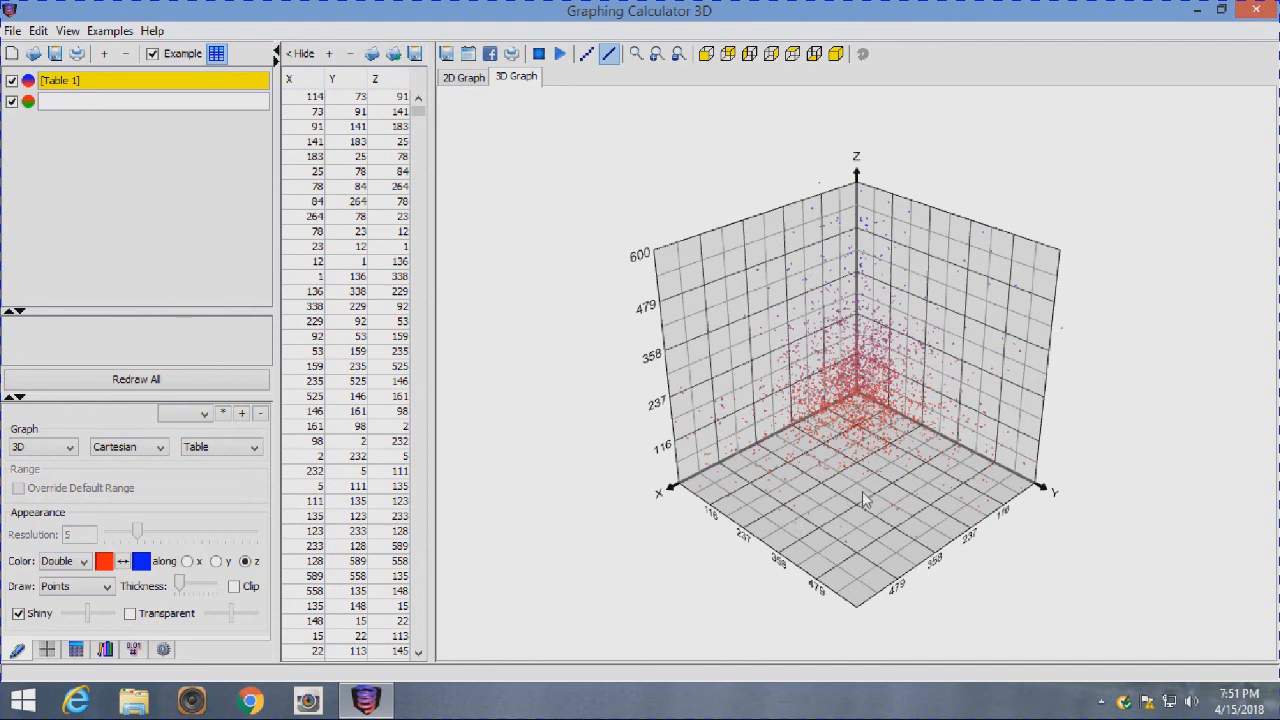
{"action": "left_click_drag", "start_coordinate": [860, 400], "coordinate": [864, 500]}
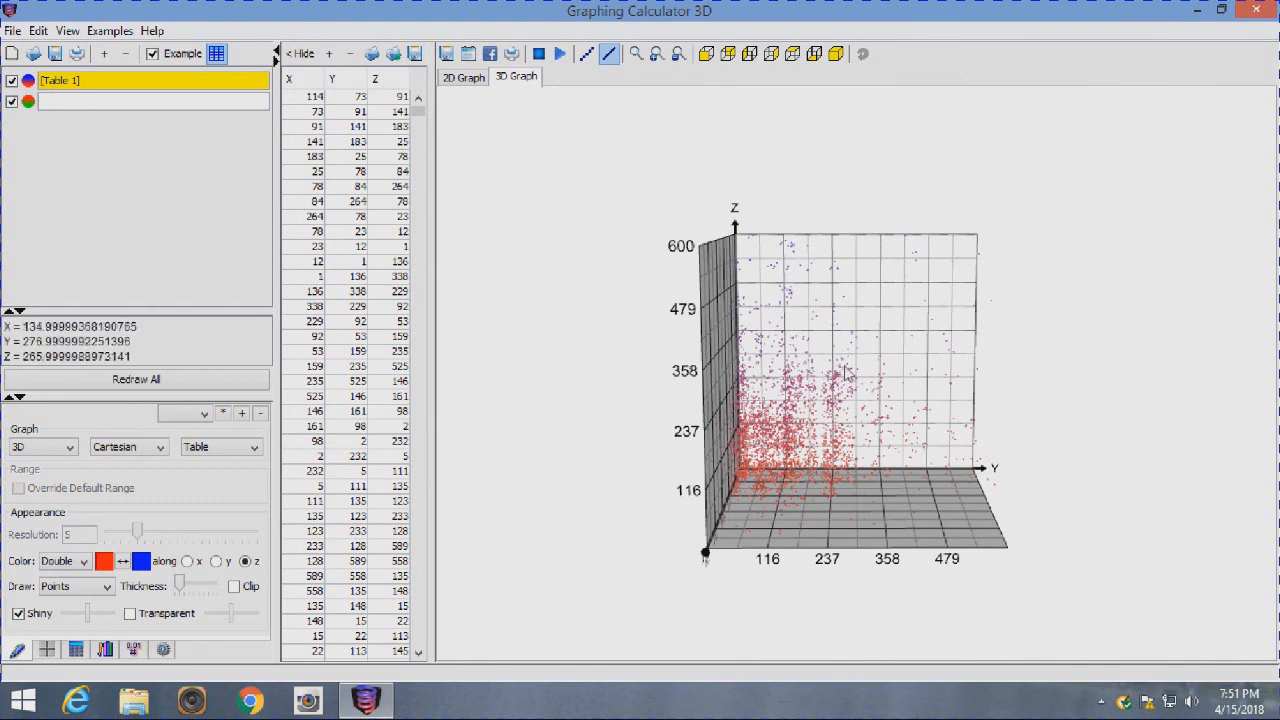
{"action": "mouse_move", "coordinate": [822, 402]}
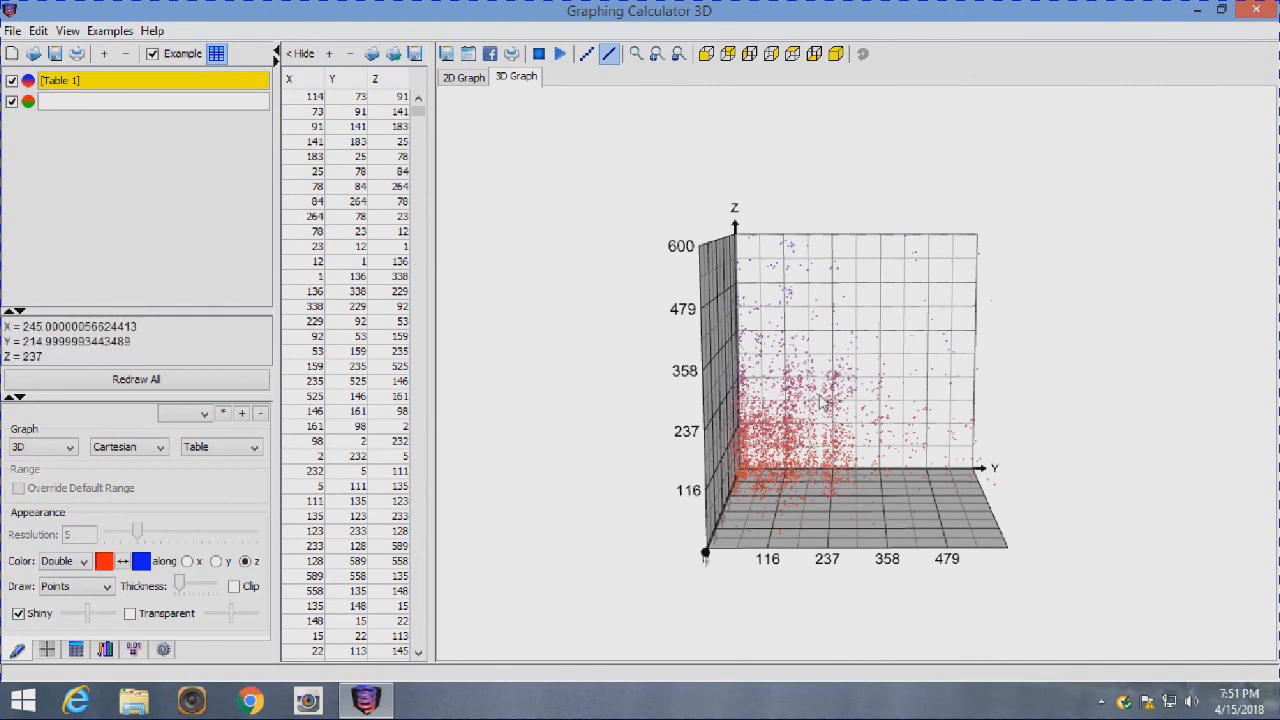
{"action": "mouse_move", "coordinate": [756, 490]}
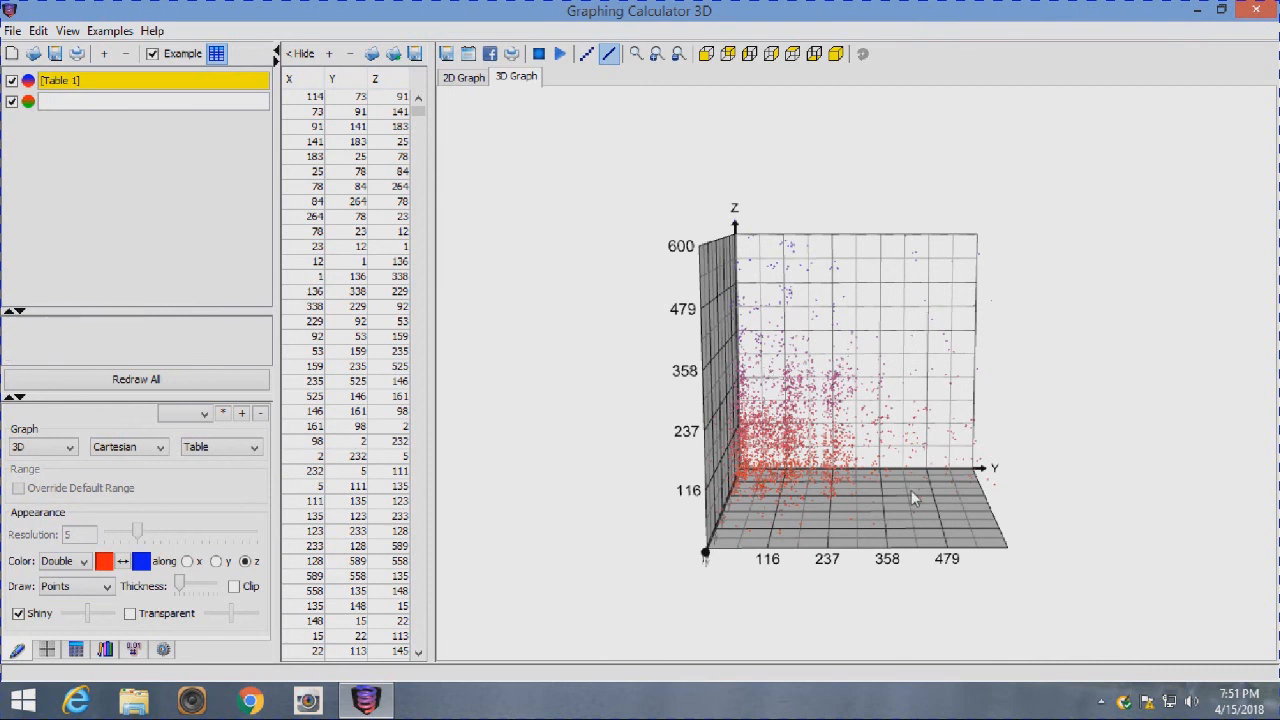
{"action": "mouse_move", "coordinate": [896, 500]}
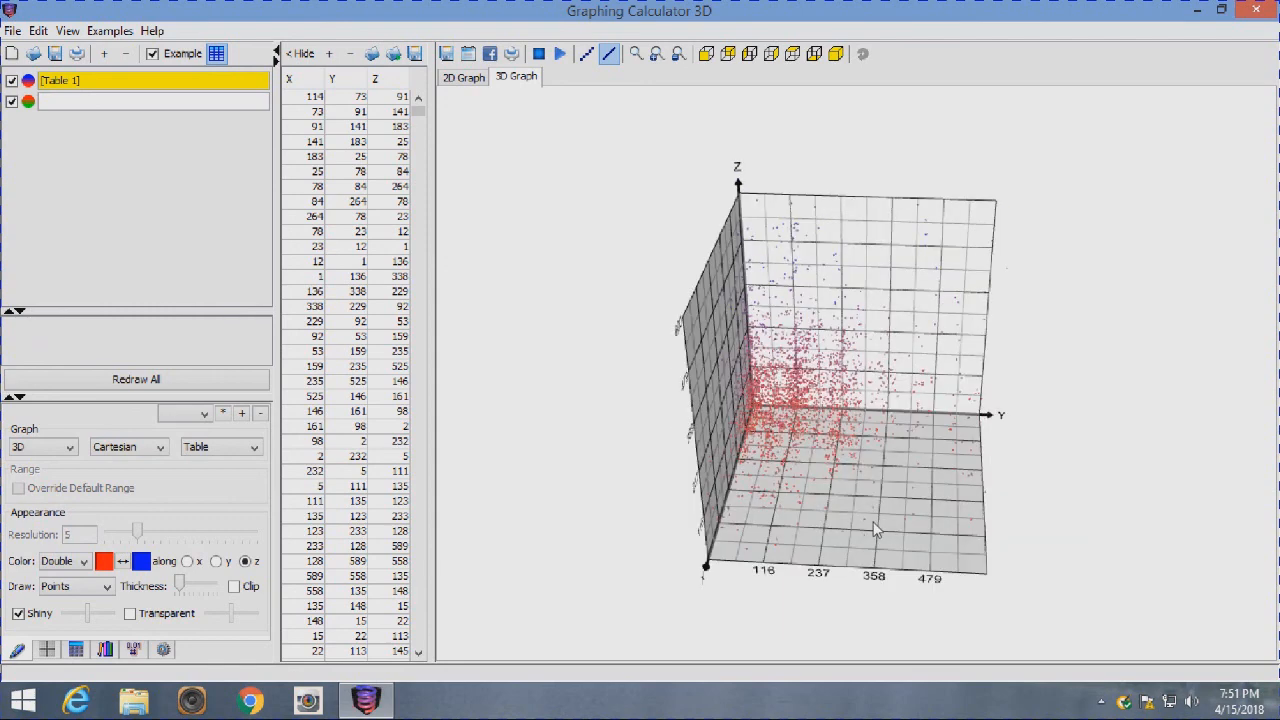
{"action": "mouse_move", "coordinate": [812, 520]}
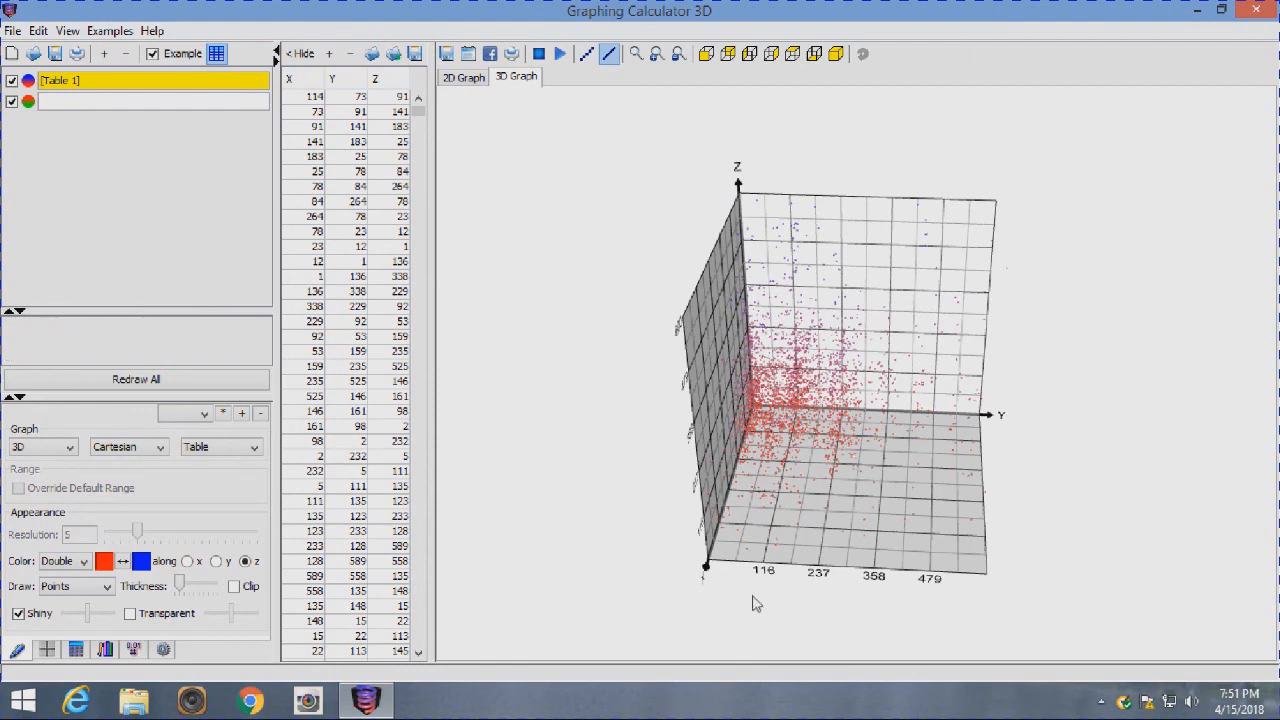
{"action": "mouse_move", "coordinate": [770, 596]}
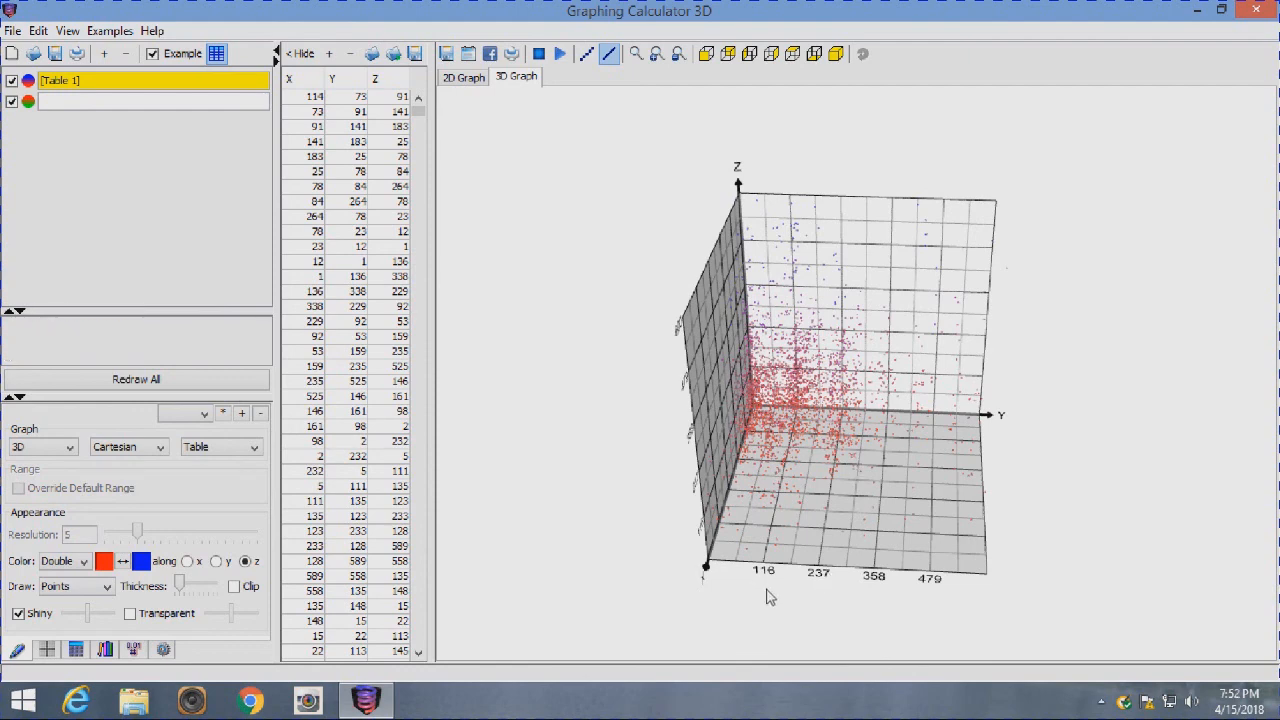
{"action": "mouse_move", "coordinate": [992, 596]}
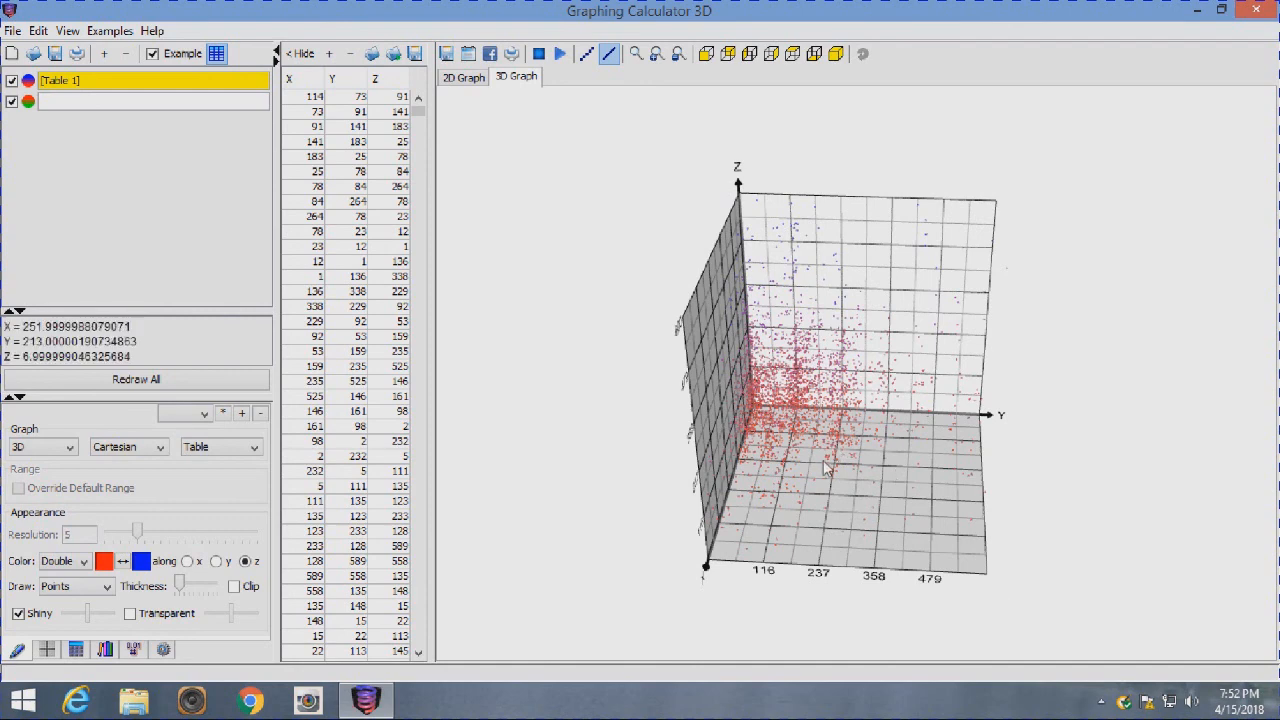
{"action": "mouse_move", "coordinate": [764, 452]}
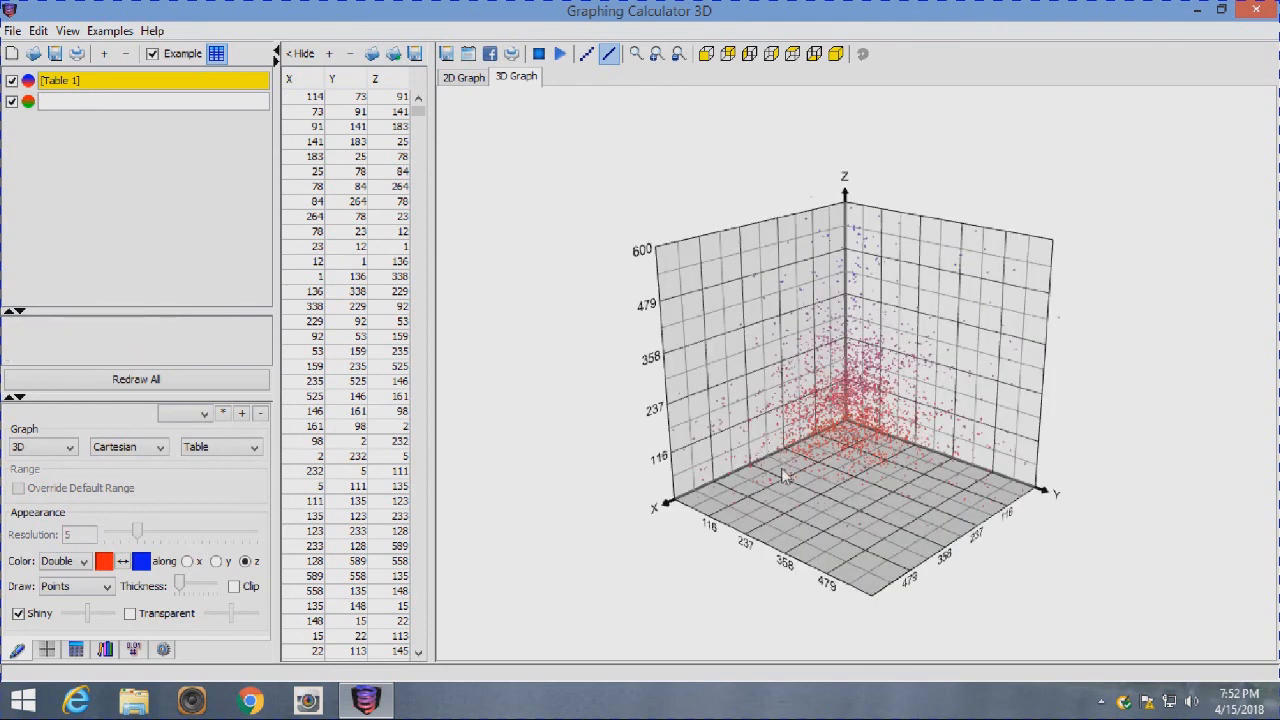
Turn the plot around its vertical axis to face another side and read a point's coordinates.
{"action": "left_click_drag", "start_coordinate": [850, 400], "coordinate": [780, 480]}
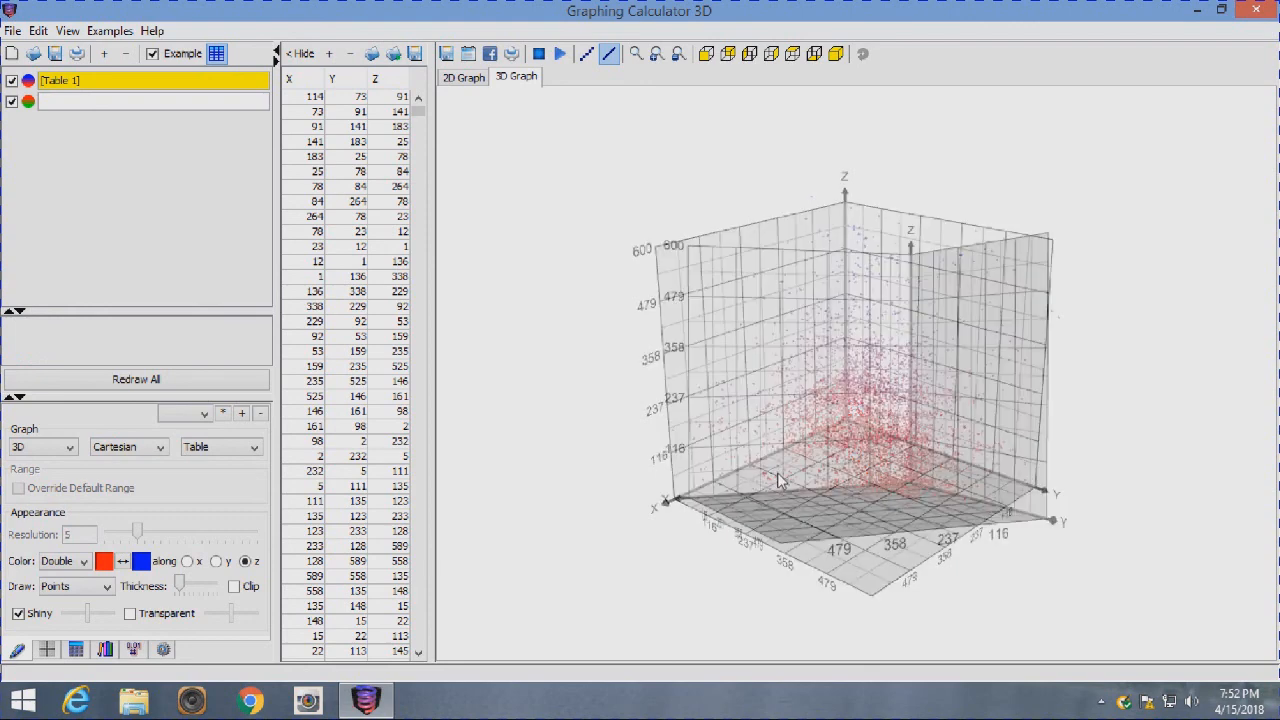
{"action": "left_click_drag", "start_coordinate": [780, 480], "coordinate": [896, 498]}
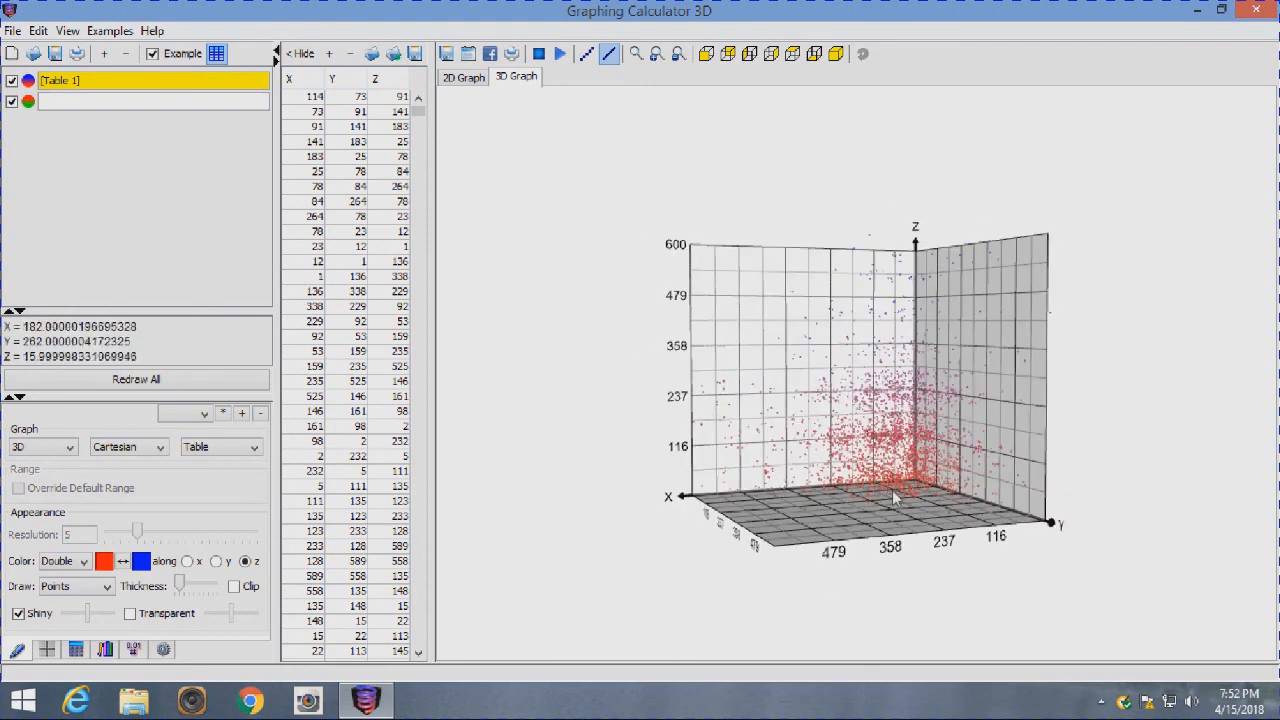
{"action": "mouse_move", "coordinate": [924, 390]}
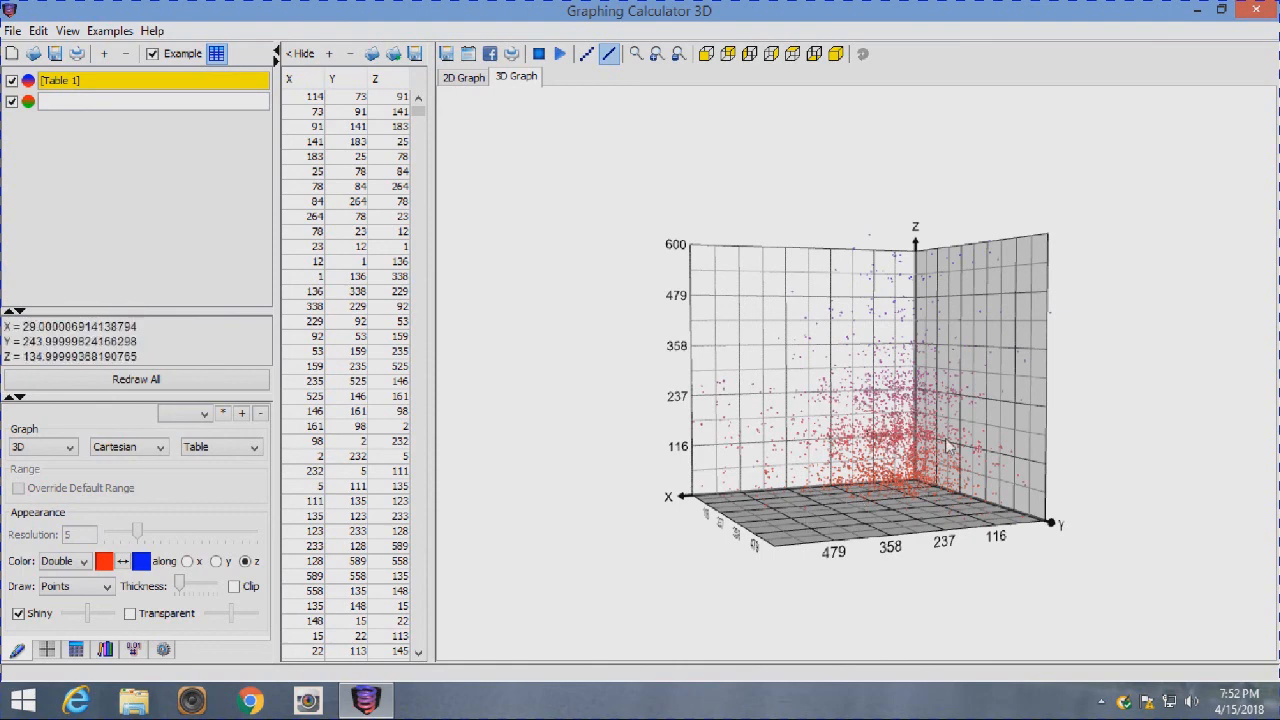
{"action": "mouse_move", "coordinate": [916, 440]}
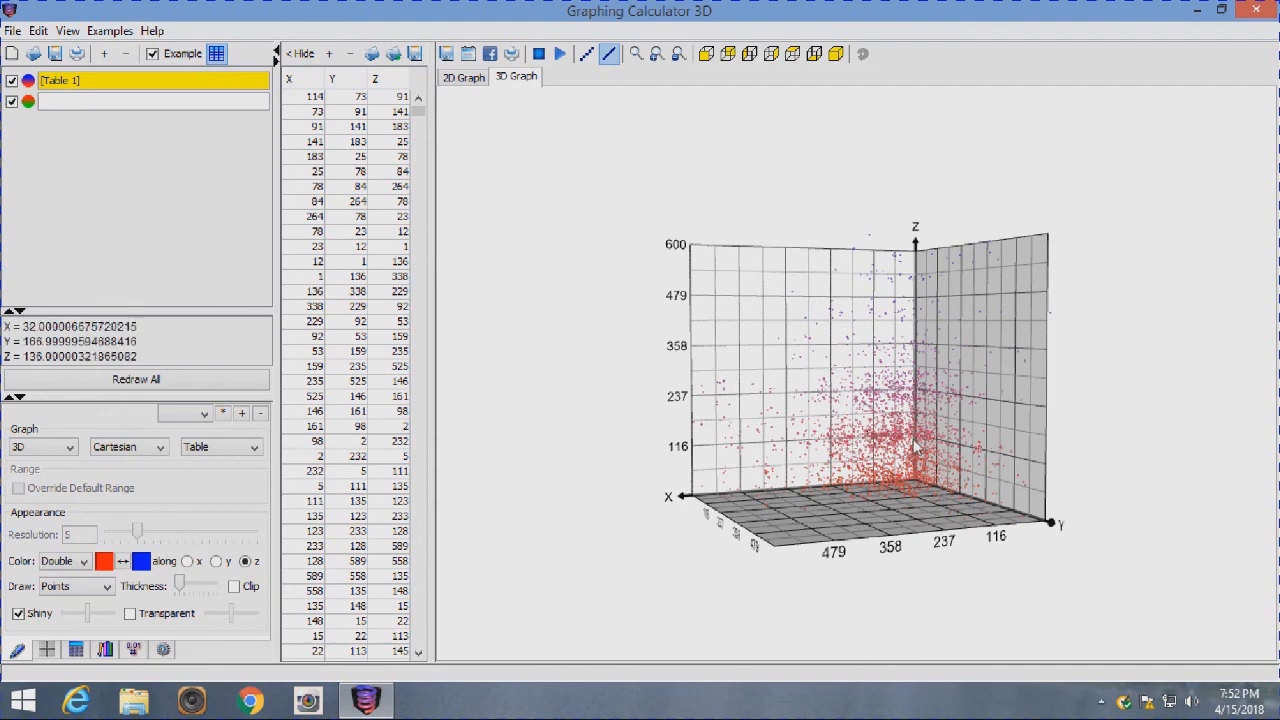
{"action": "mouse_move", "coordinate": [838, 400]}
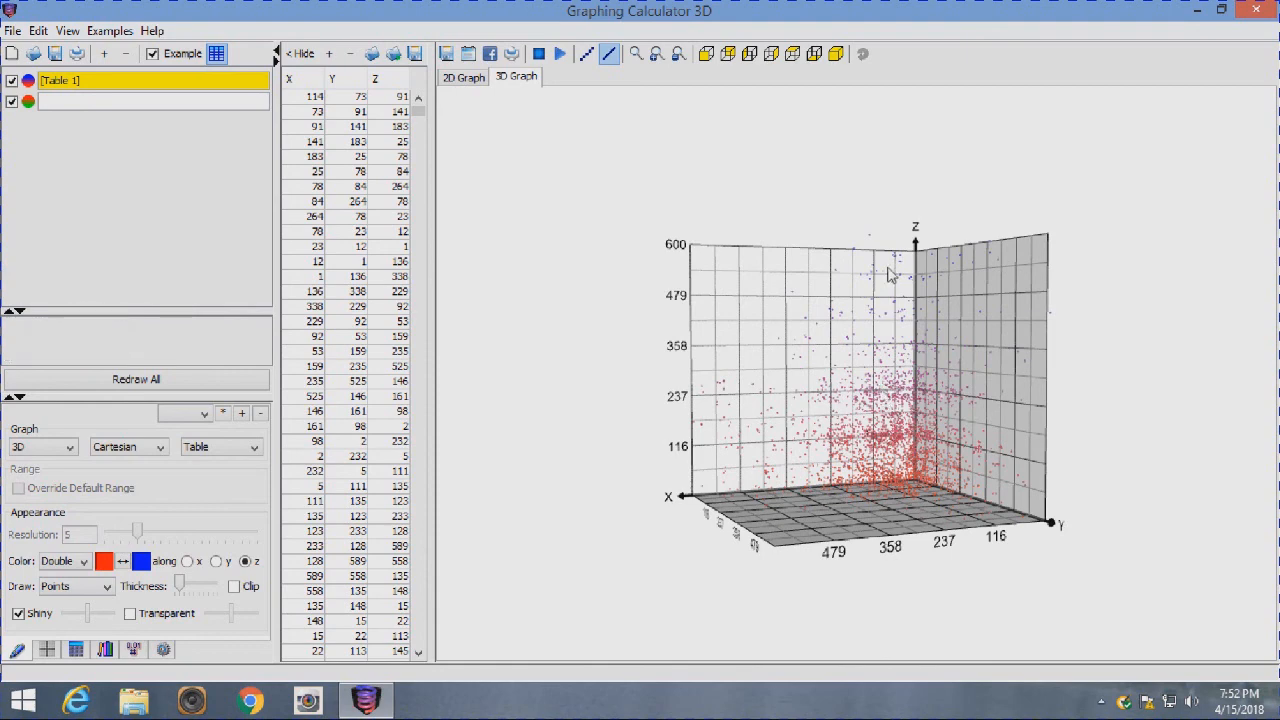
{"action": "mouse_move", "coordinate": [780, 470]}
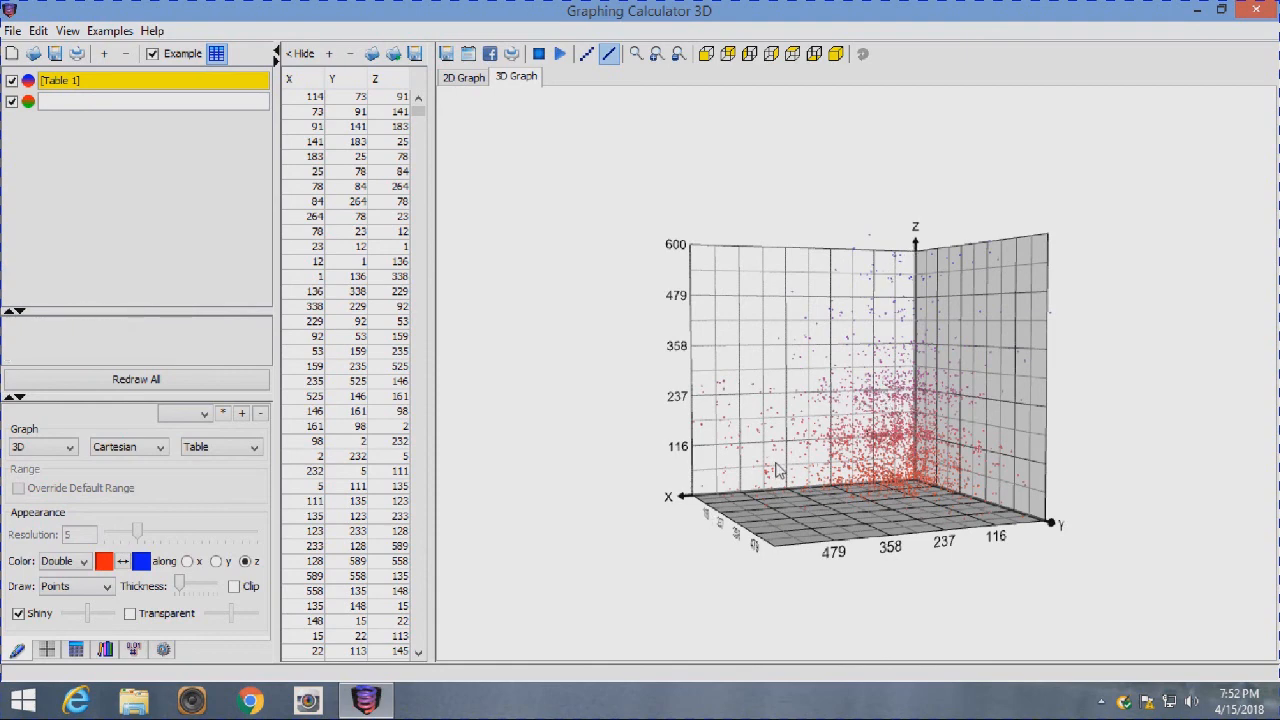
{"action": "left_click", "coordinate": [912, 436]}
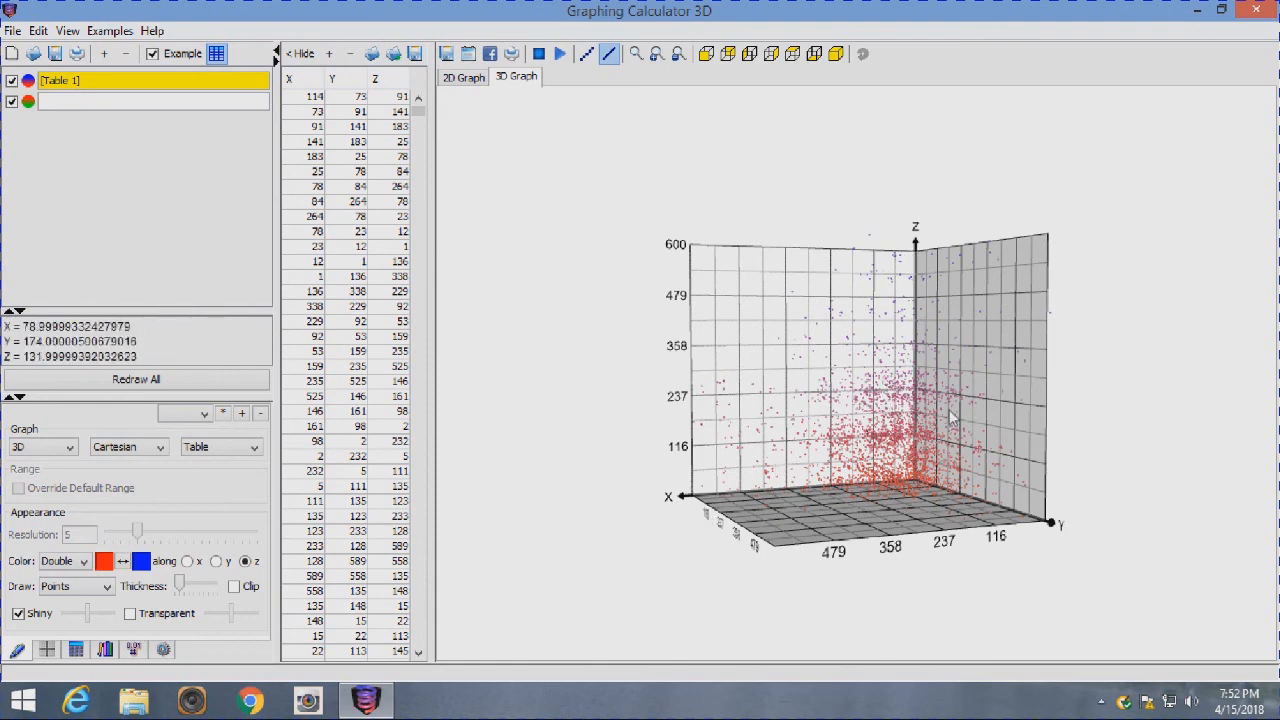
{"action": "mouse_move", "coordinate": [920, 470]}
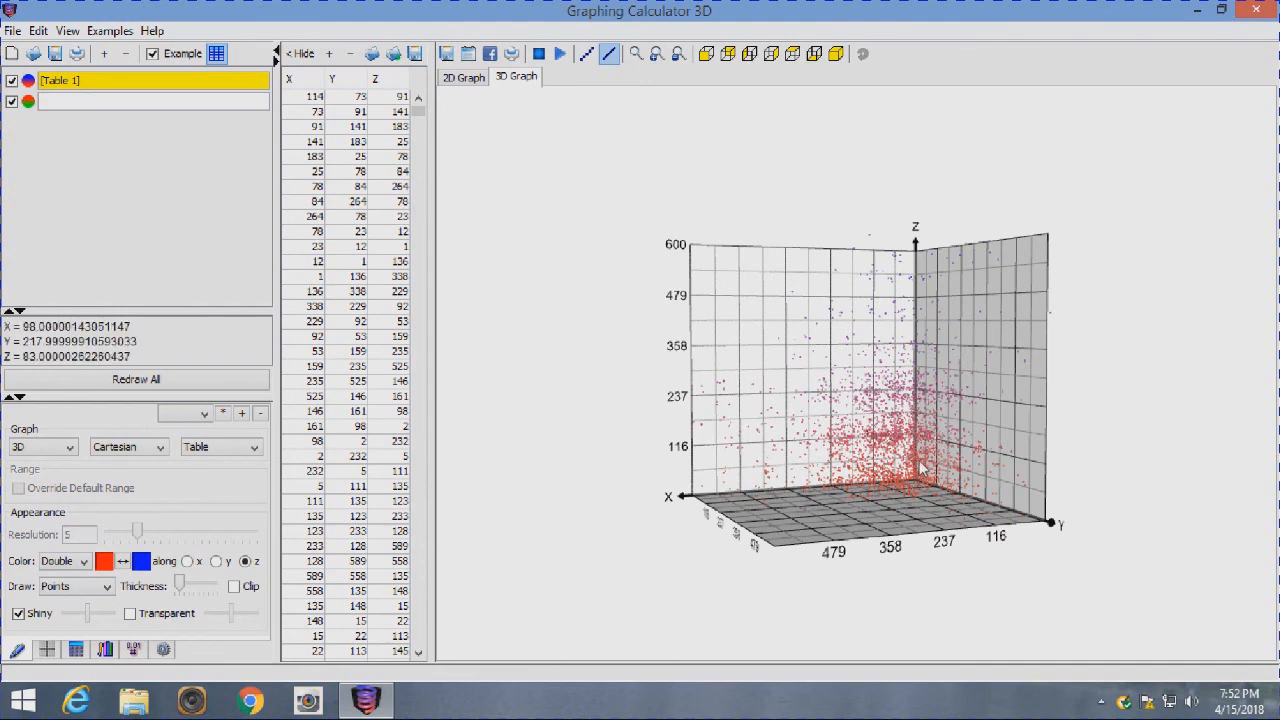
Rotate along the diagonal to a front X–Z view with X 116–479 along the bottom.
{"action": "left_click_drag", "start_coordinate": [920, 464], "coordinate": [890, 470]}
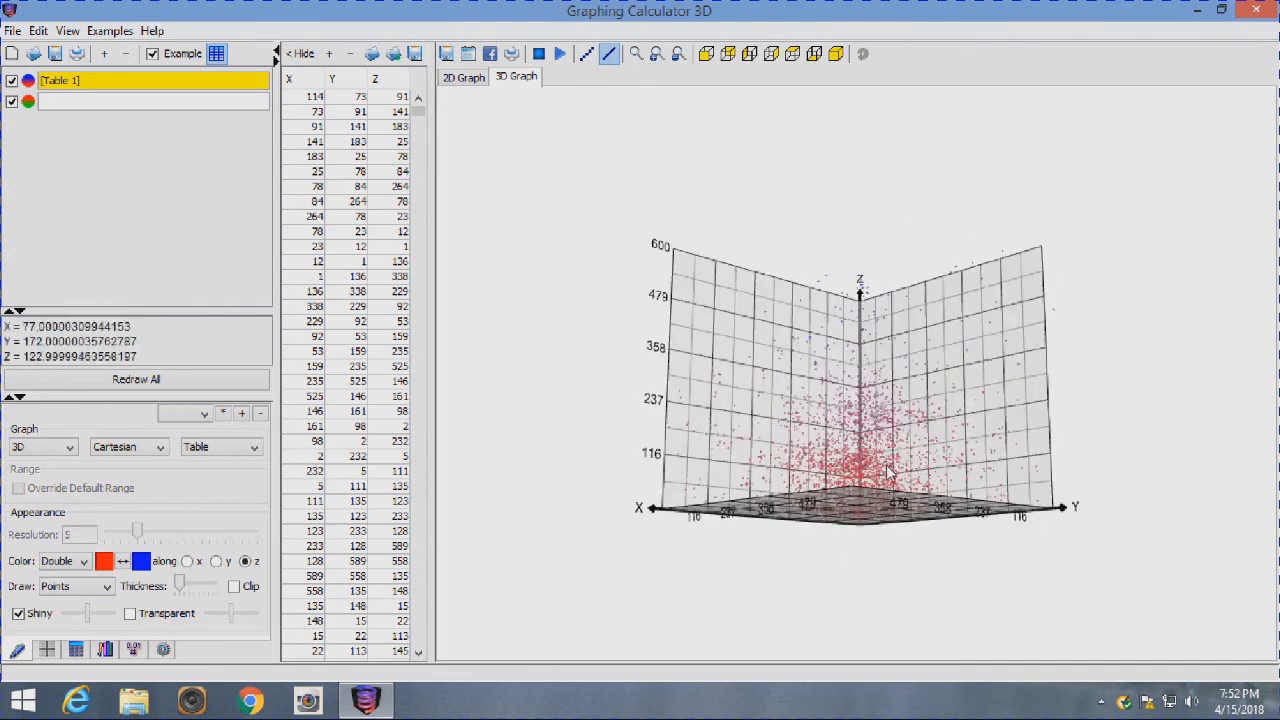
{"action": "mouse_move", "coordinate": [892, 504]}
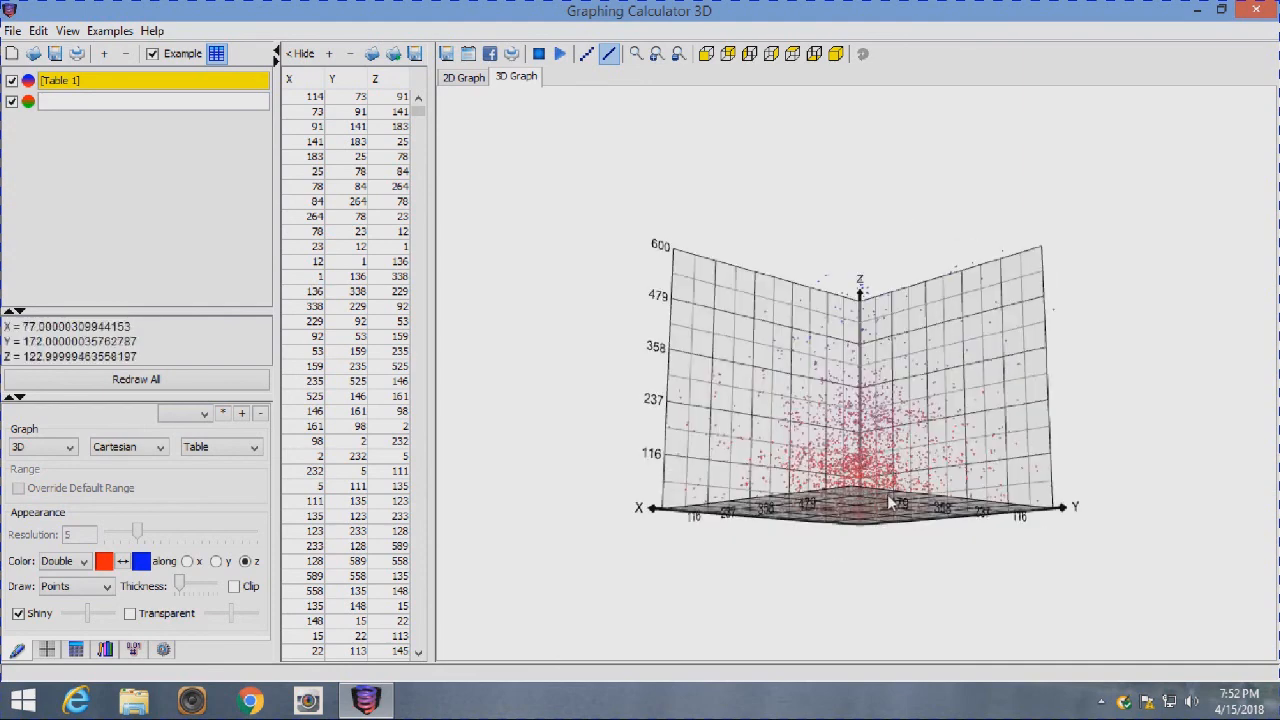
{"action": "left_click_drag", "start_coordinate": [890, 500], "coordinate": [884, 490]}
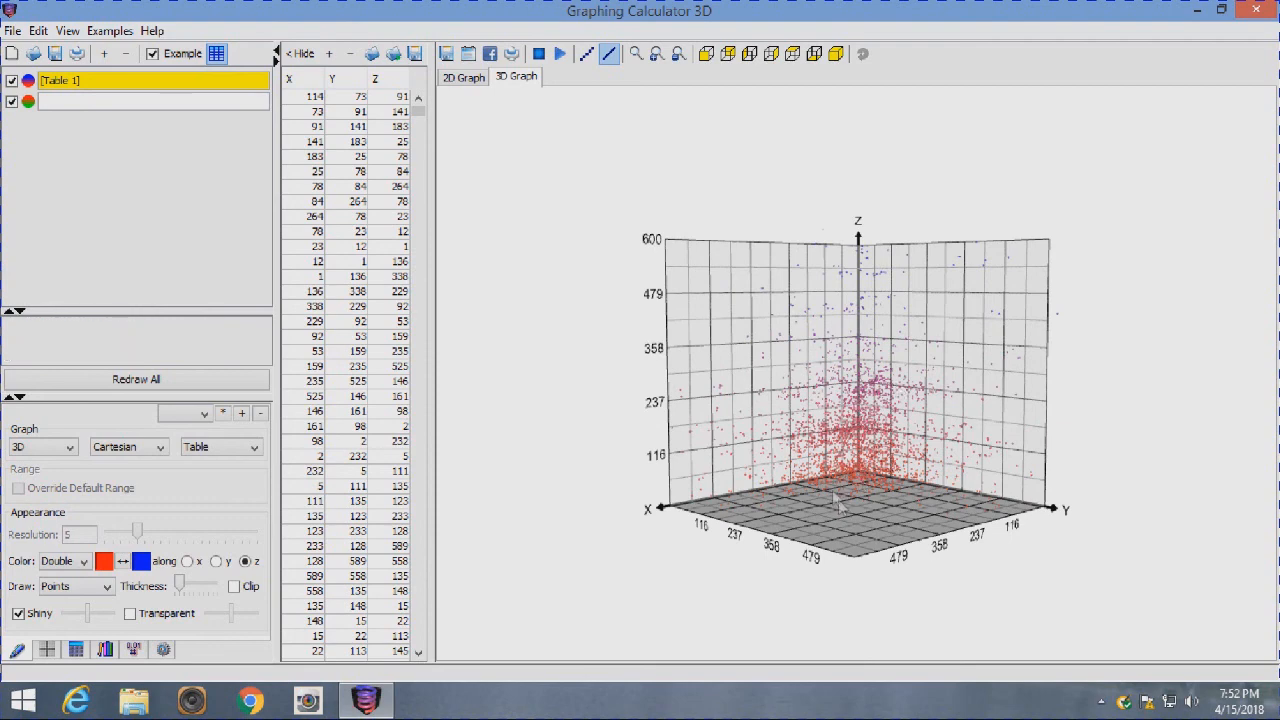
{"action": "left_click", "coordinate": [852, 476]}
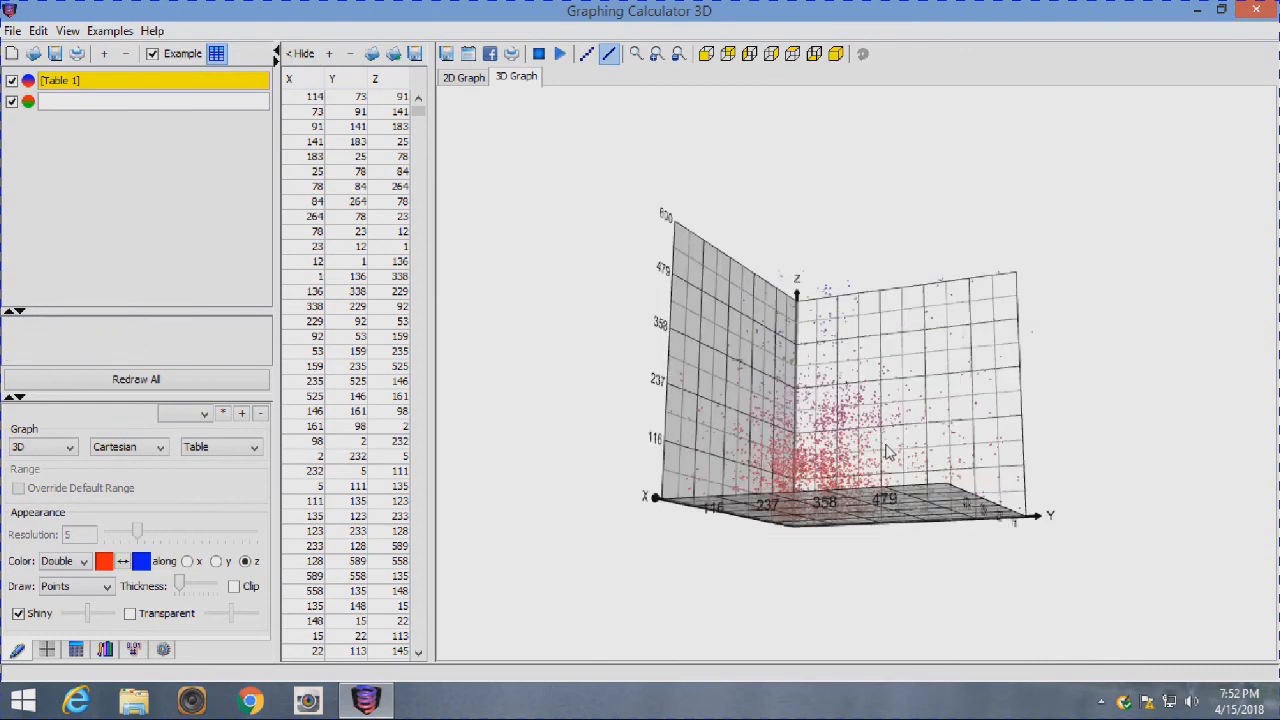
{"action": "mouse_move", "coordinate": [900, 486]}
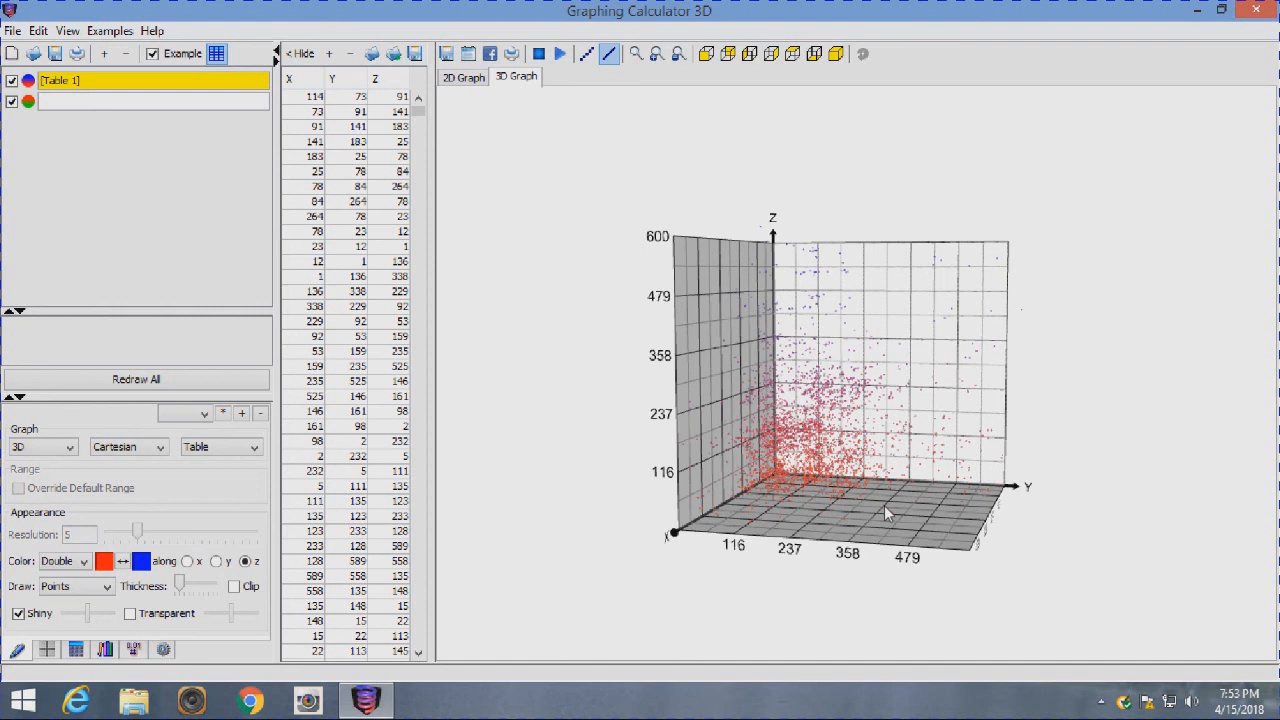
{"action": "mouse_move", "coordinate": [856, 568]}
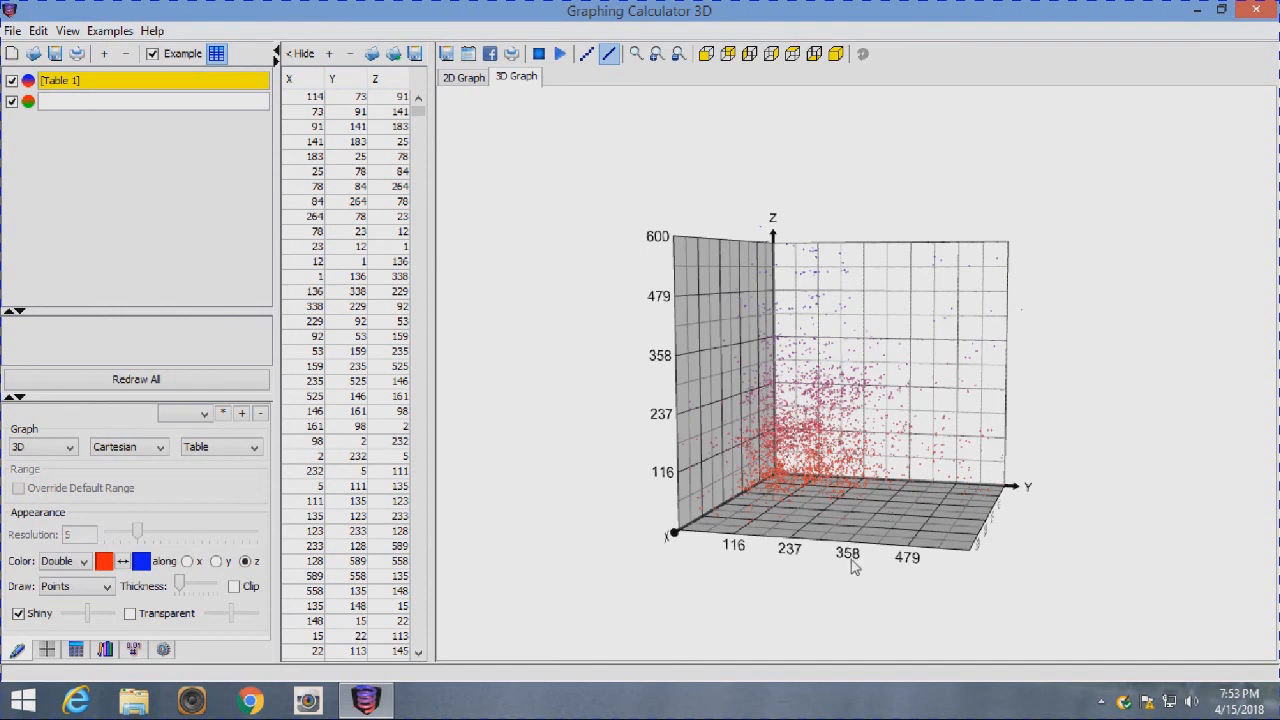
{"action": "mouse_move", "coordinate": [922, 458]}
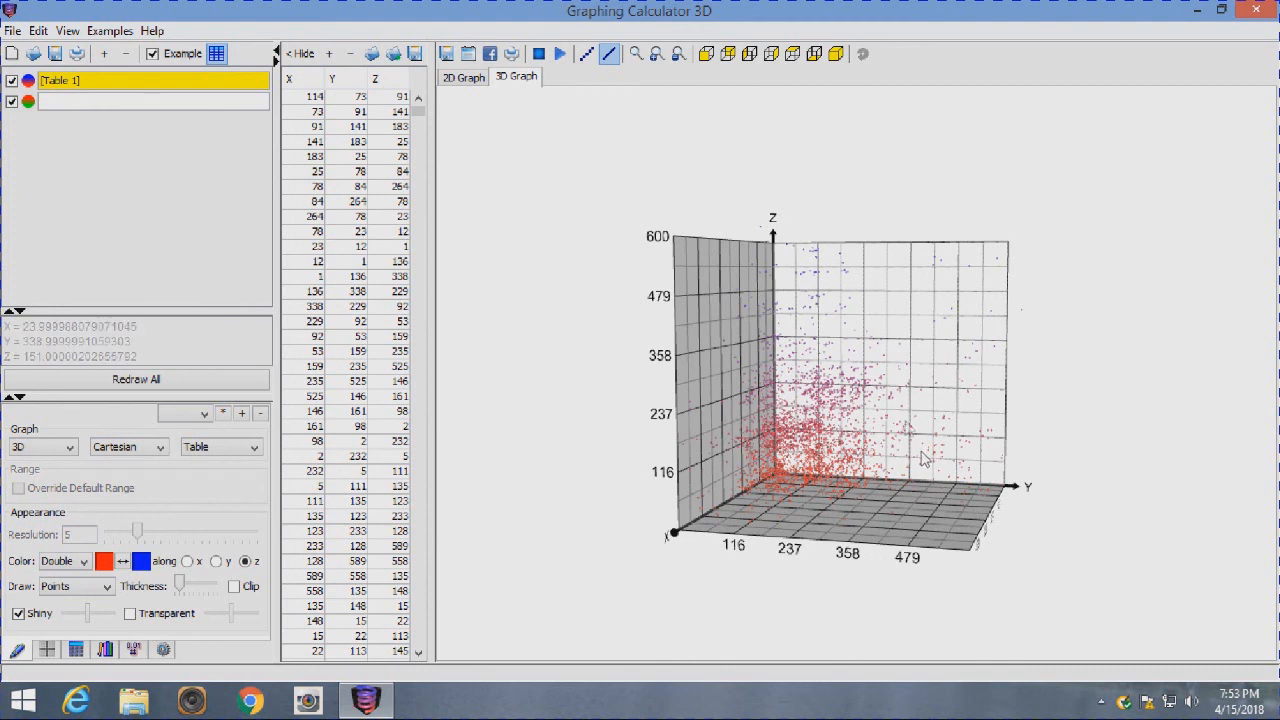
{"action": "mouse_move", "coordinate": [520, 136]}
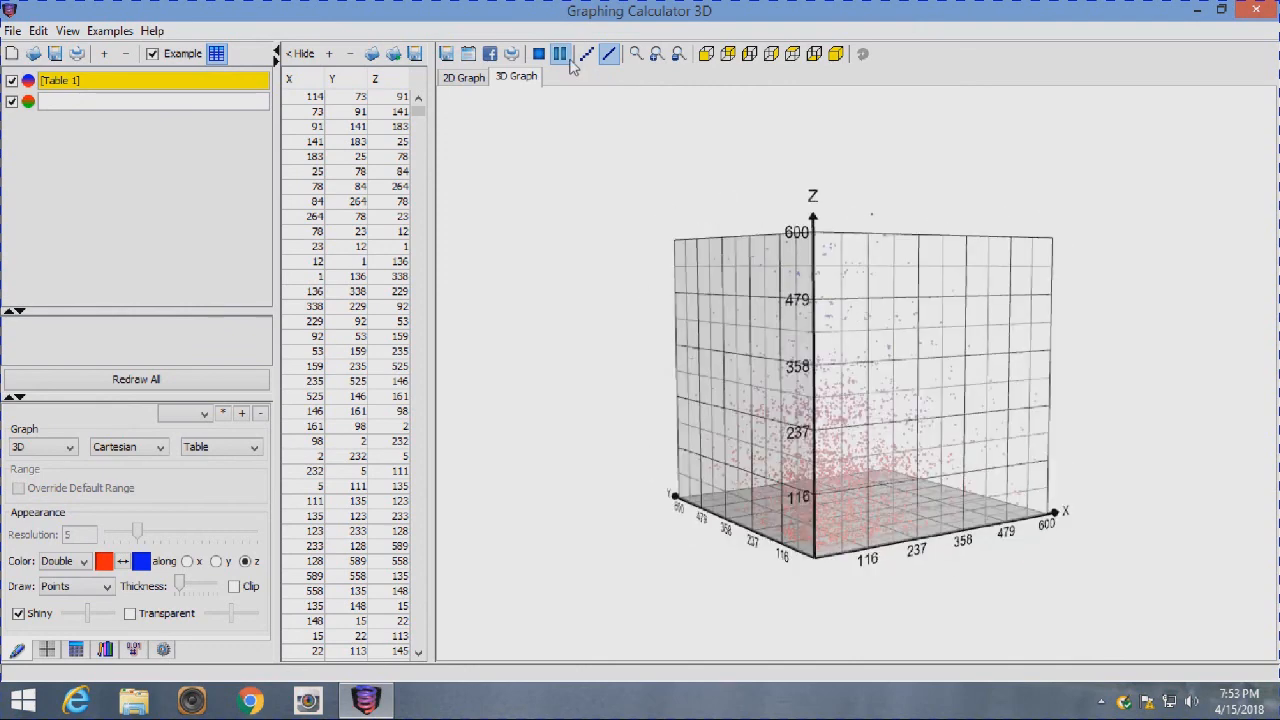
{"action": "left_click", "coordinate": [560, 54]}
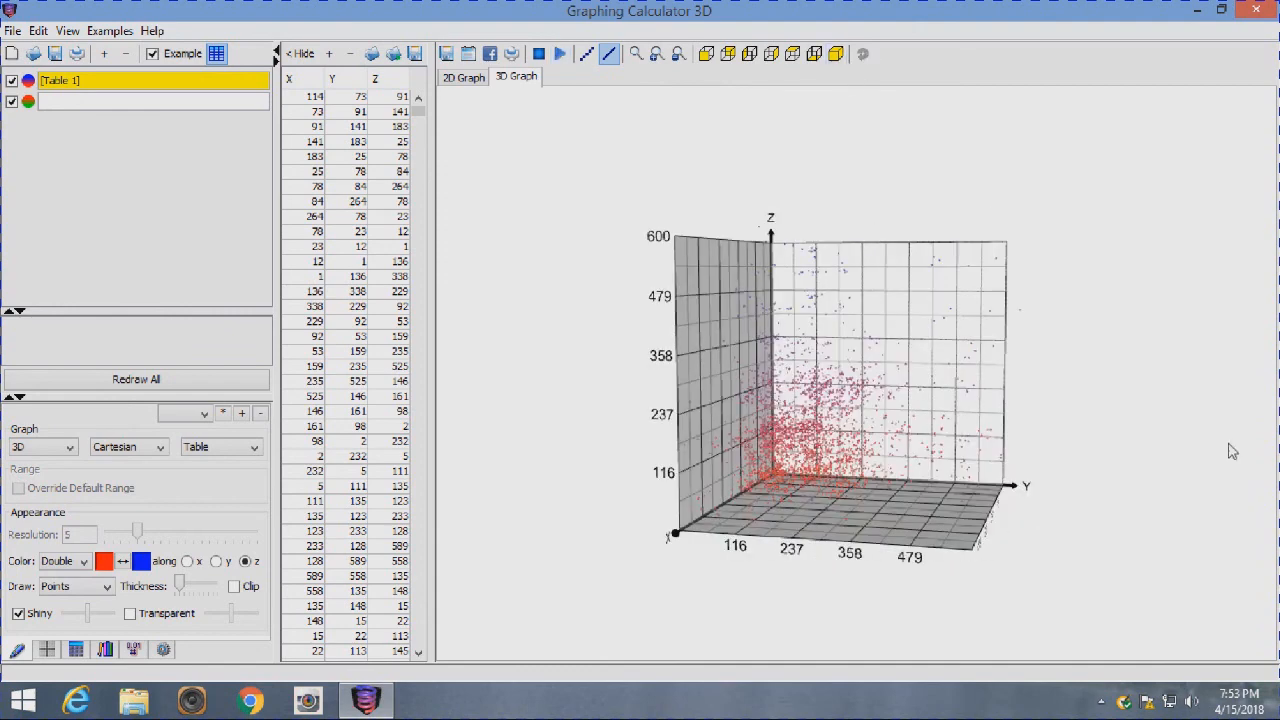
{"action": "mouse_move", "coordinate": [1224, 492]}
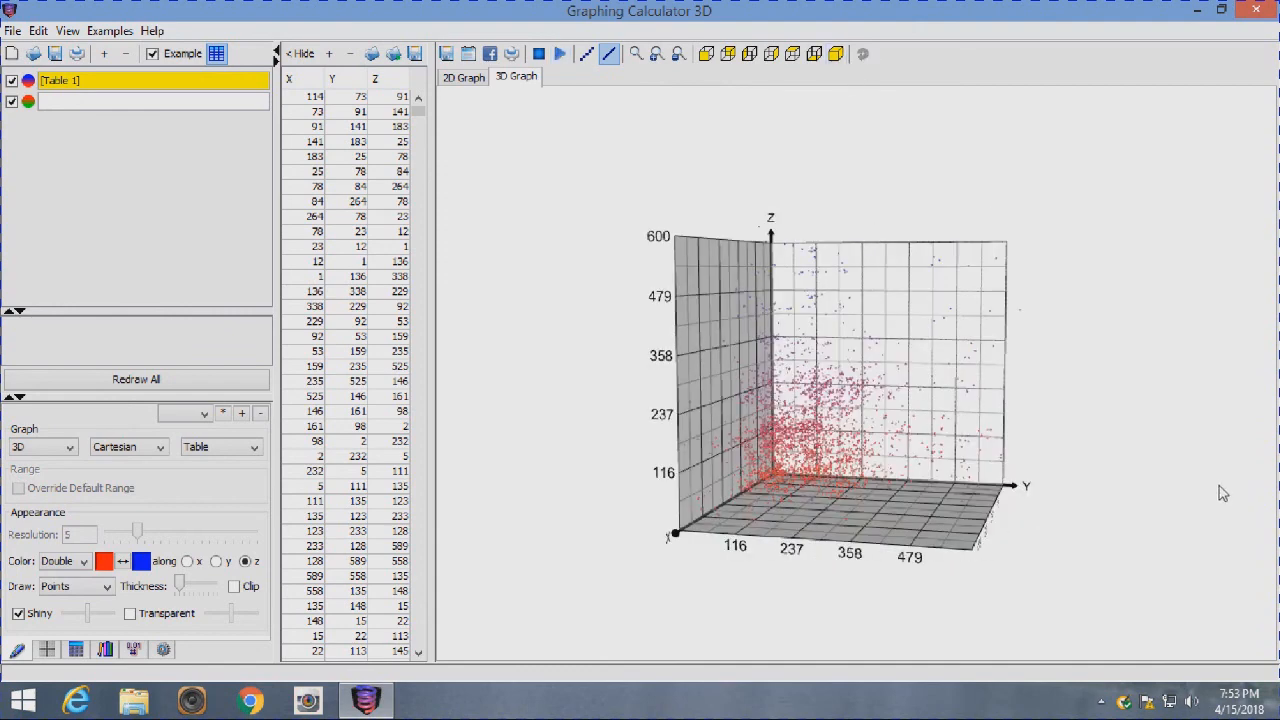